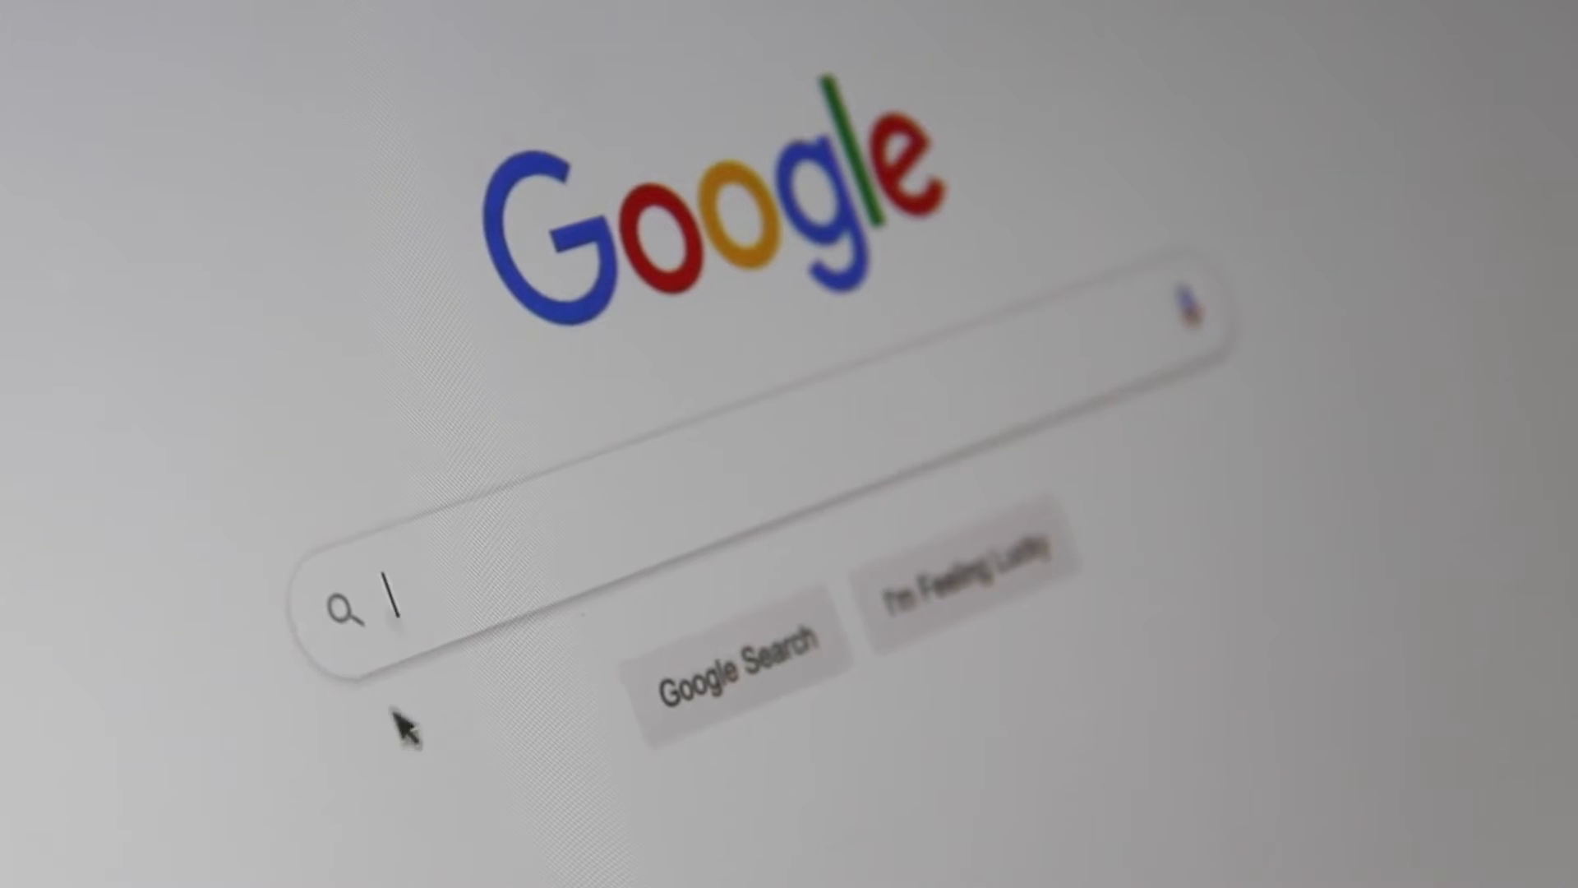
Scroll past the banner image to the Introduction and 'What is a Telegram bot?' in full-screen.
text(Sea)
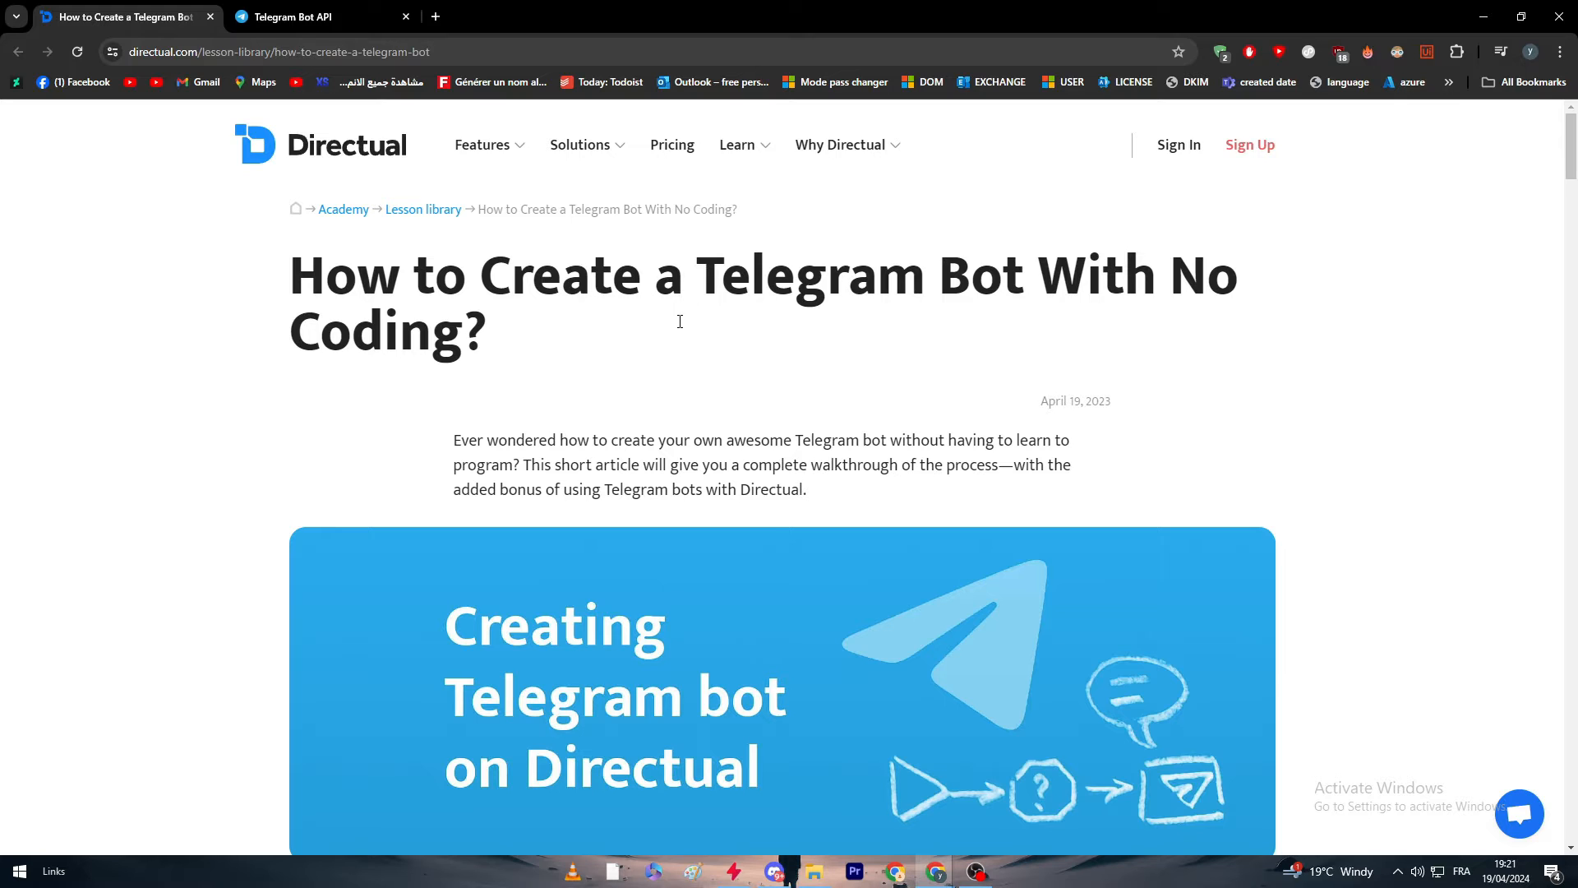
mouse_move(714, 273)
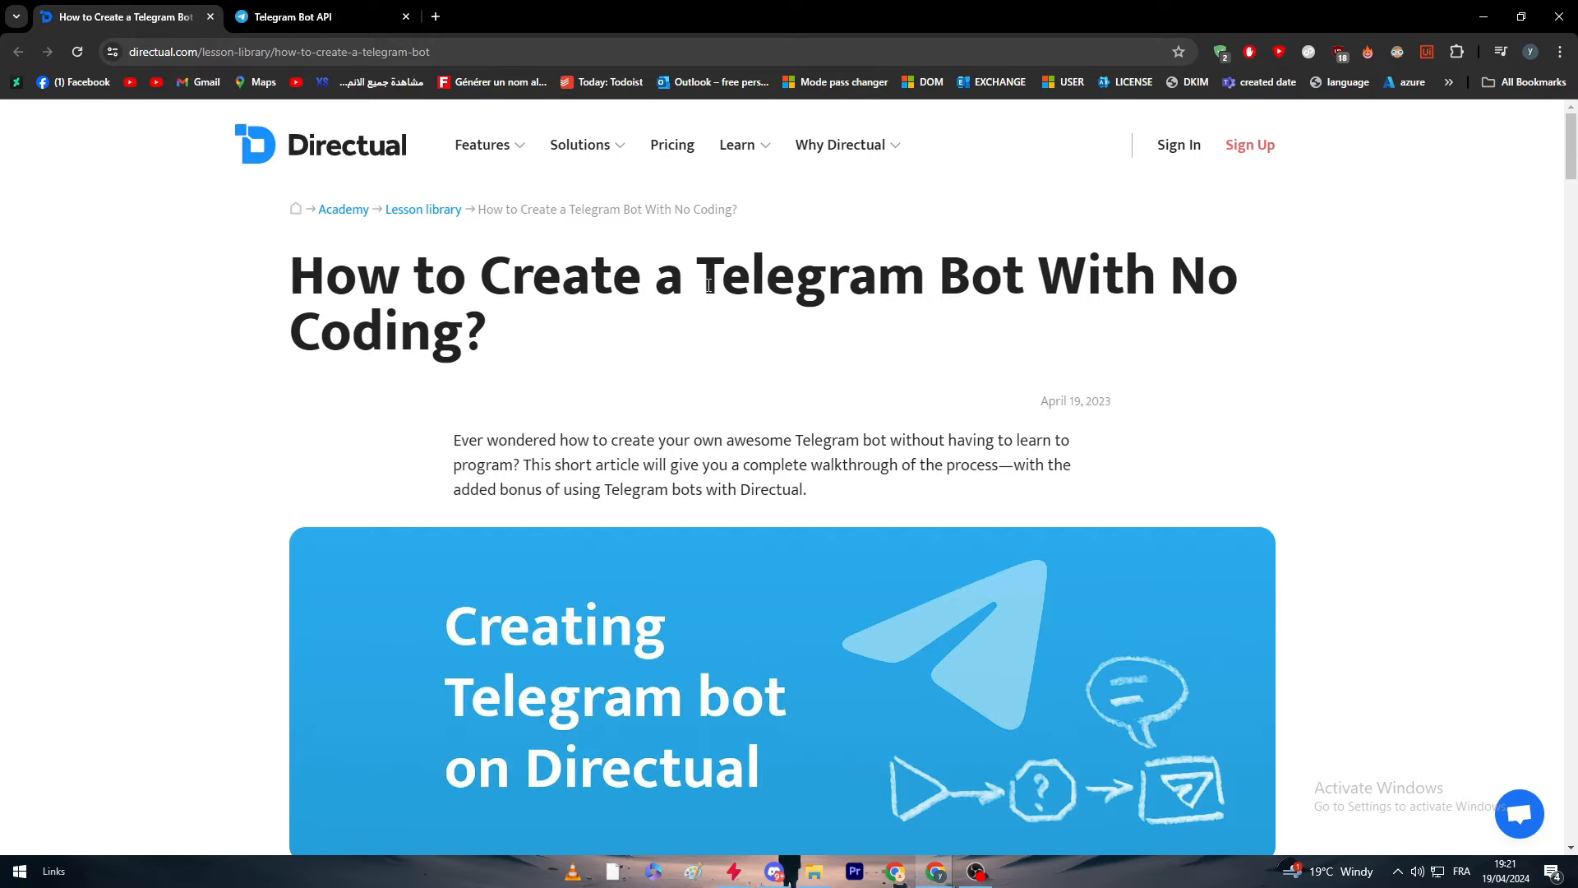
mouse_move(961, 277)
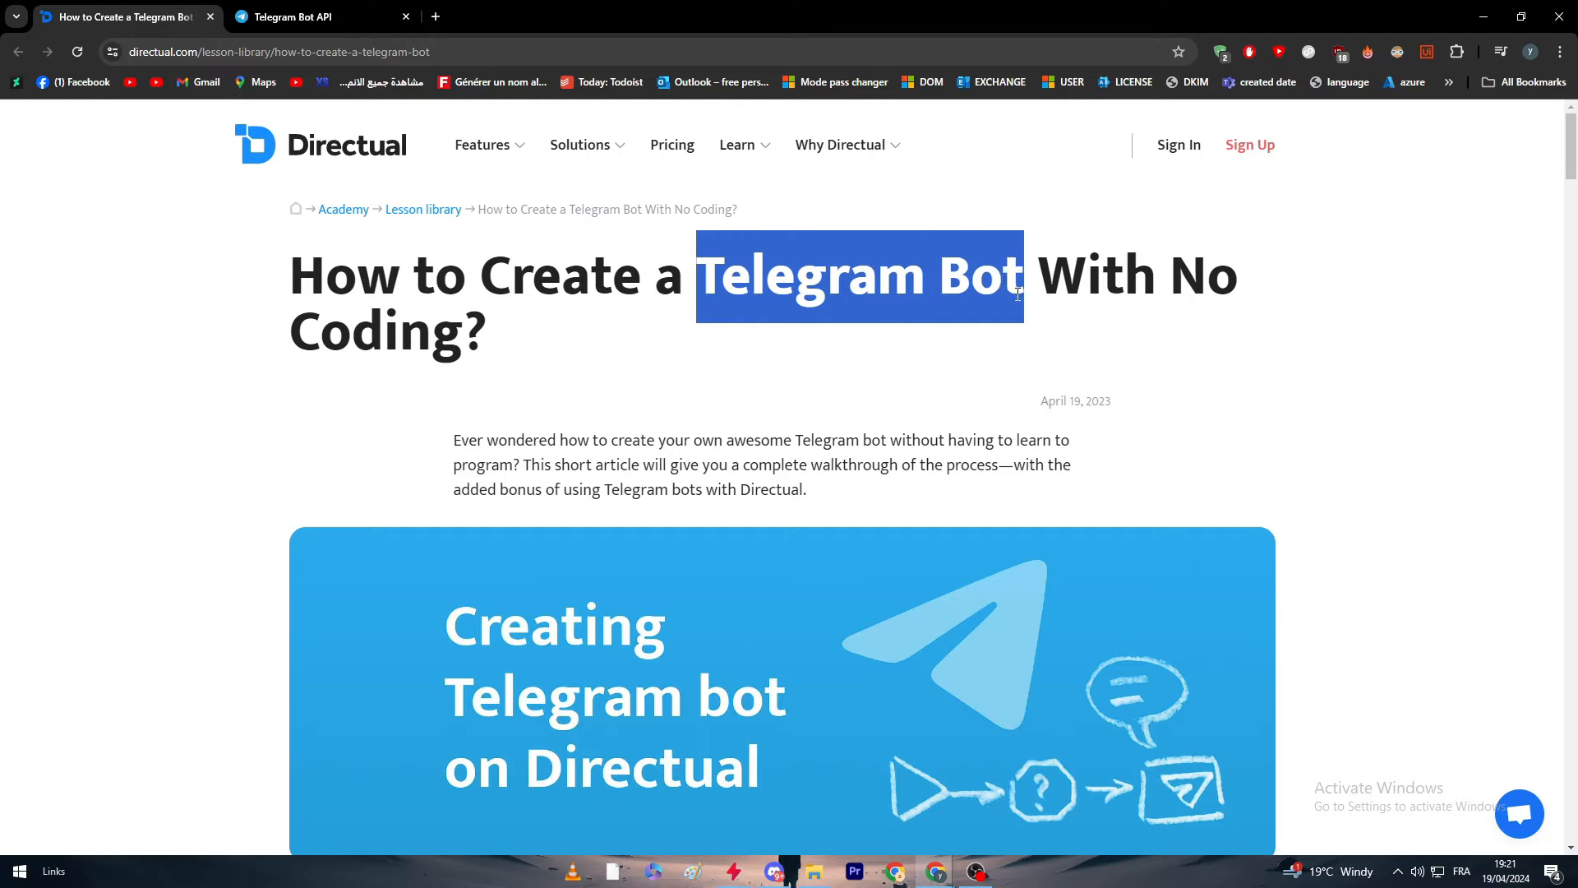
scroll(down, 3)
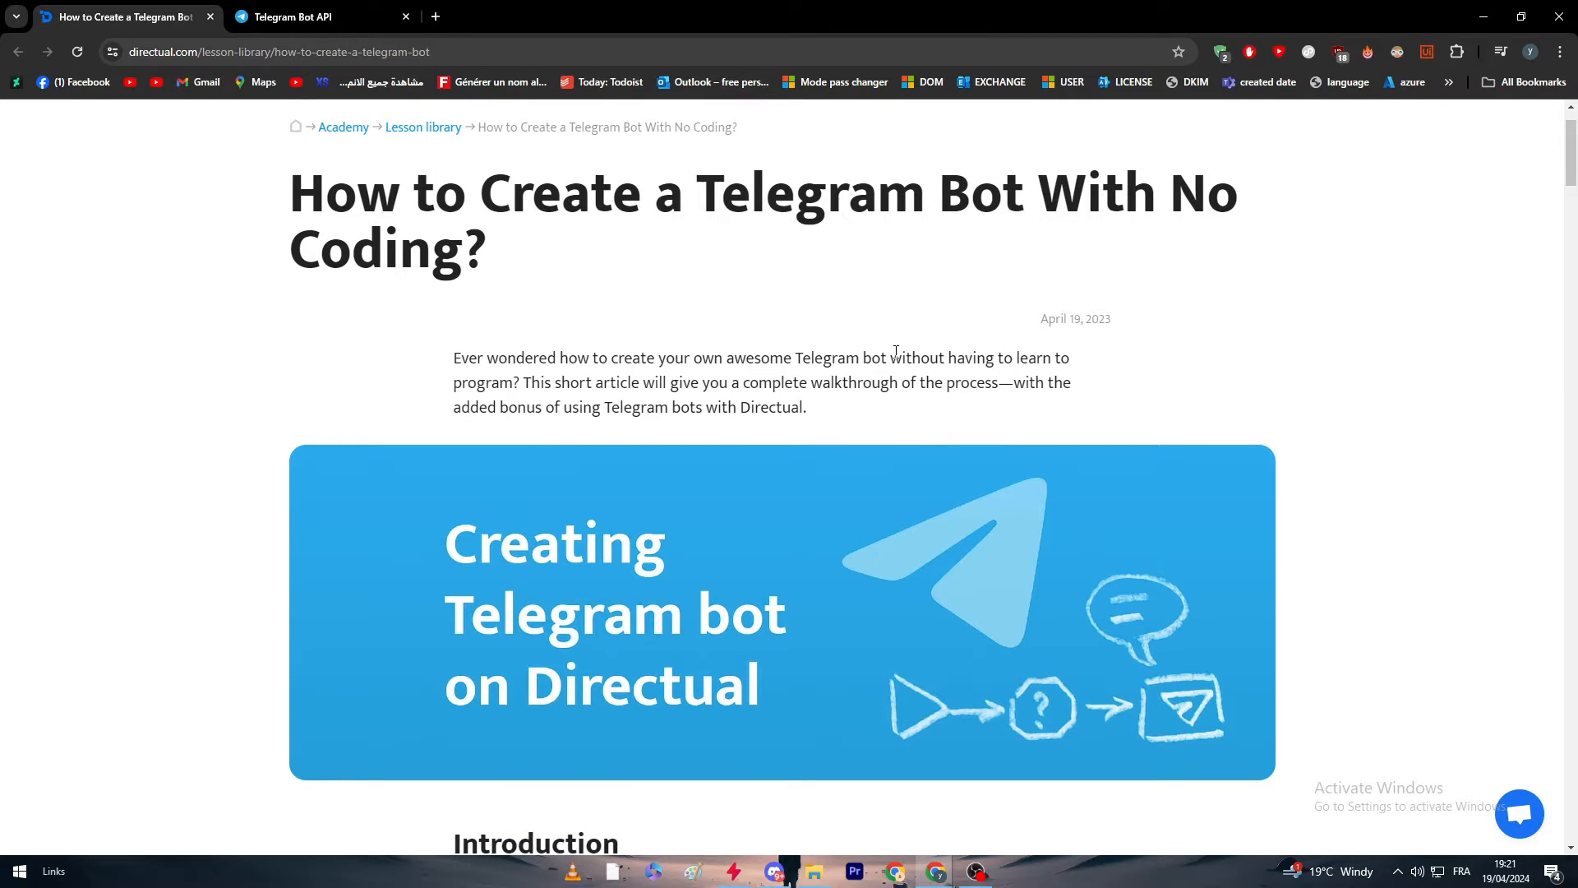
scroll(down, 3)
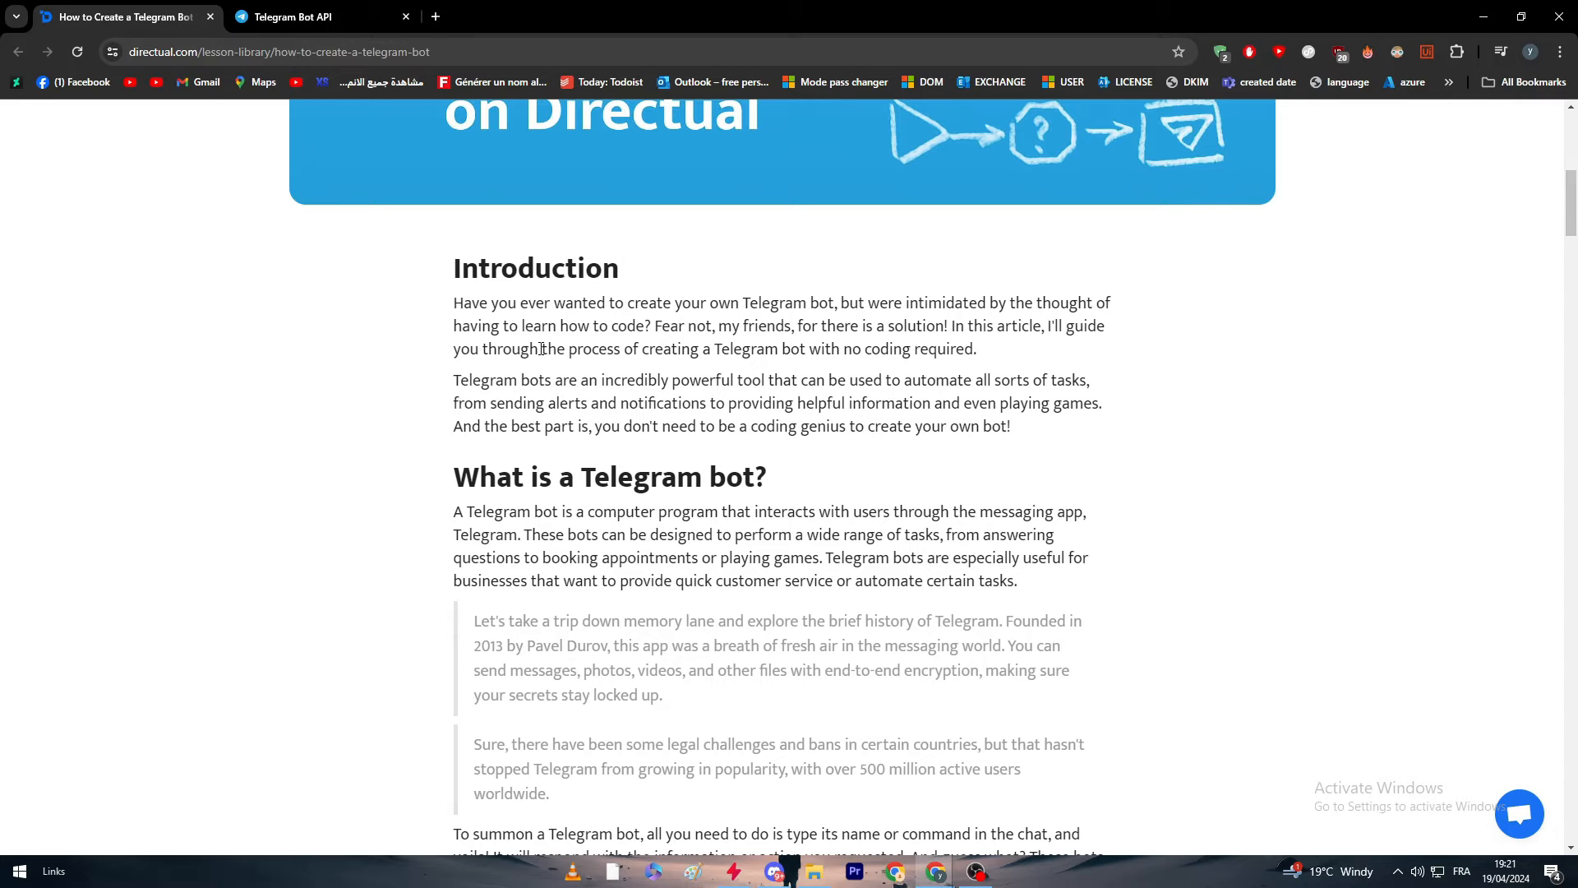
scroll(down, 3)
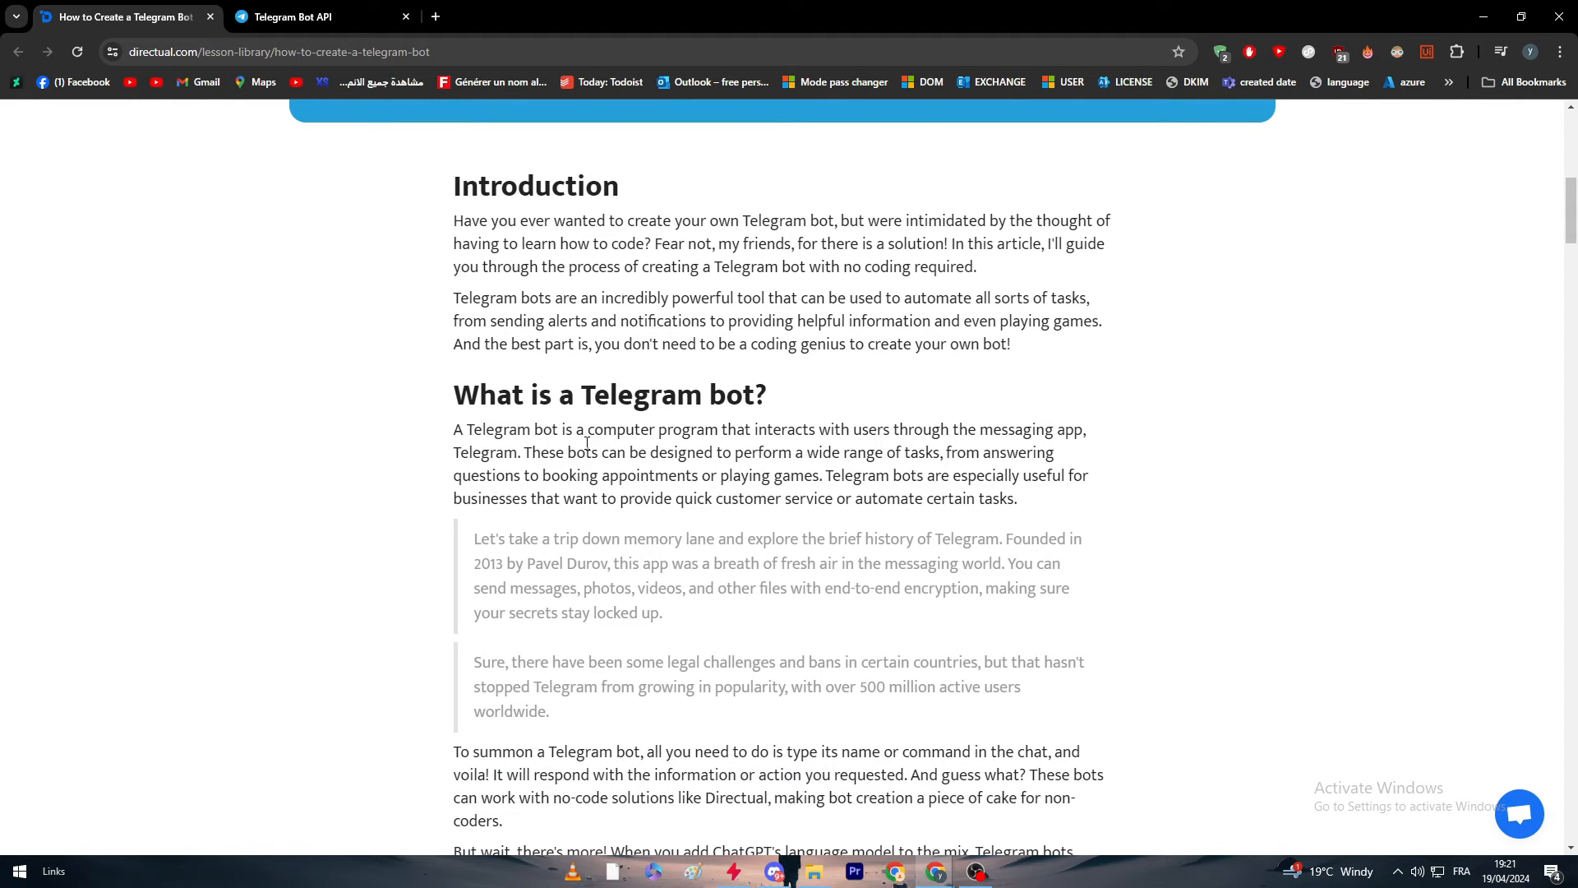
key(F11)
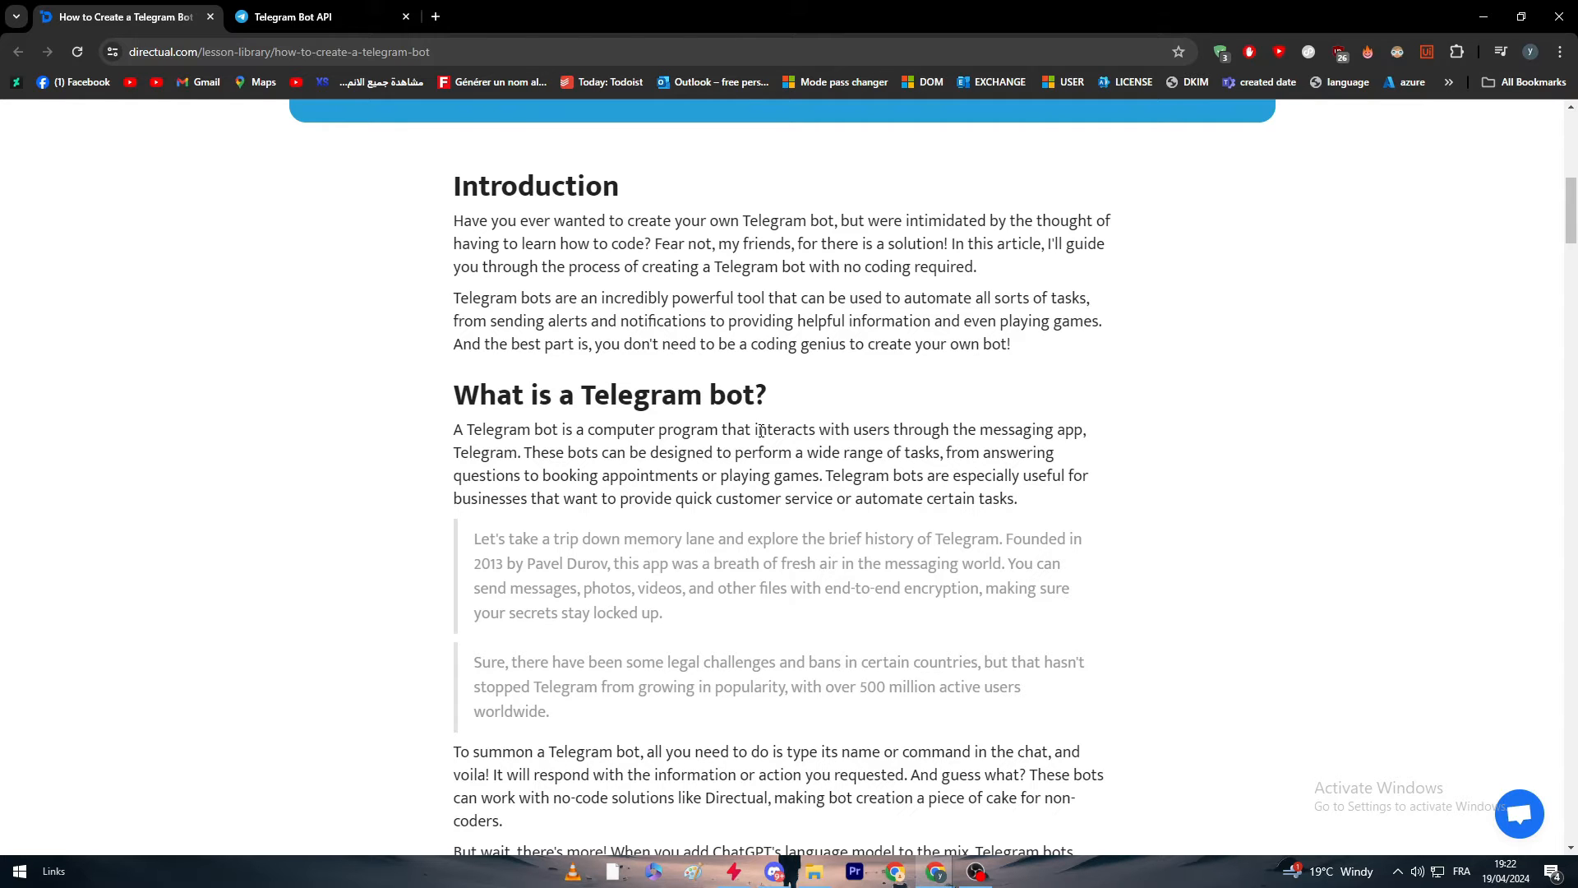
Scroll to the summoning-bots paragraph and the embedded Telegram features-versus-privacy post.
scroll(down, 3)
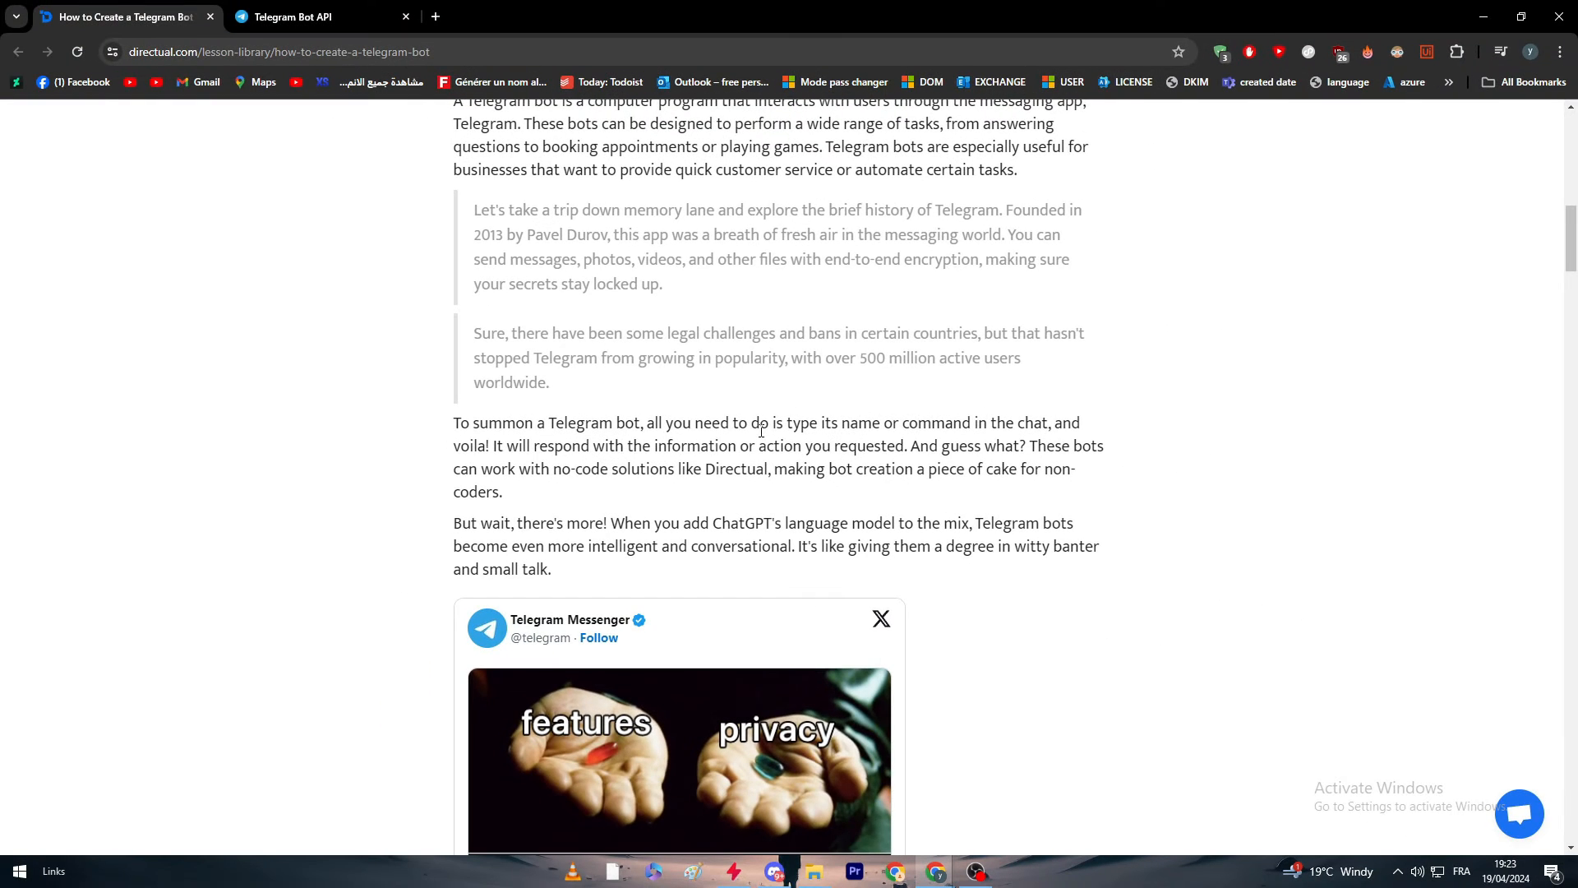
scroll(down, 3)
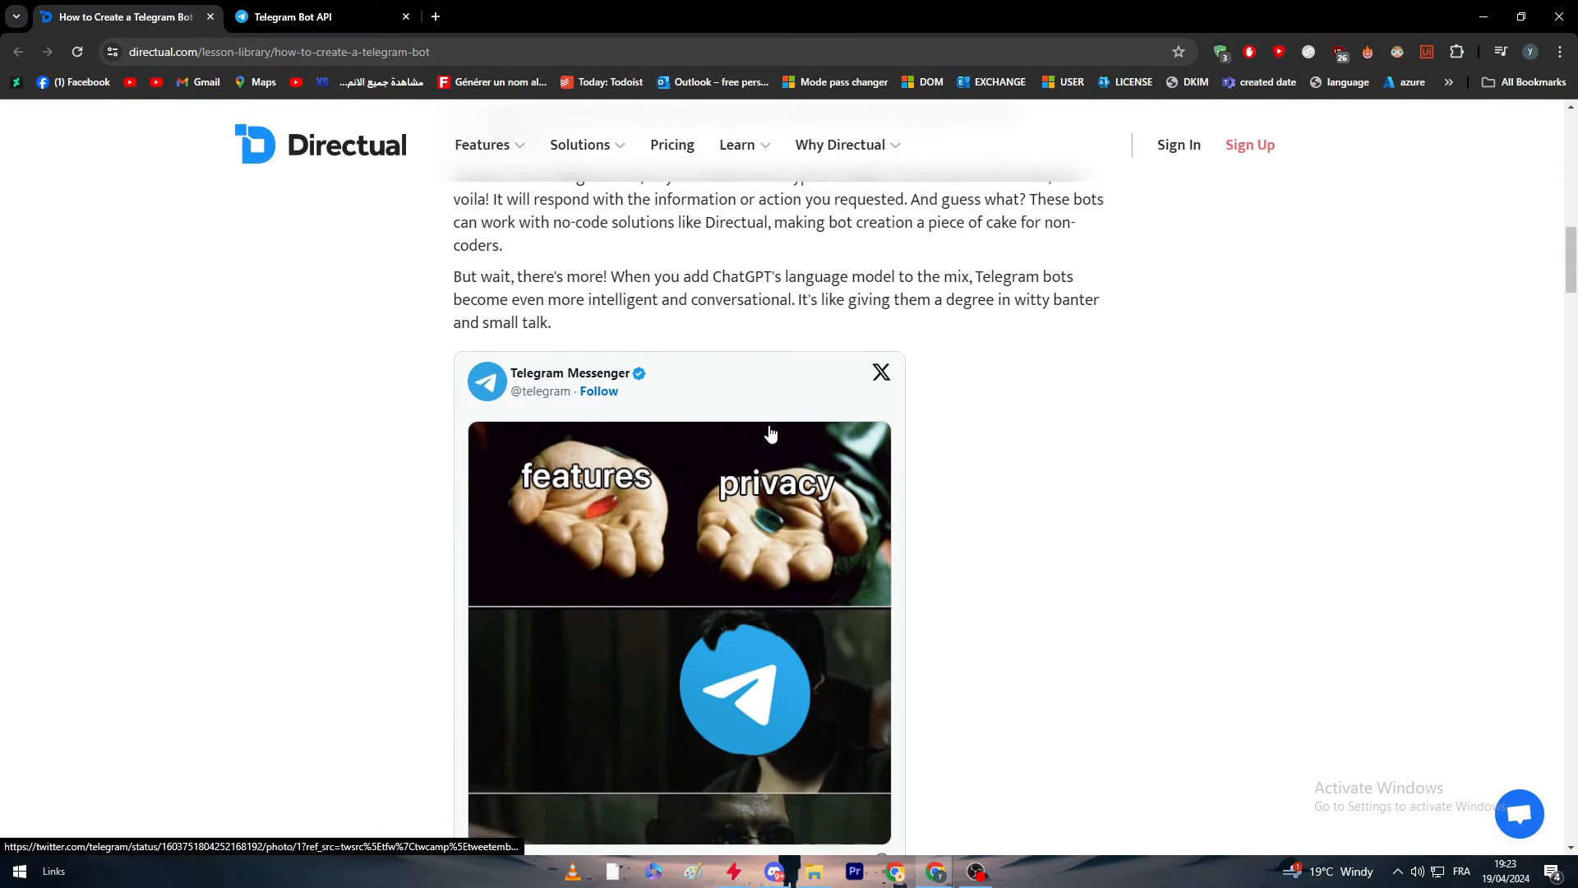
mouse_move(770, 433)
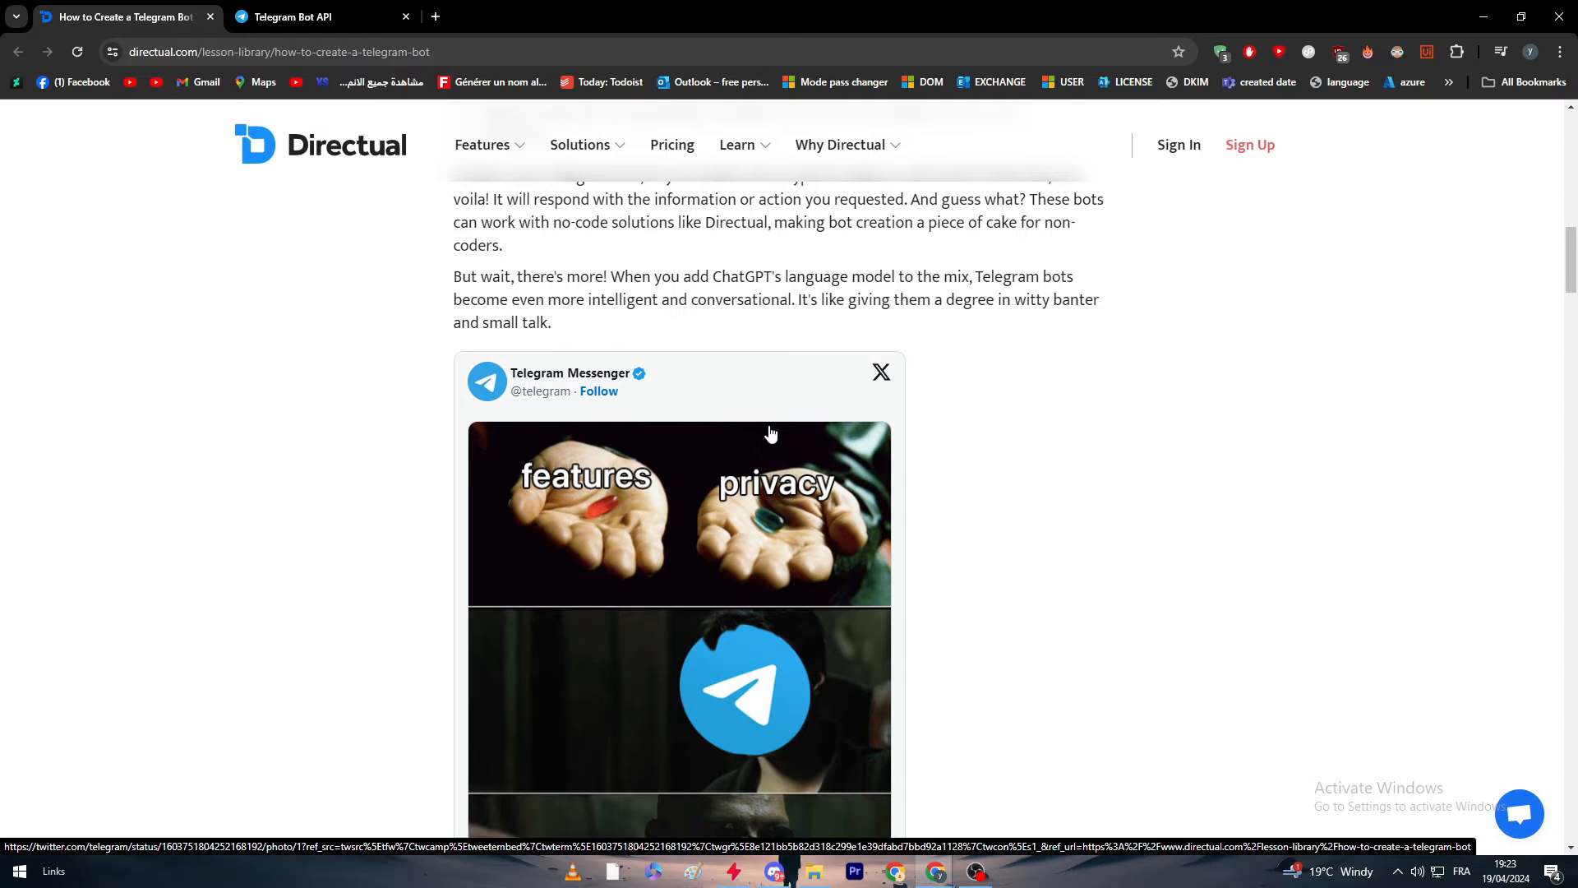
mouse_move(779, 423)
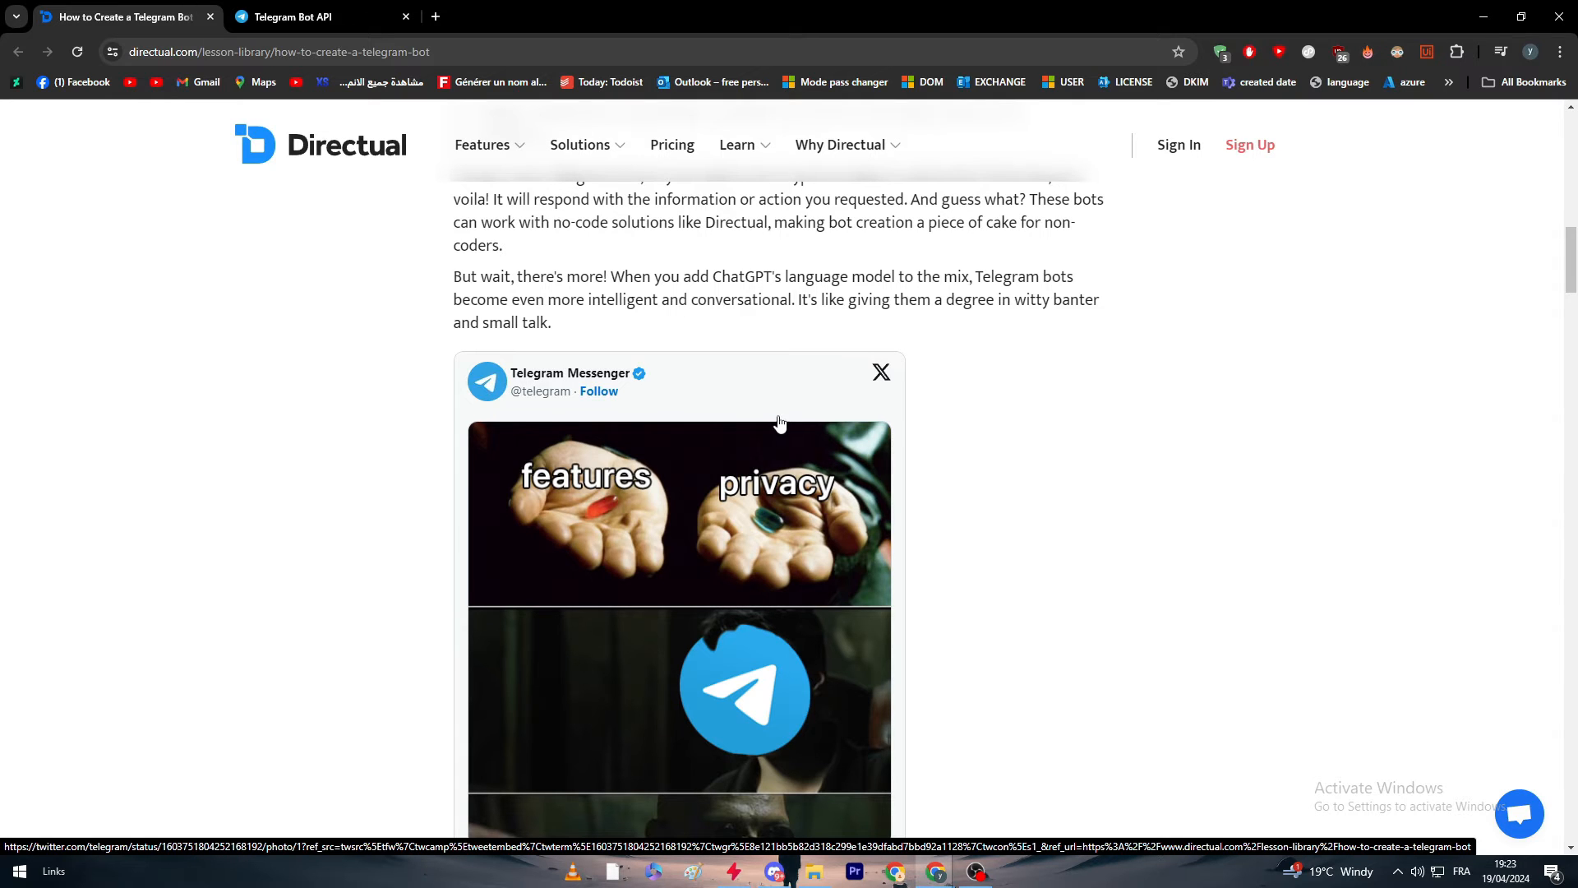
scroll(up, 3)
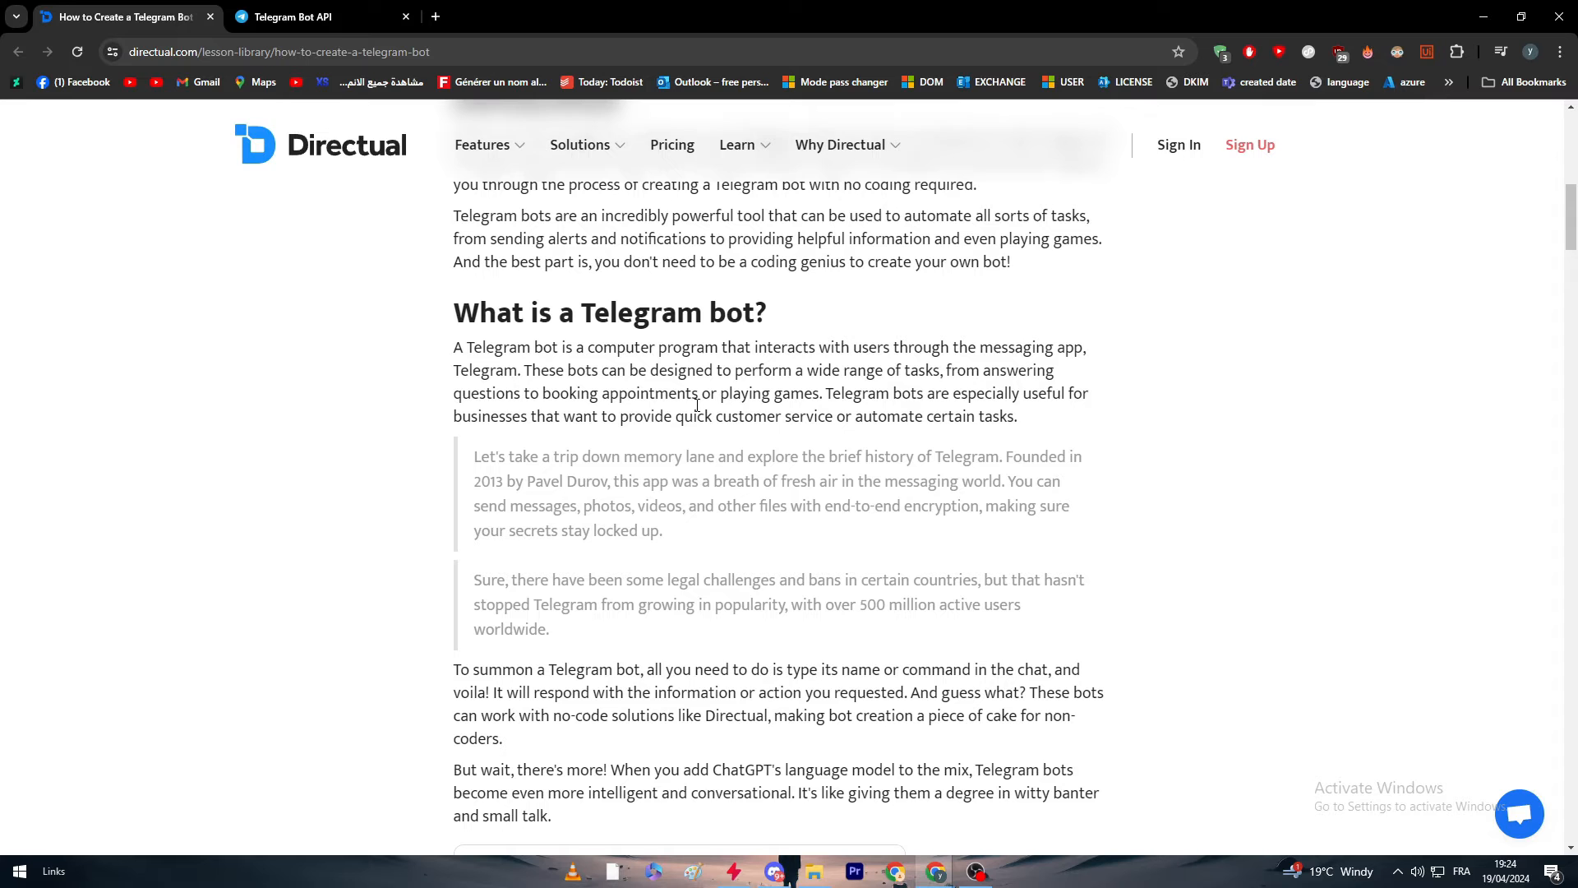
scroll(down, 3)
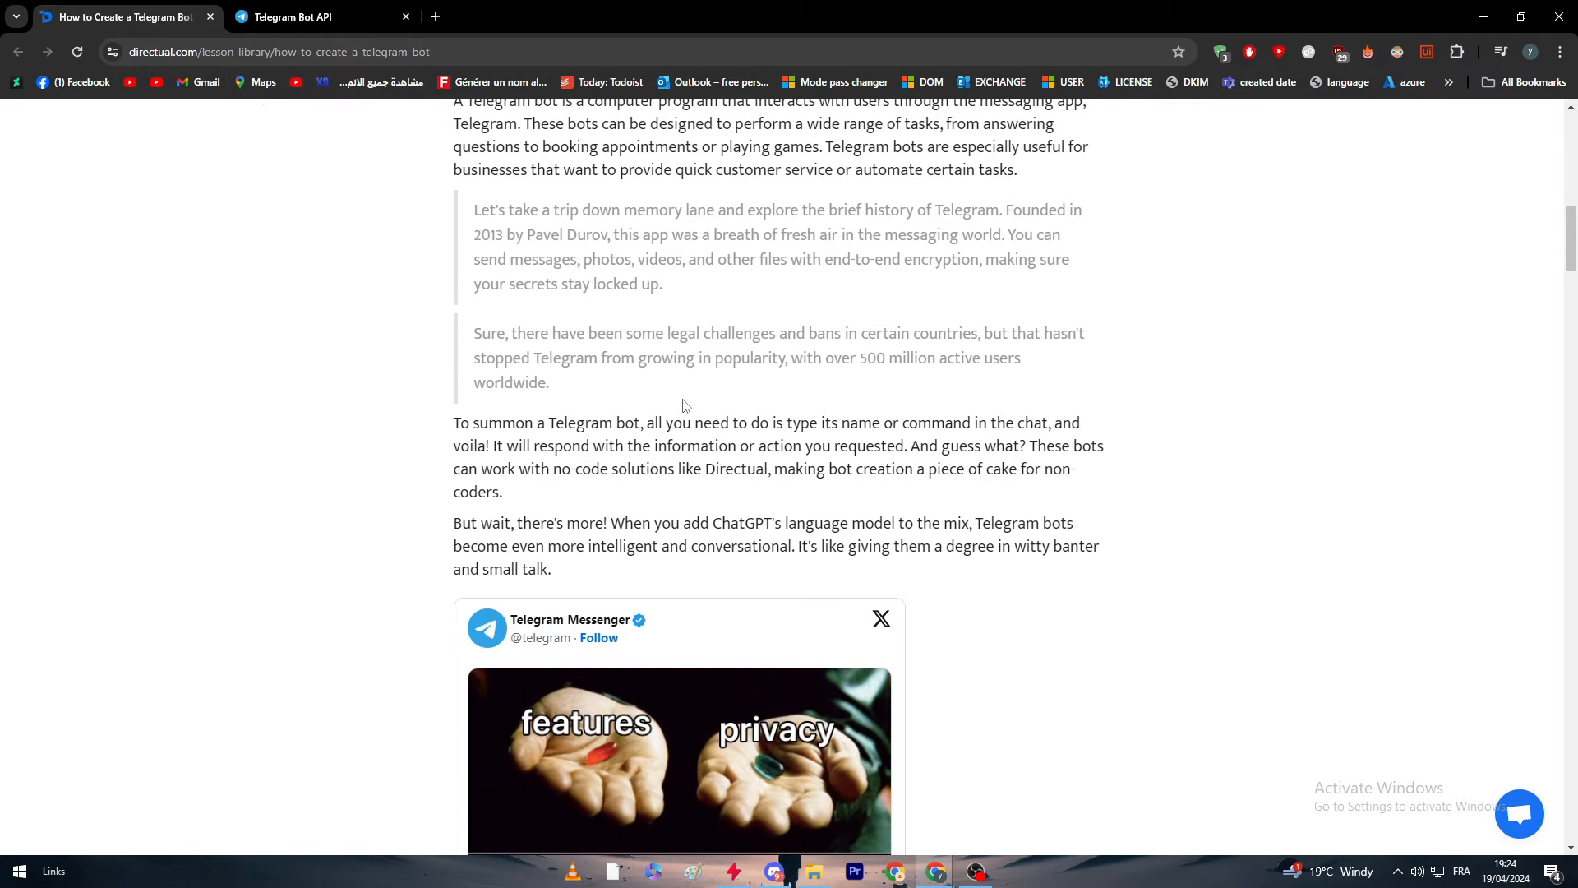
Scroll past the embed to the 'What is BotFather?' heading and Step 1.
scroll(down, 3)
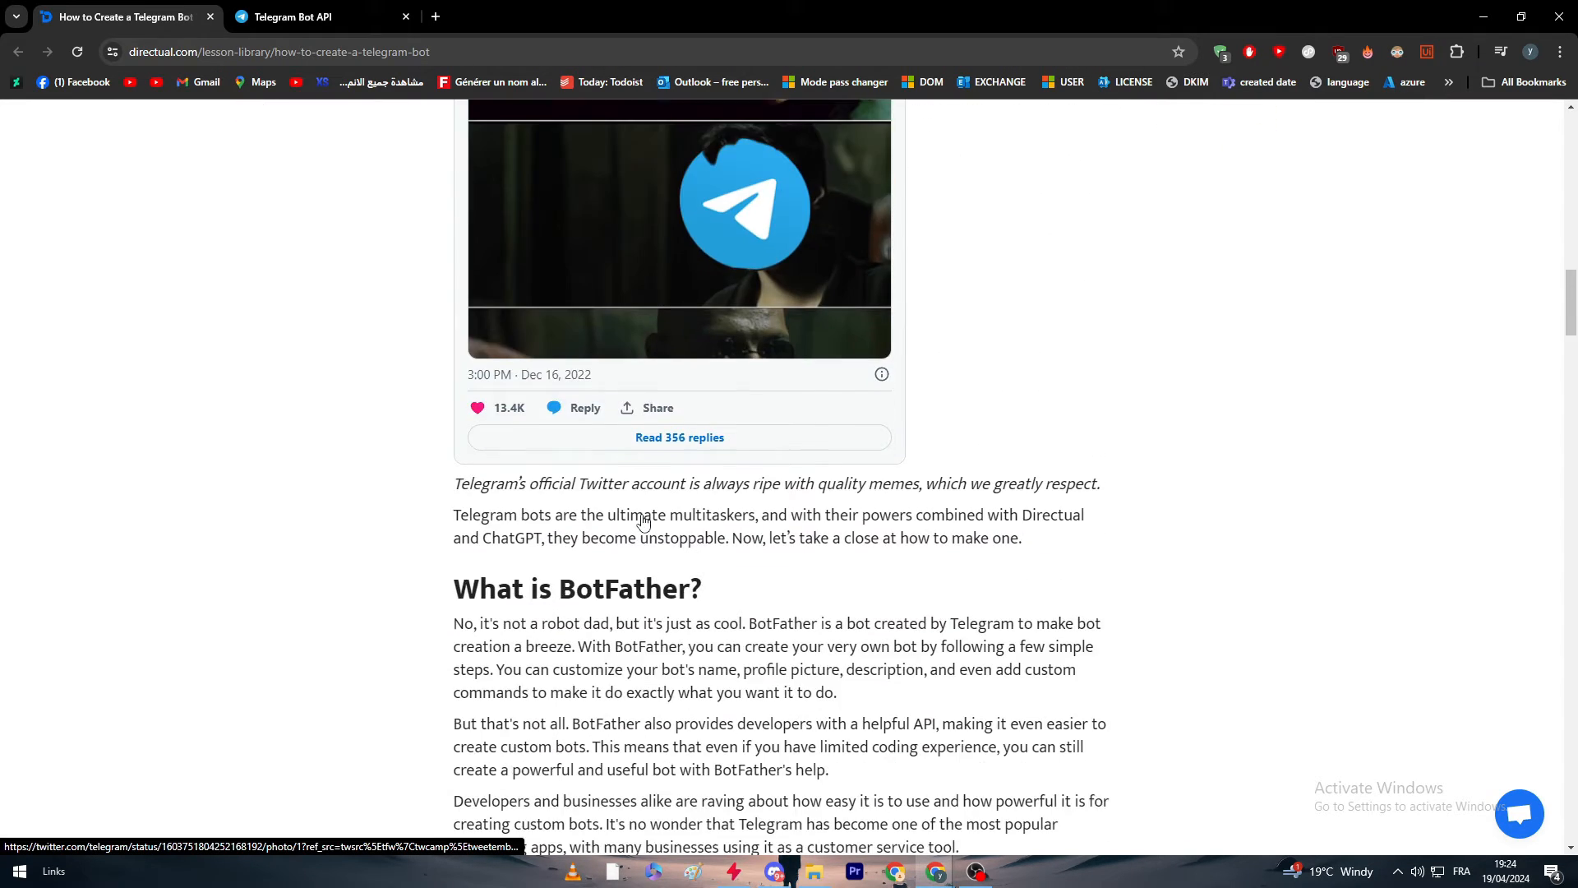
scroll(down, 3)
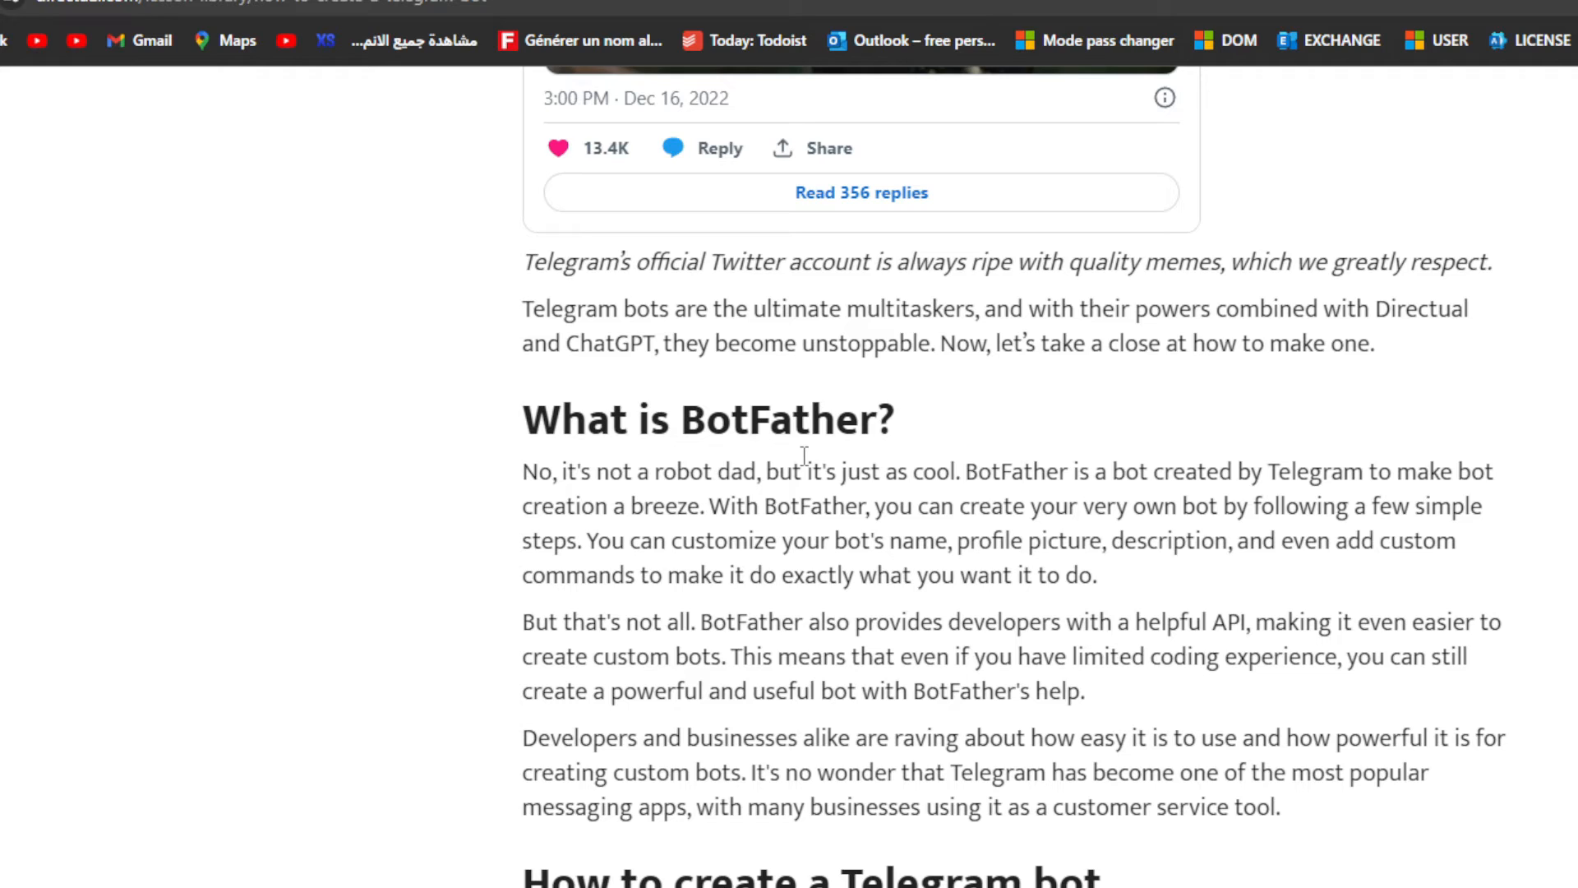
mouse_move(828, 466)
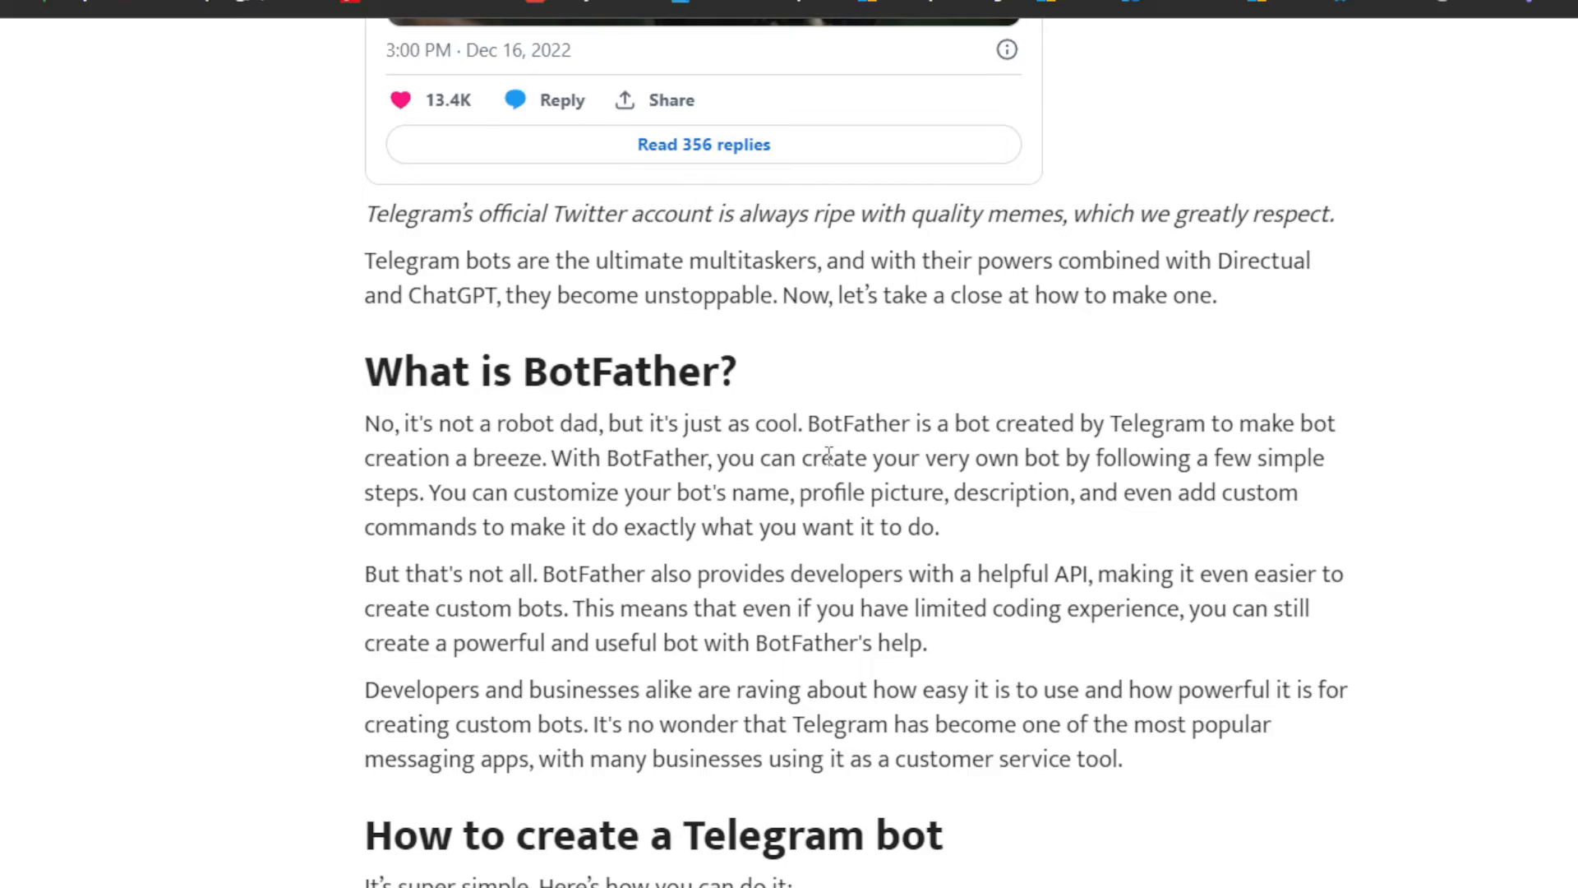
scroll(up, 3)
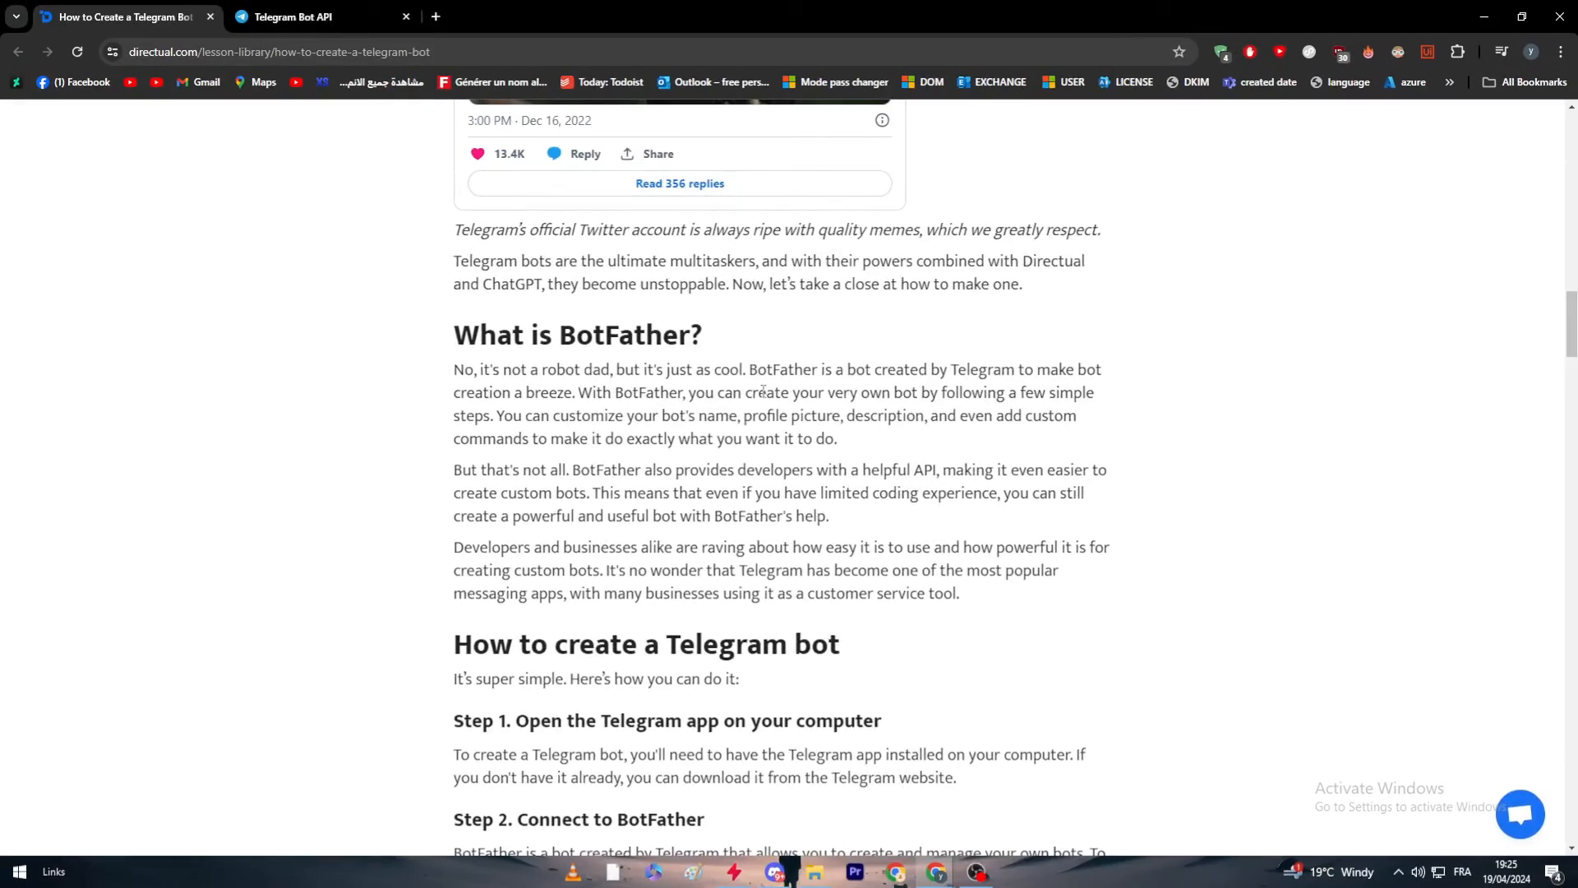
Switch to the Telegram Bot API page and scroll to its top with the Bot API 7.2 recent changes.
click(322, 17)
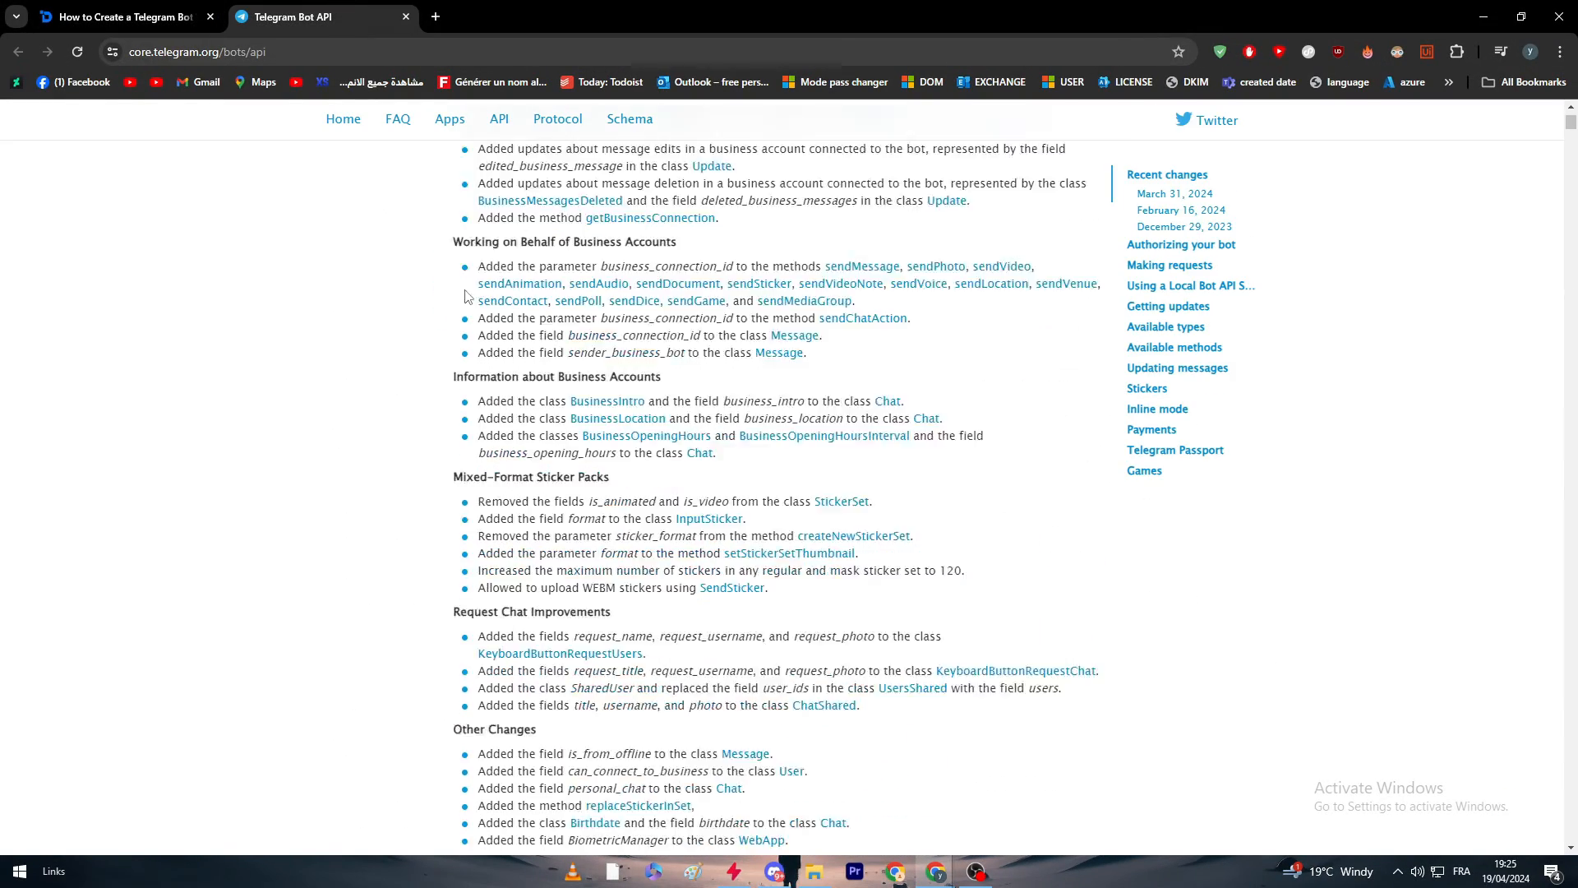
scroll(up, 3)
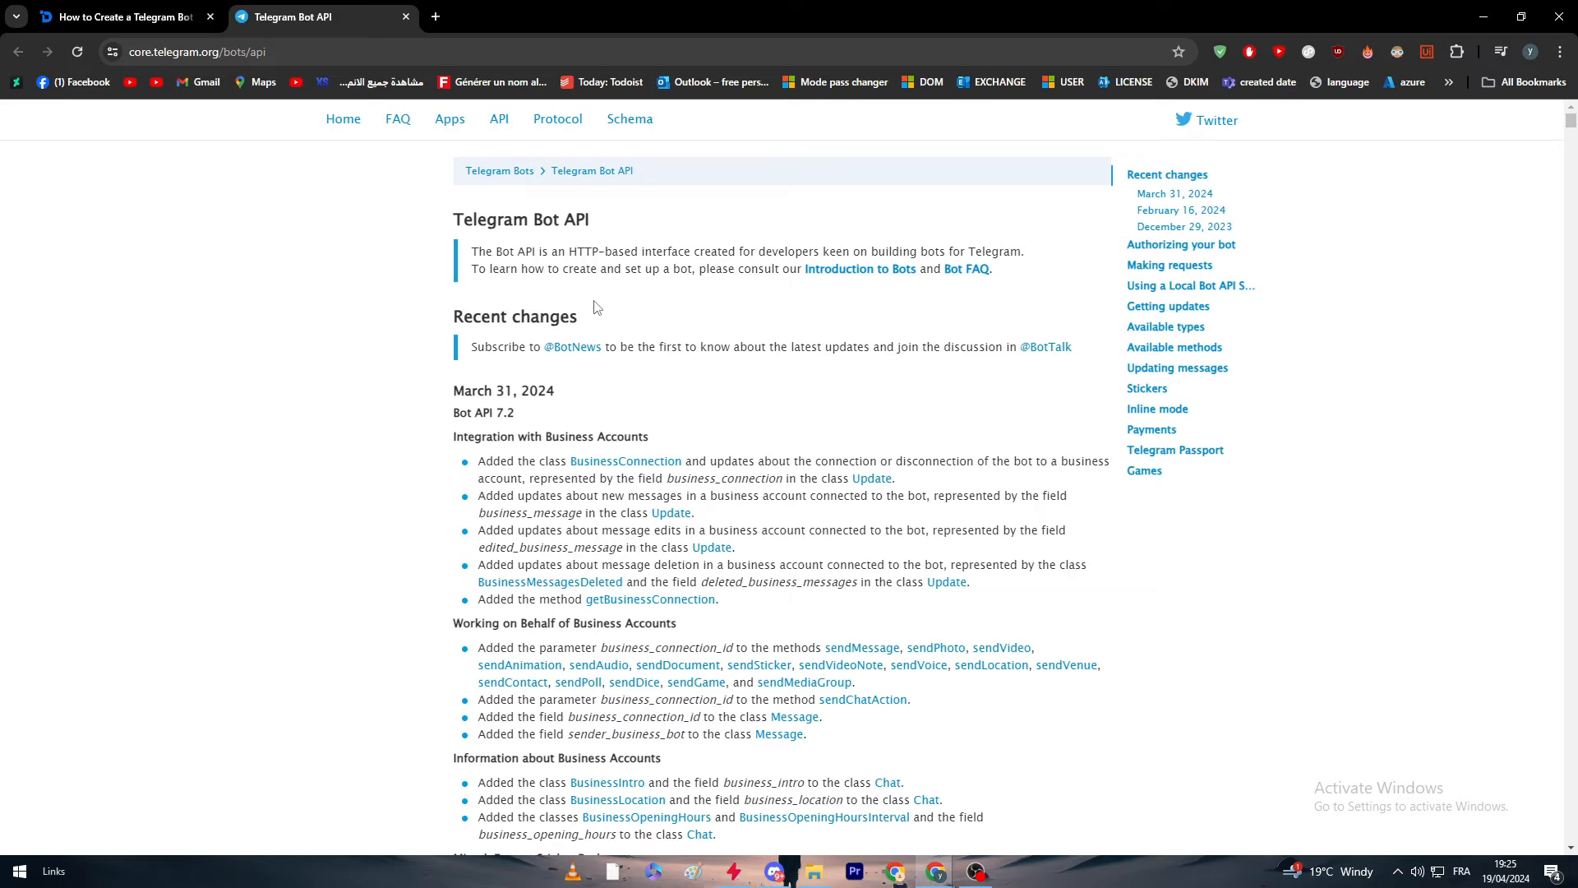
click(121, 17)
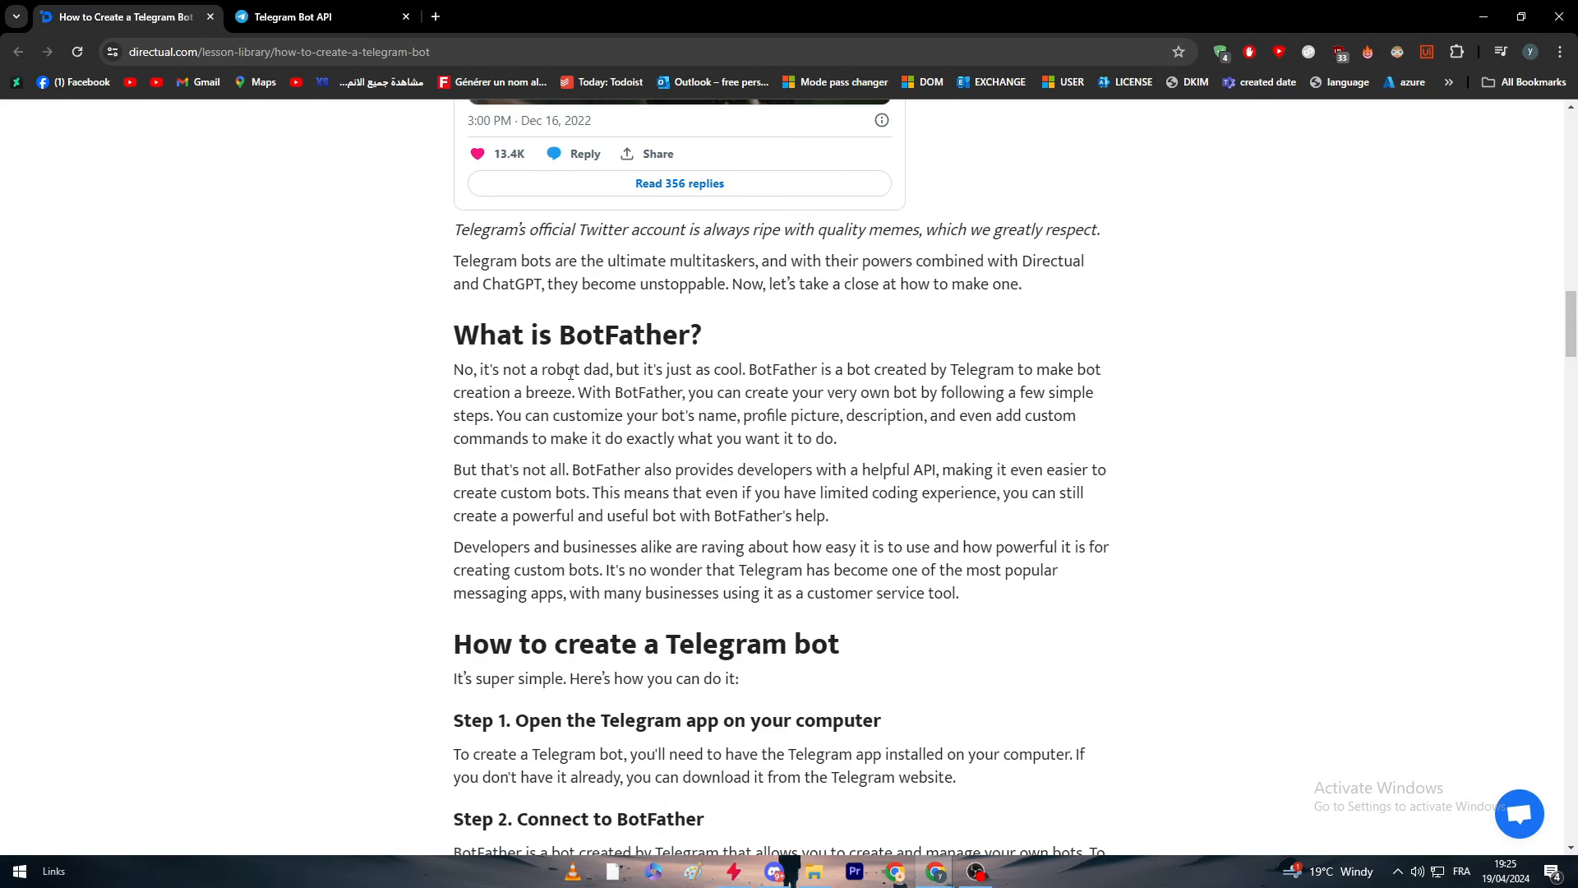
click(292, 17)
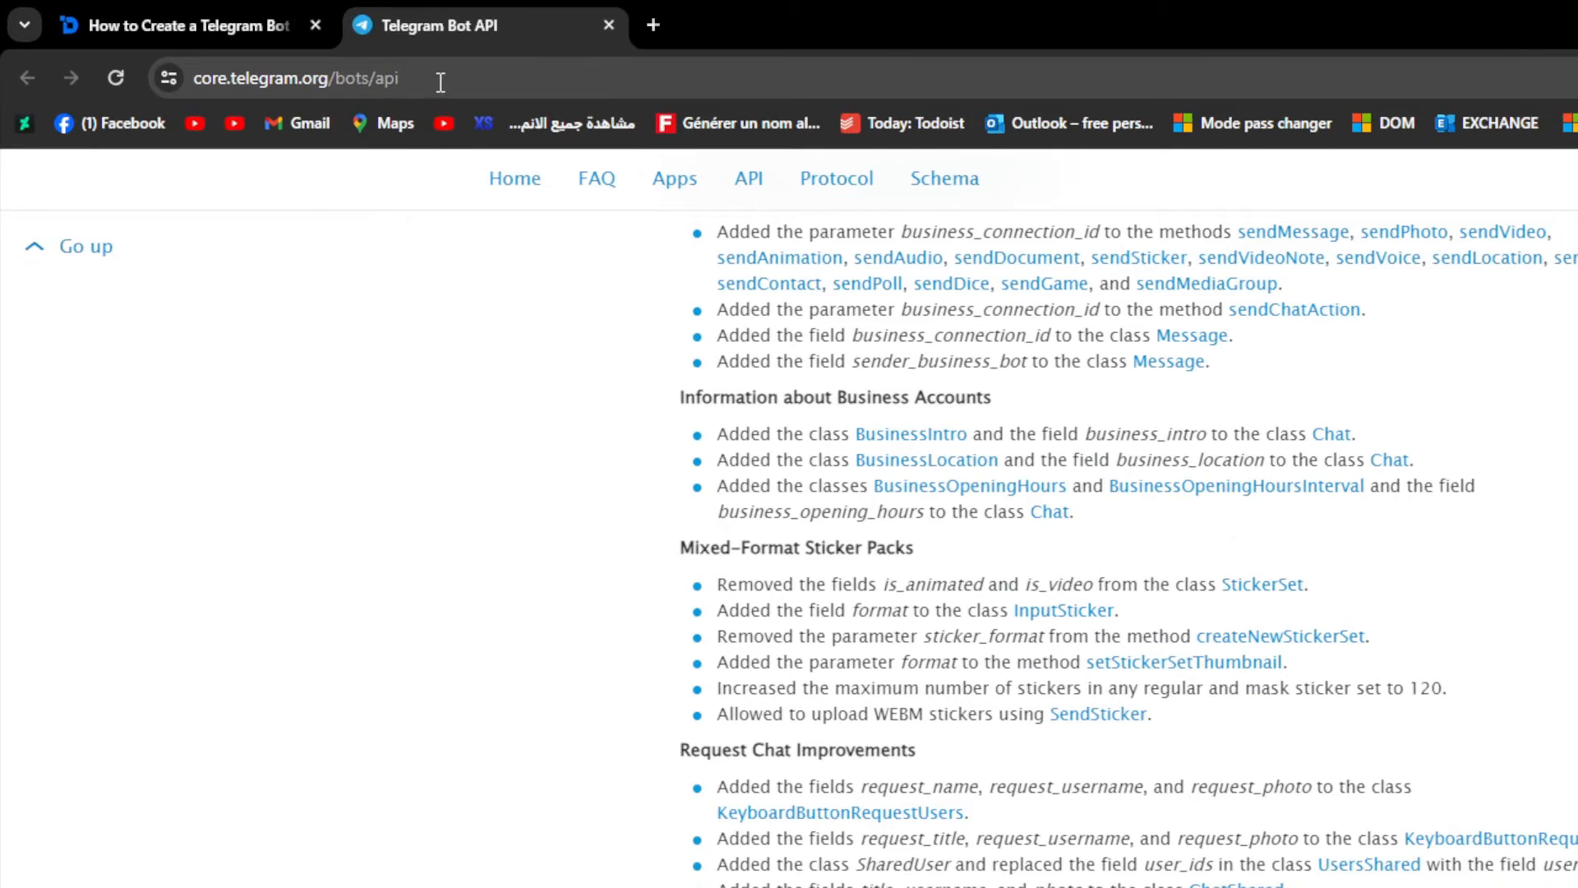
scroll(up, 3)
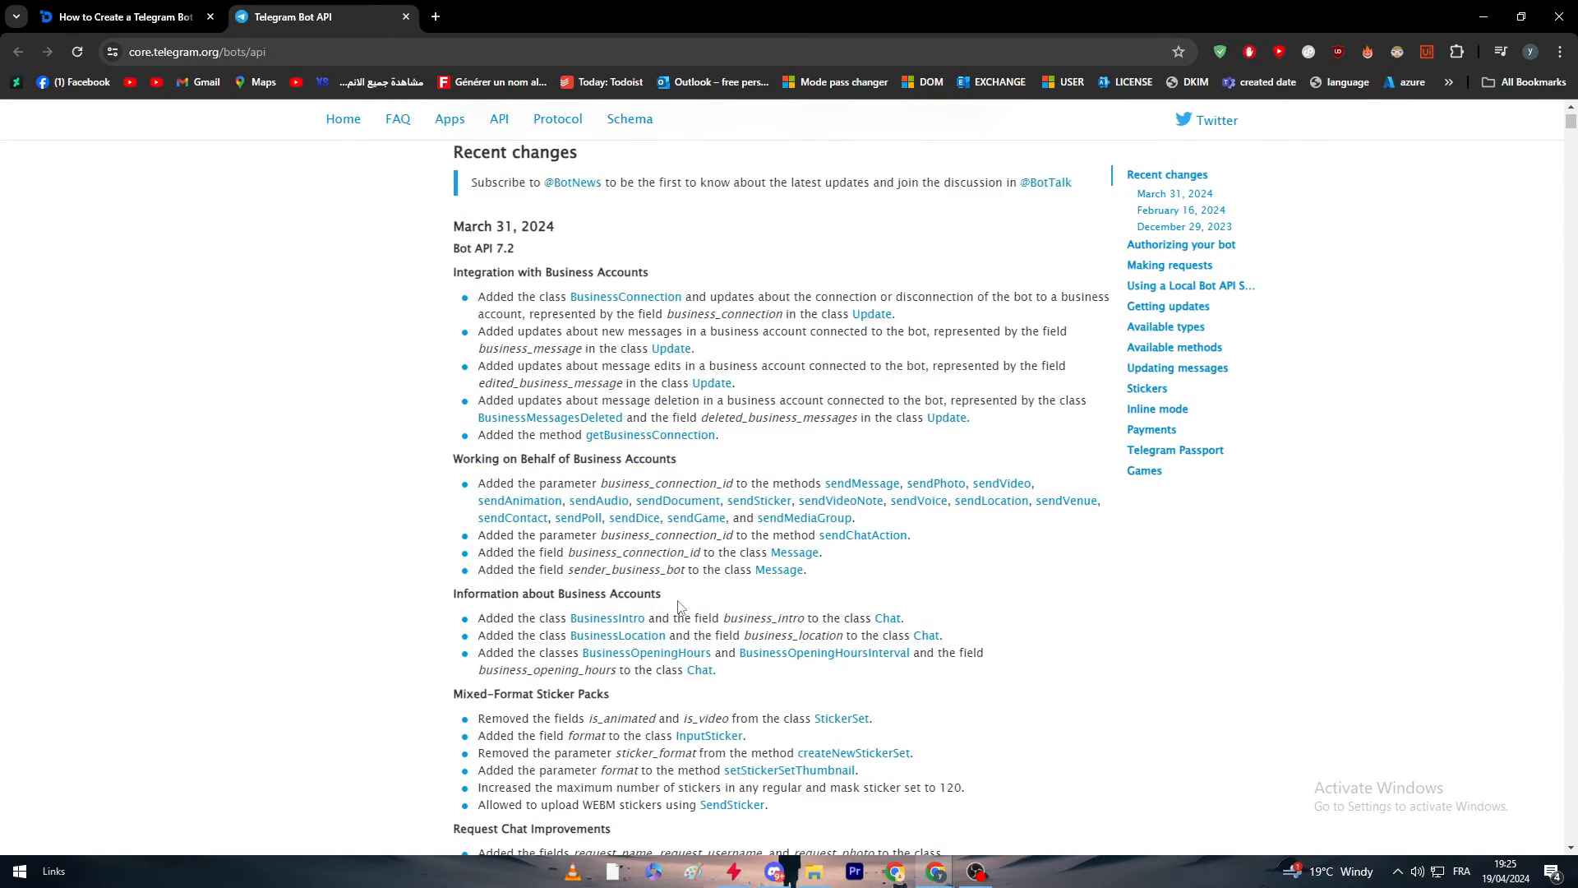
scroll(up, 3)
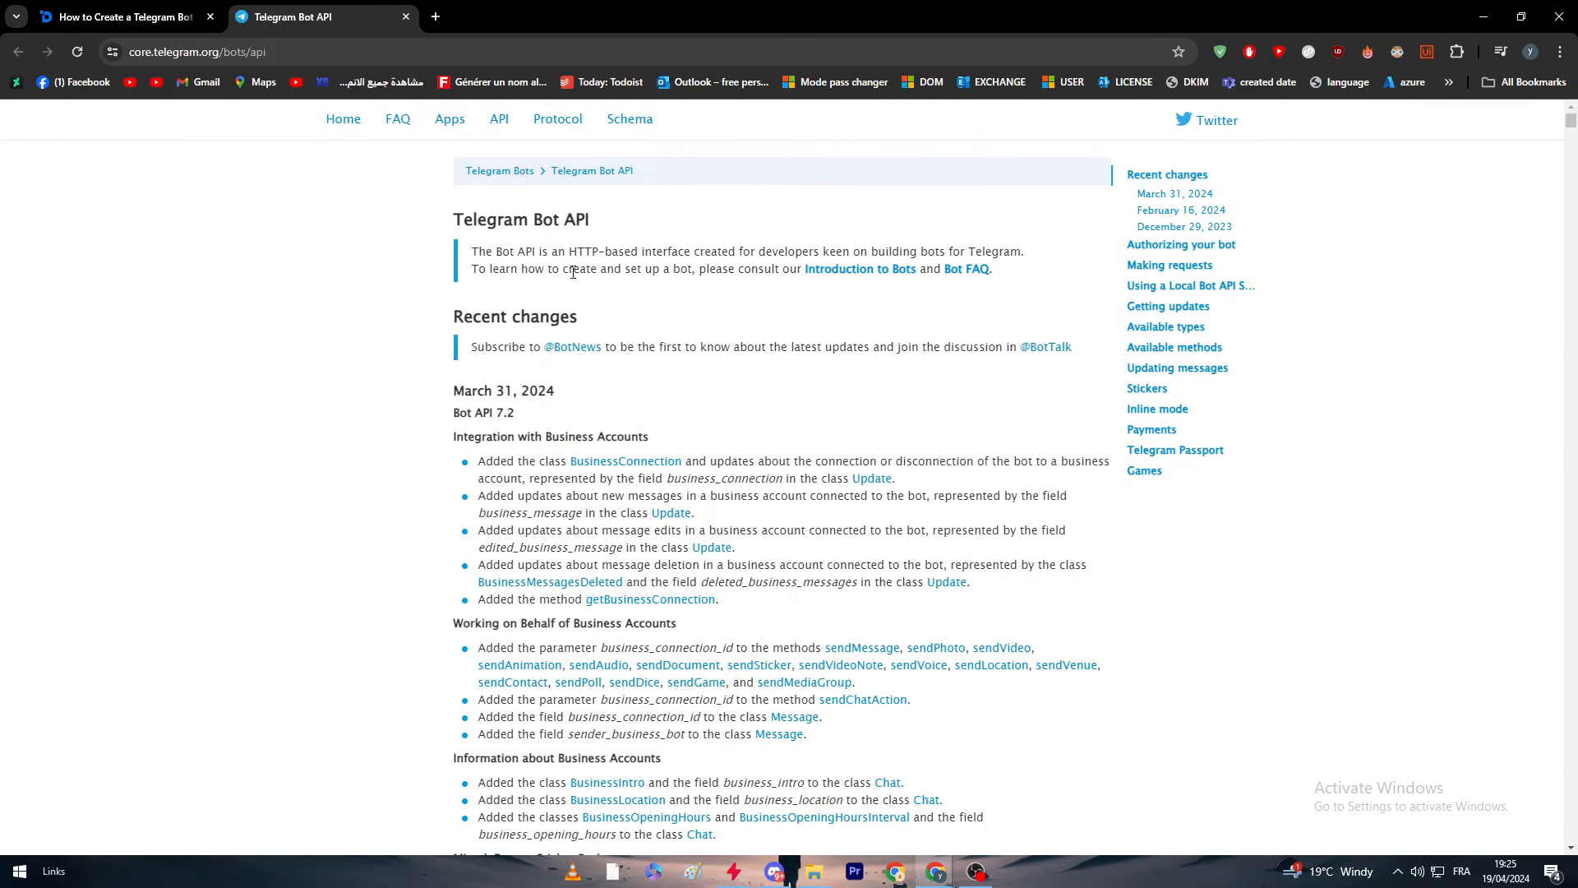
mouse_move(1096, 349)
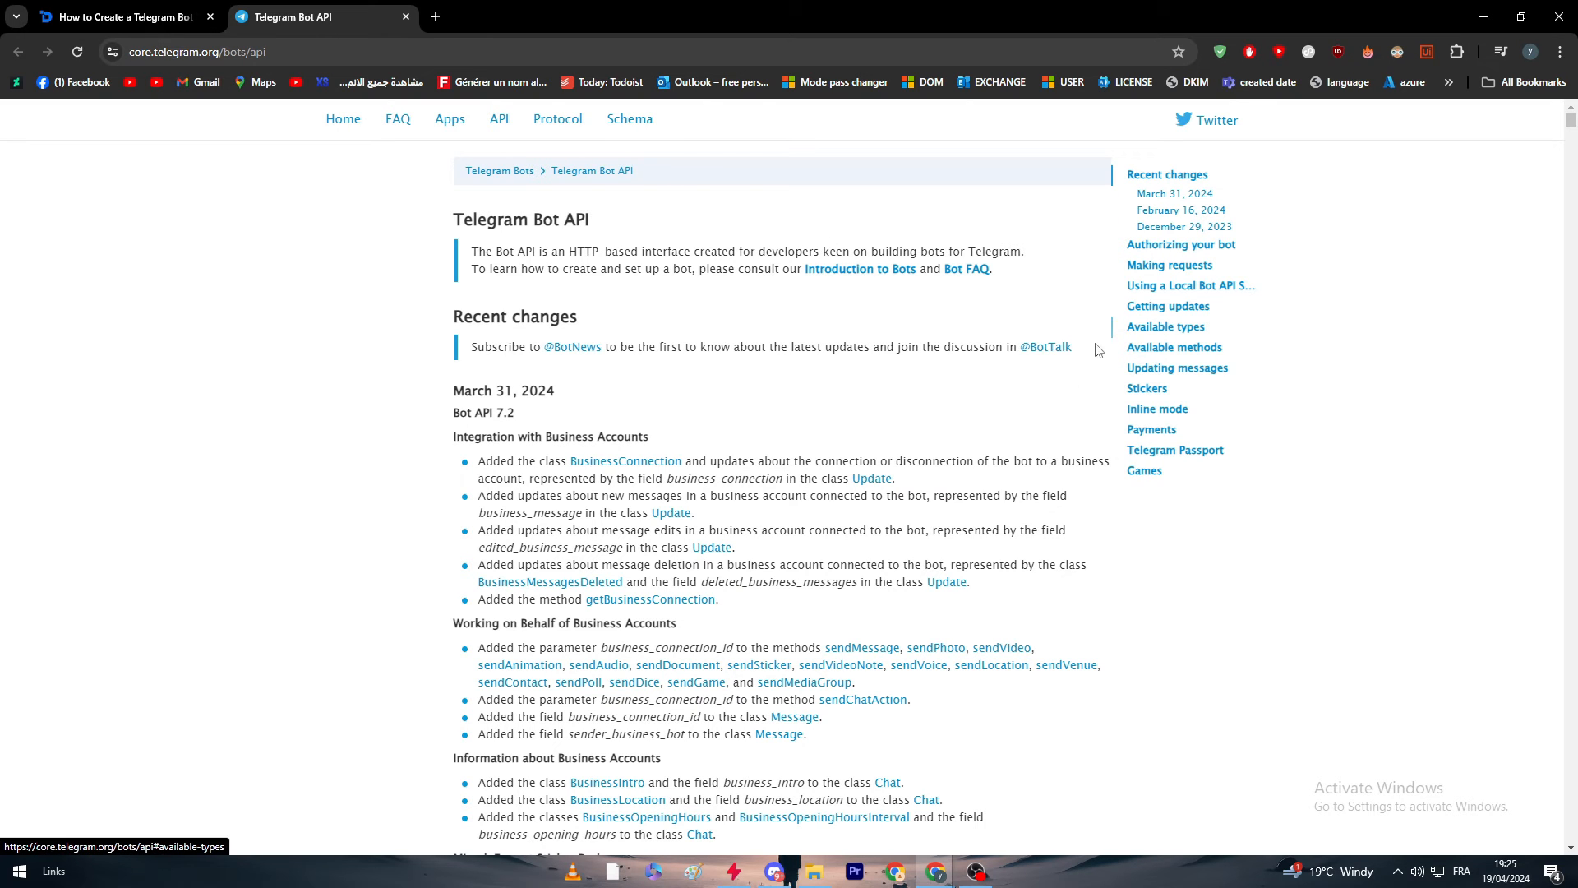
mouse_move(591, 426)
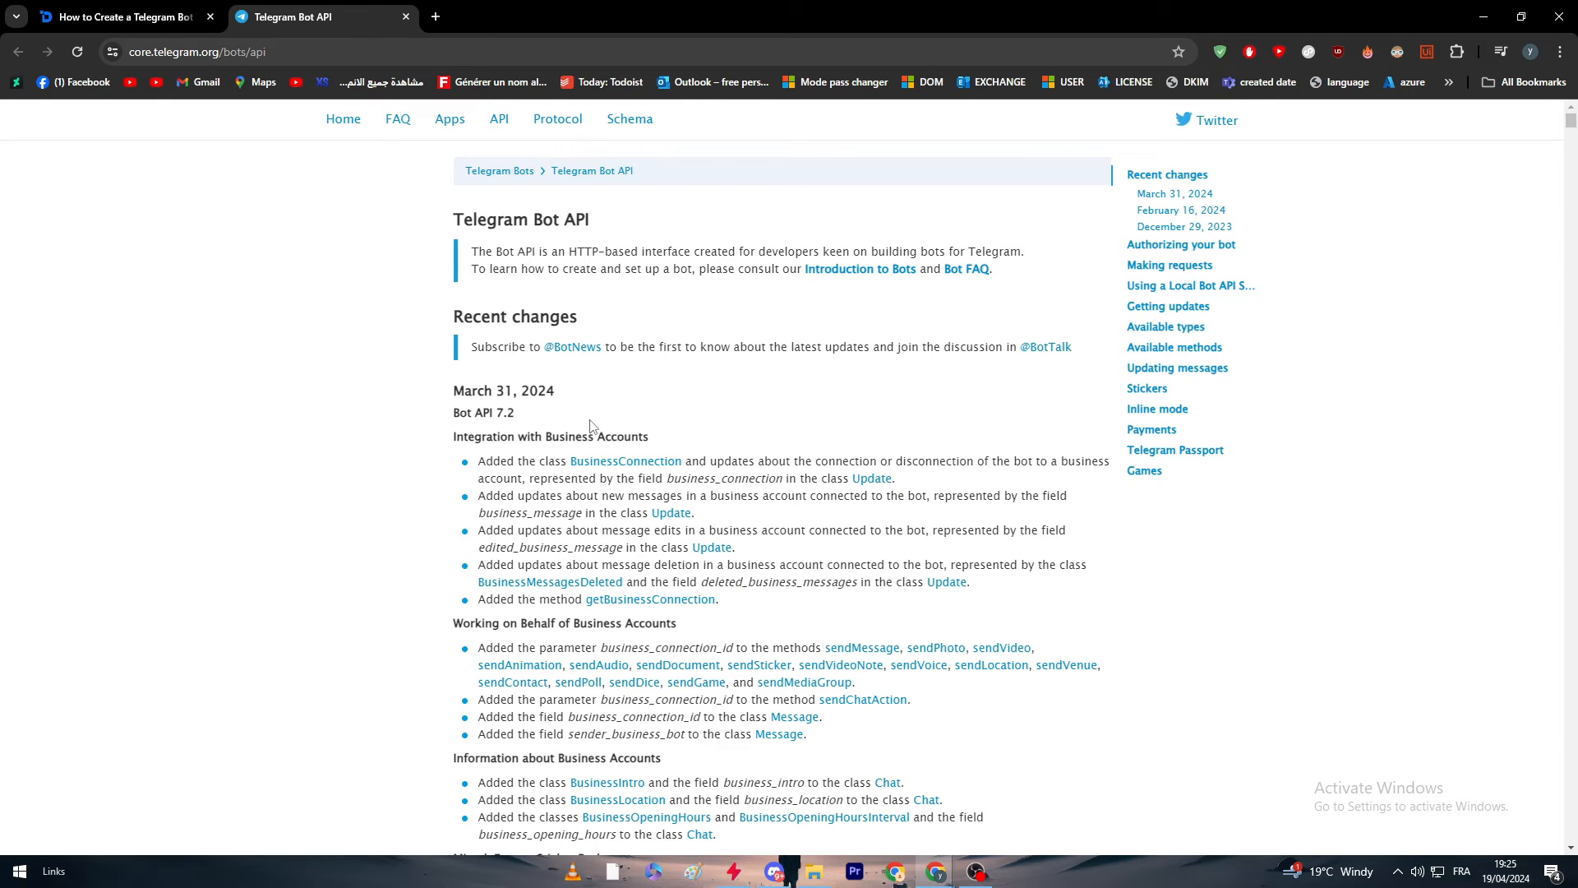
mouse_move(596, 457)
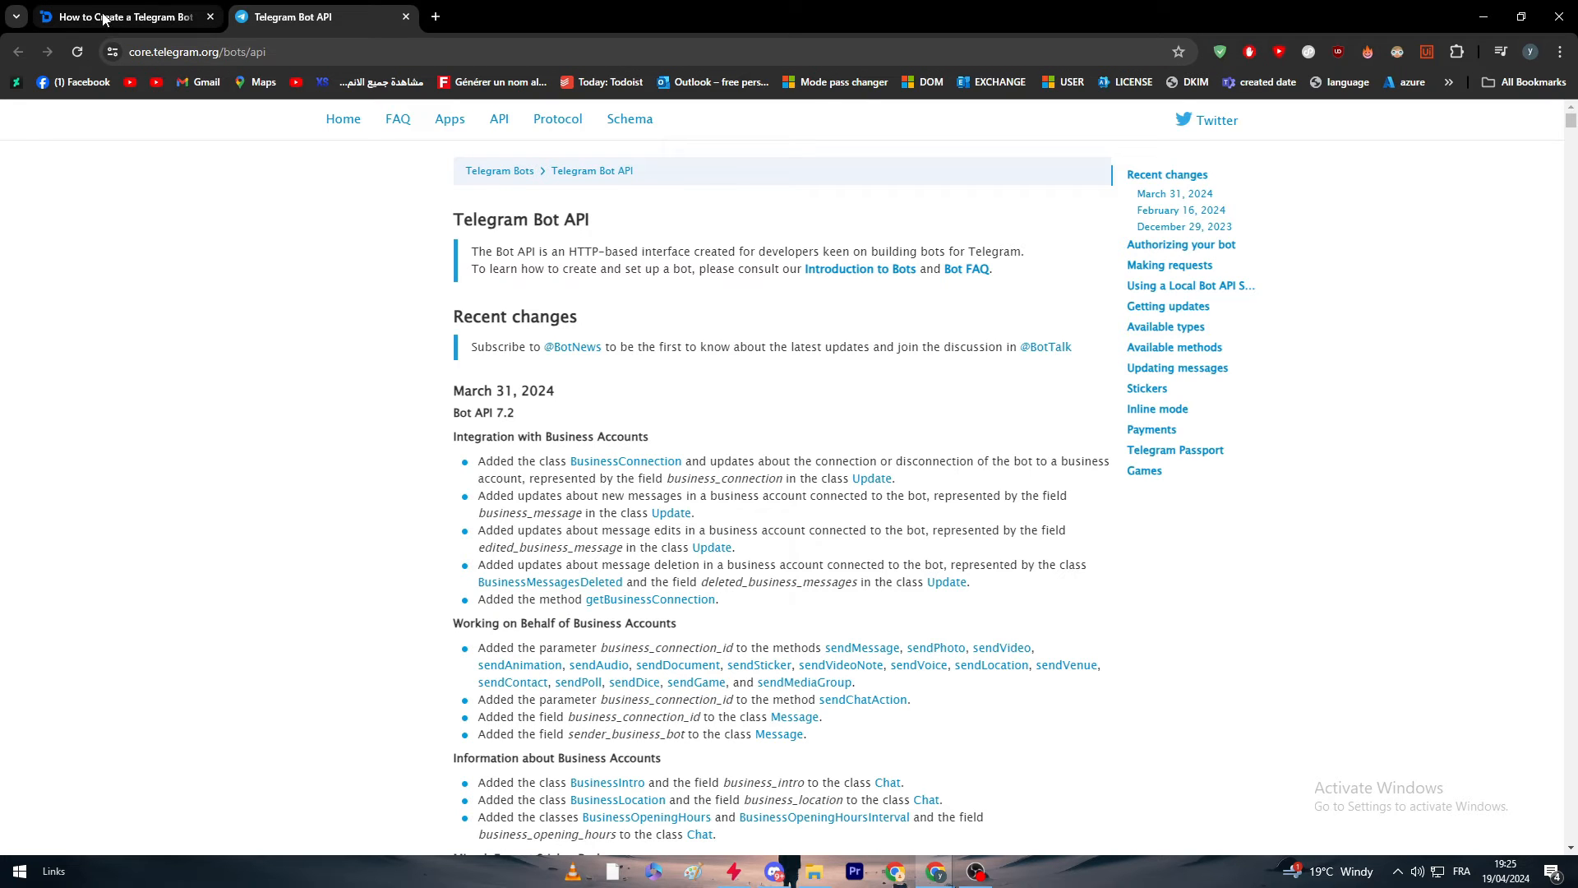
mouse_move(106, 17)
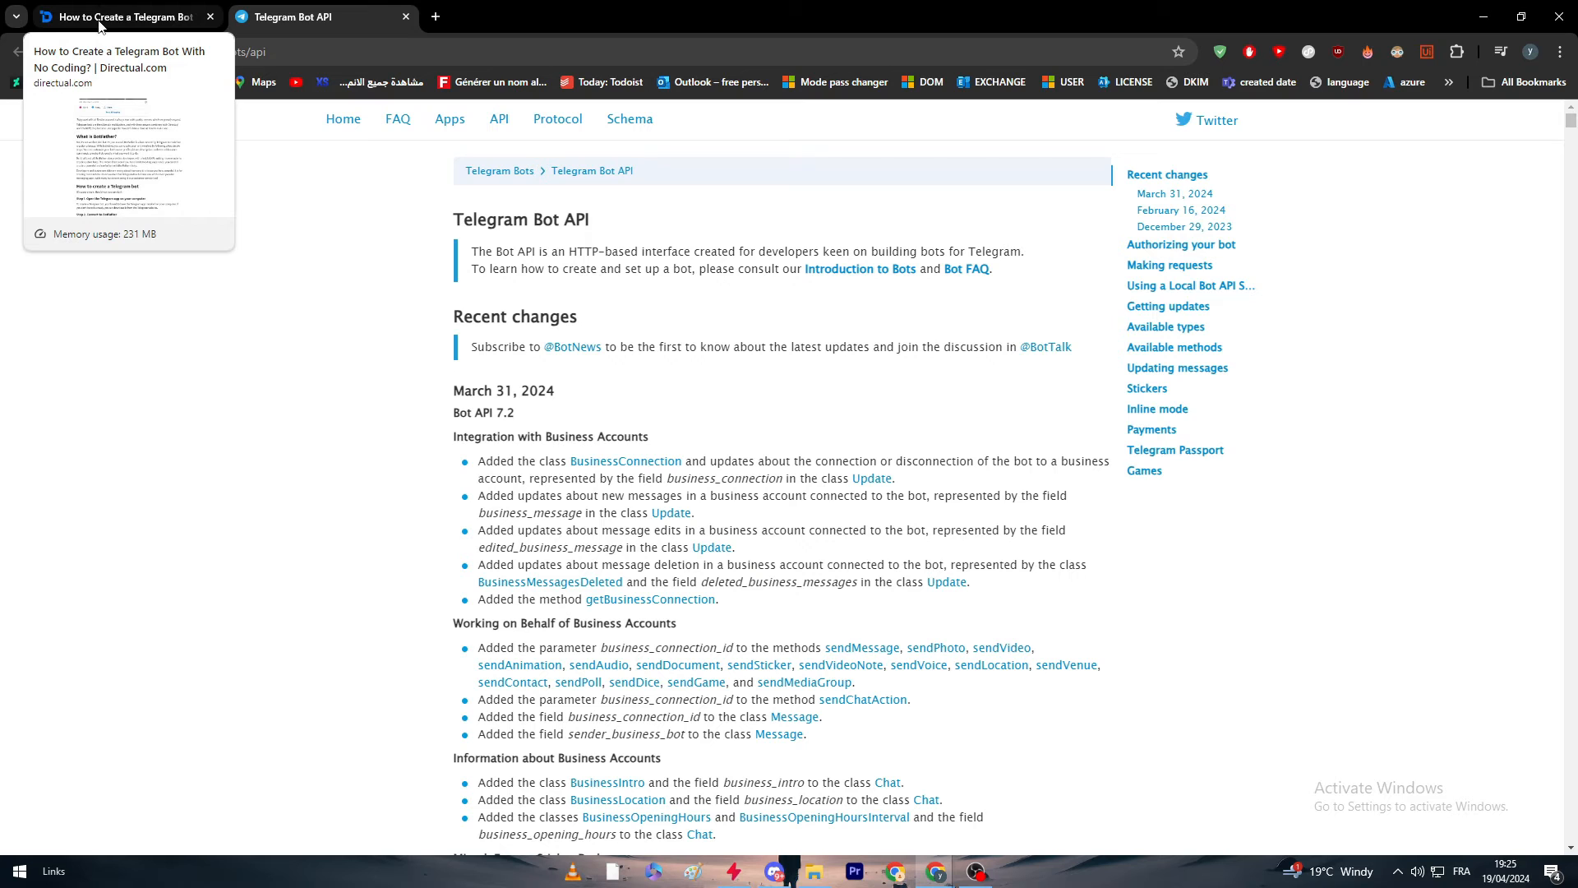
Return to the Directual article and scroll into the 'How to create a Telegram bot' steps.
click(120, 17)
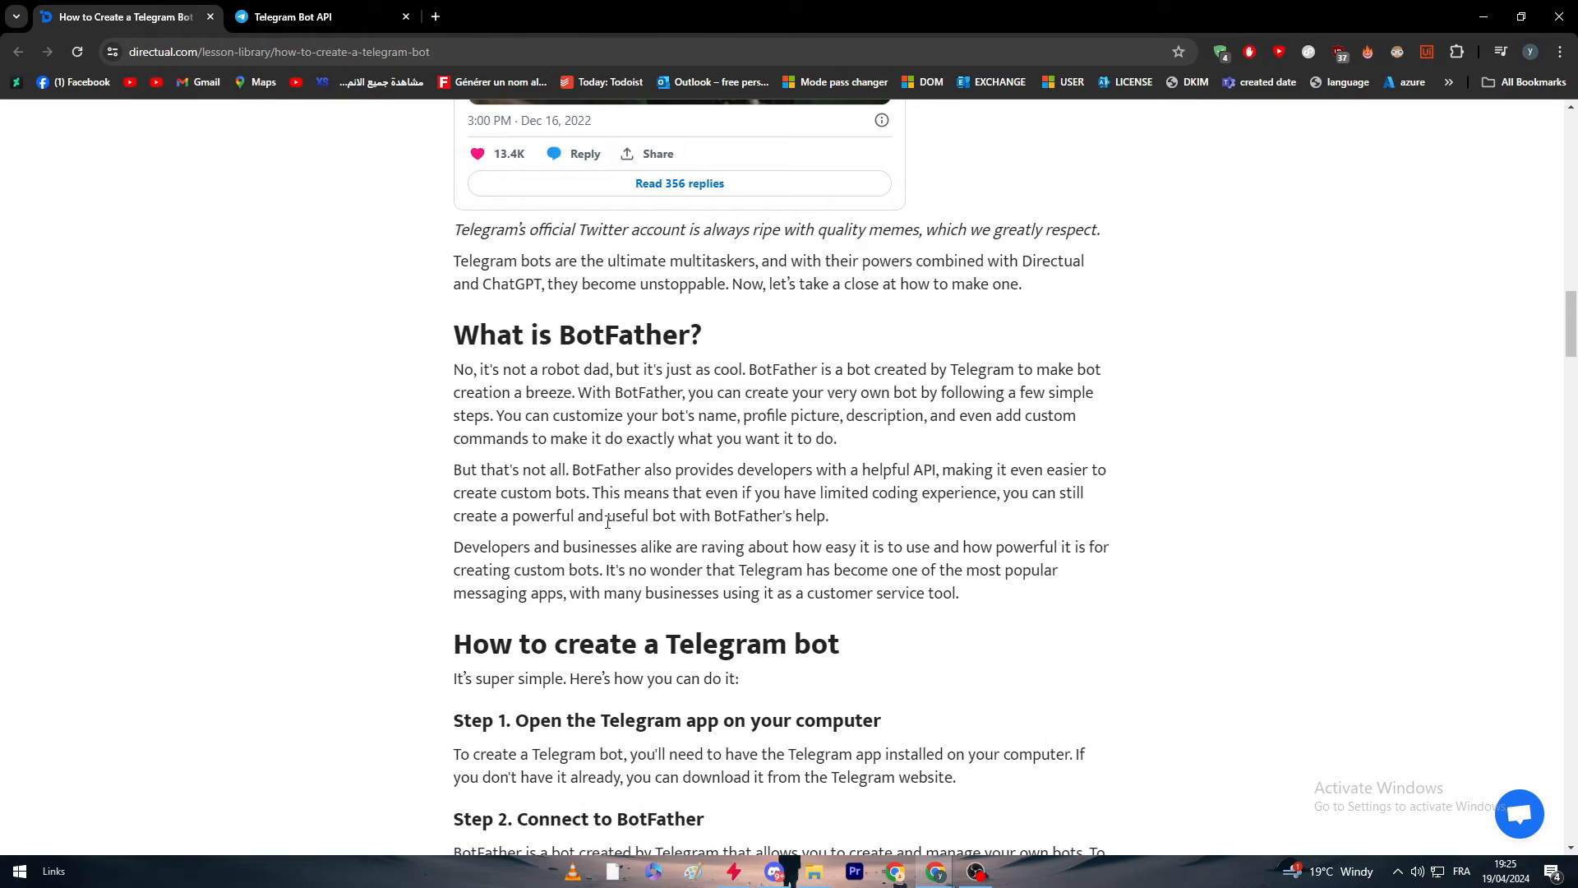
scroll(down, 3)
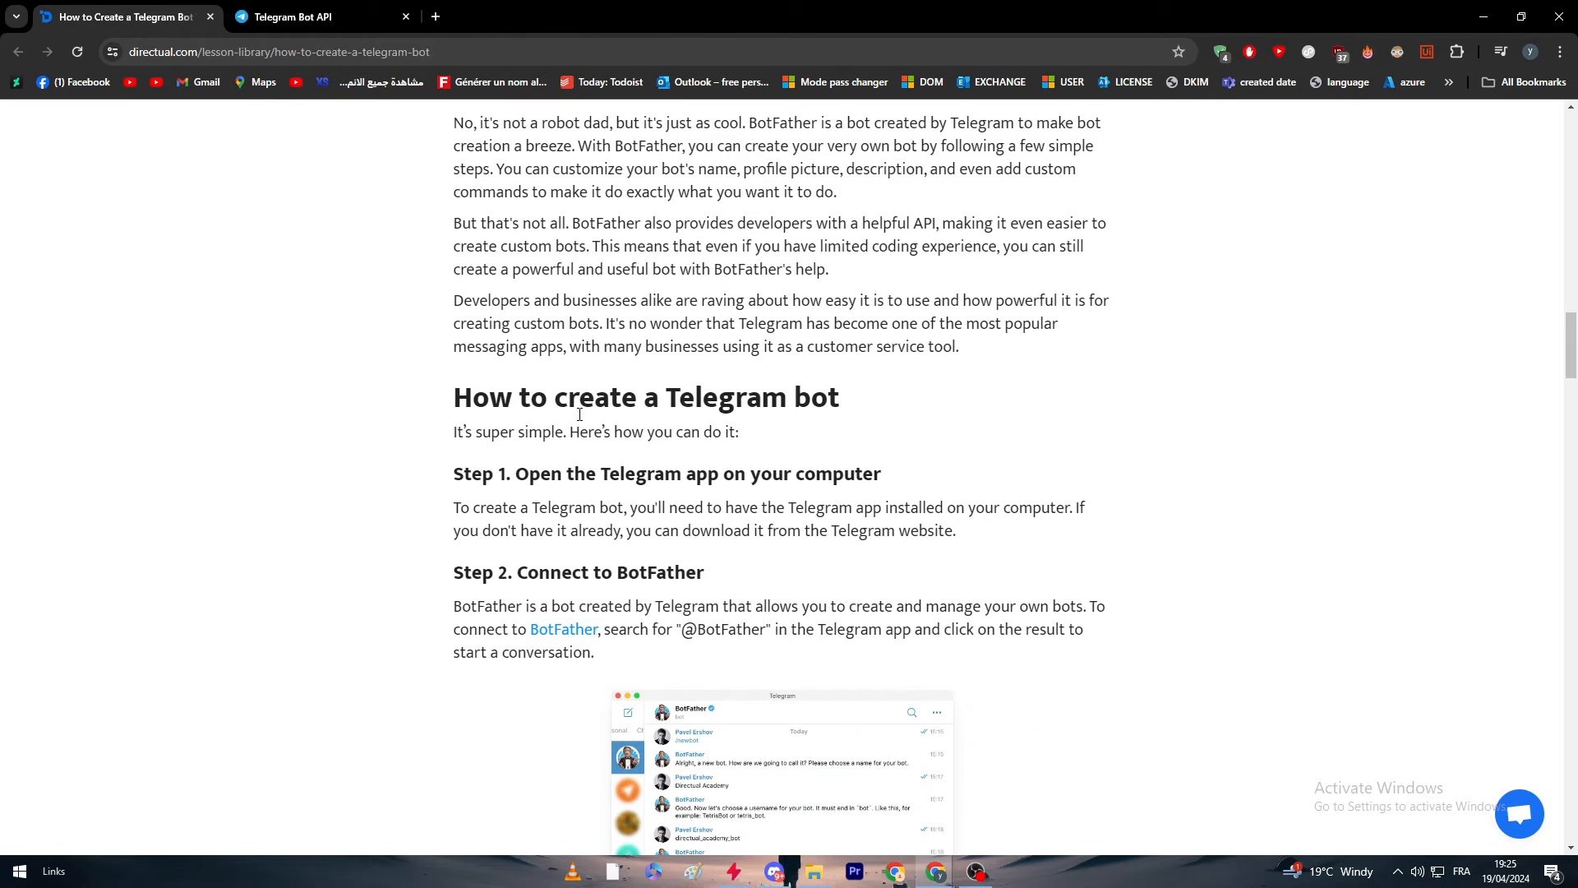
scroll(down, 3)
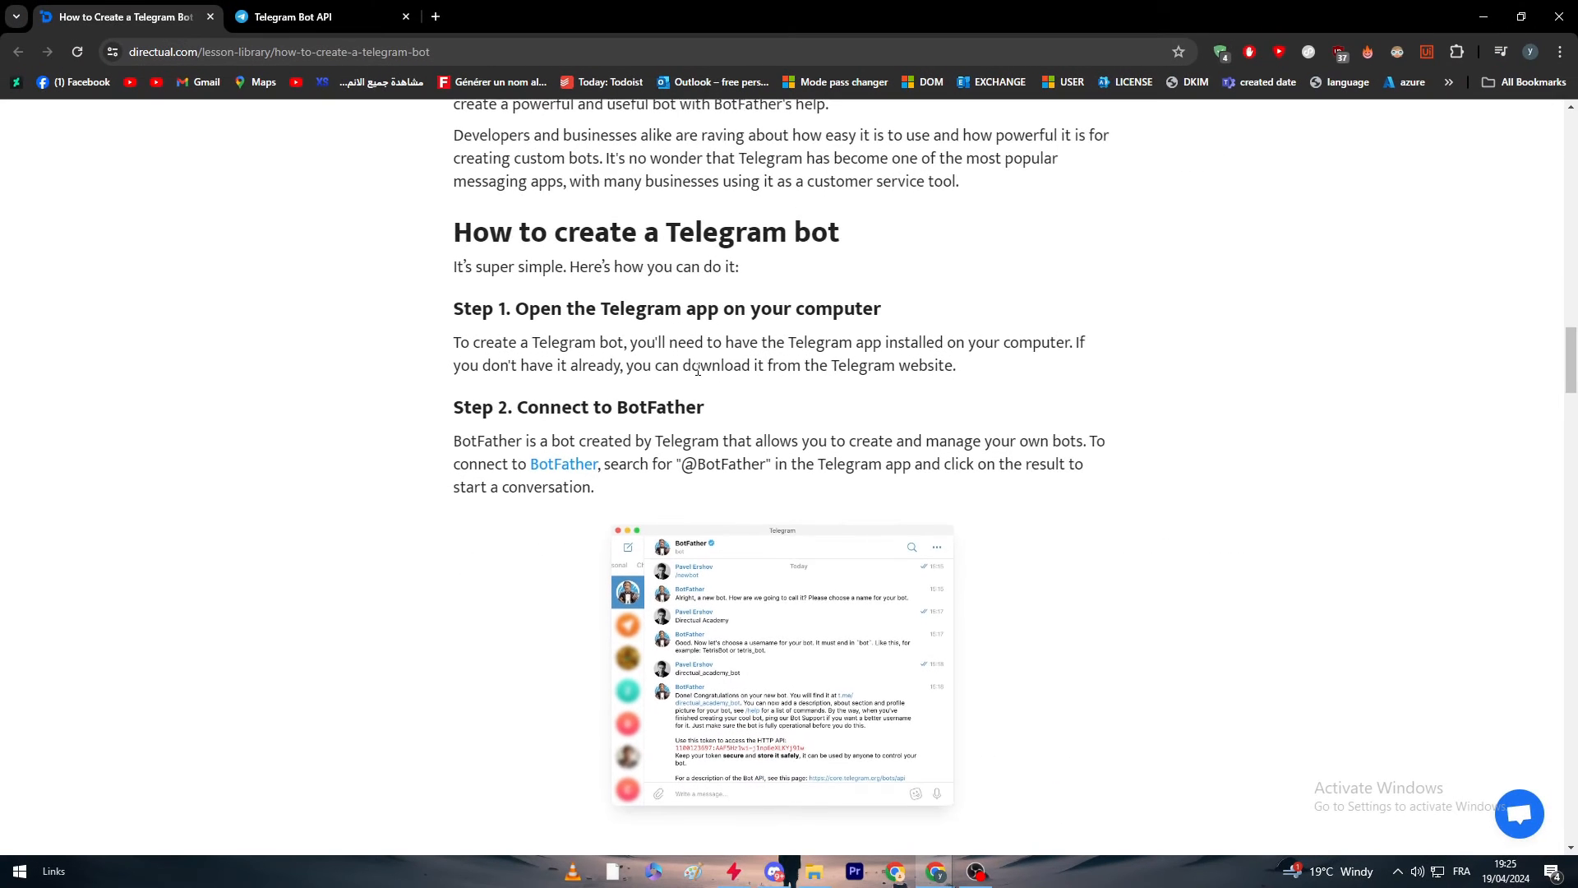
scroll(down, 3)
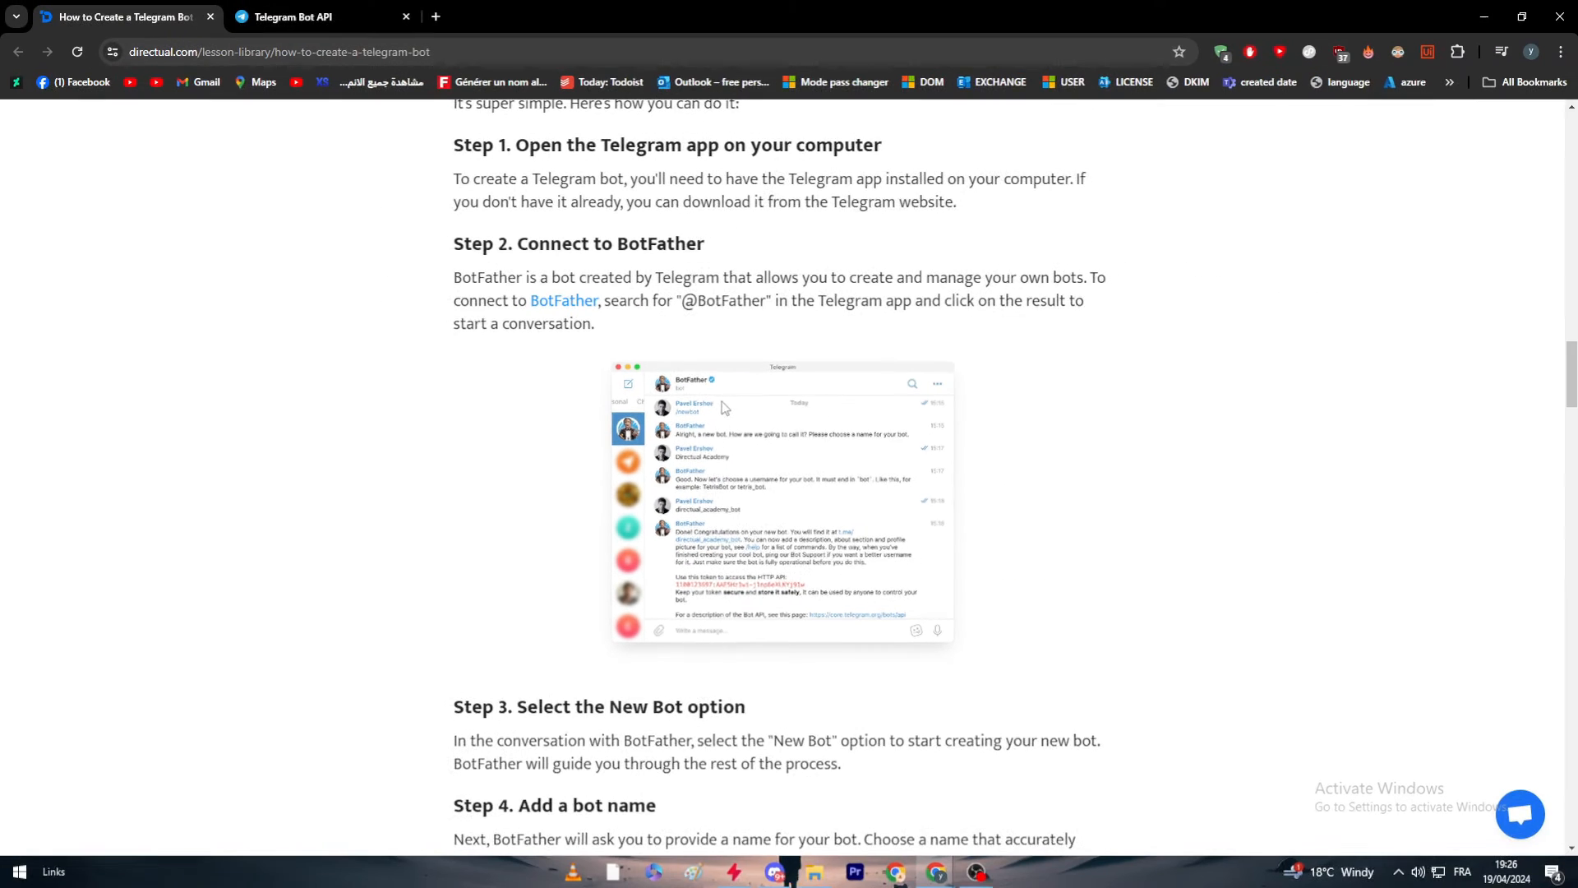
scroll(down, 3)
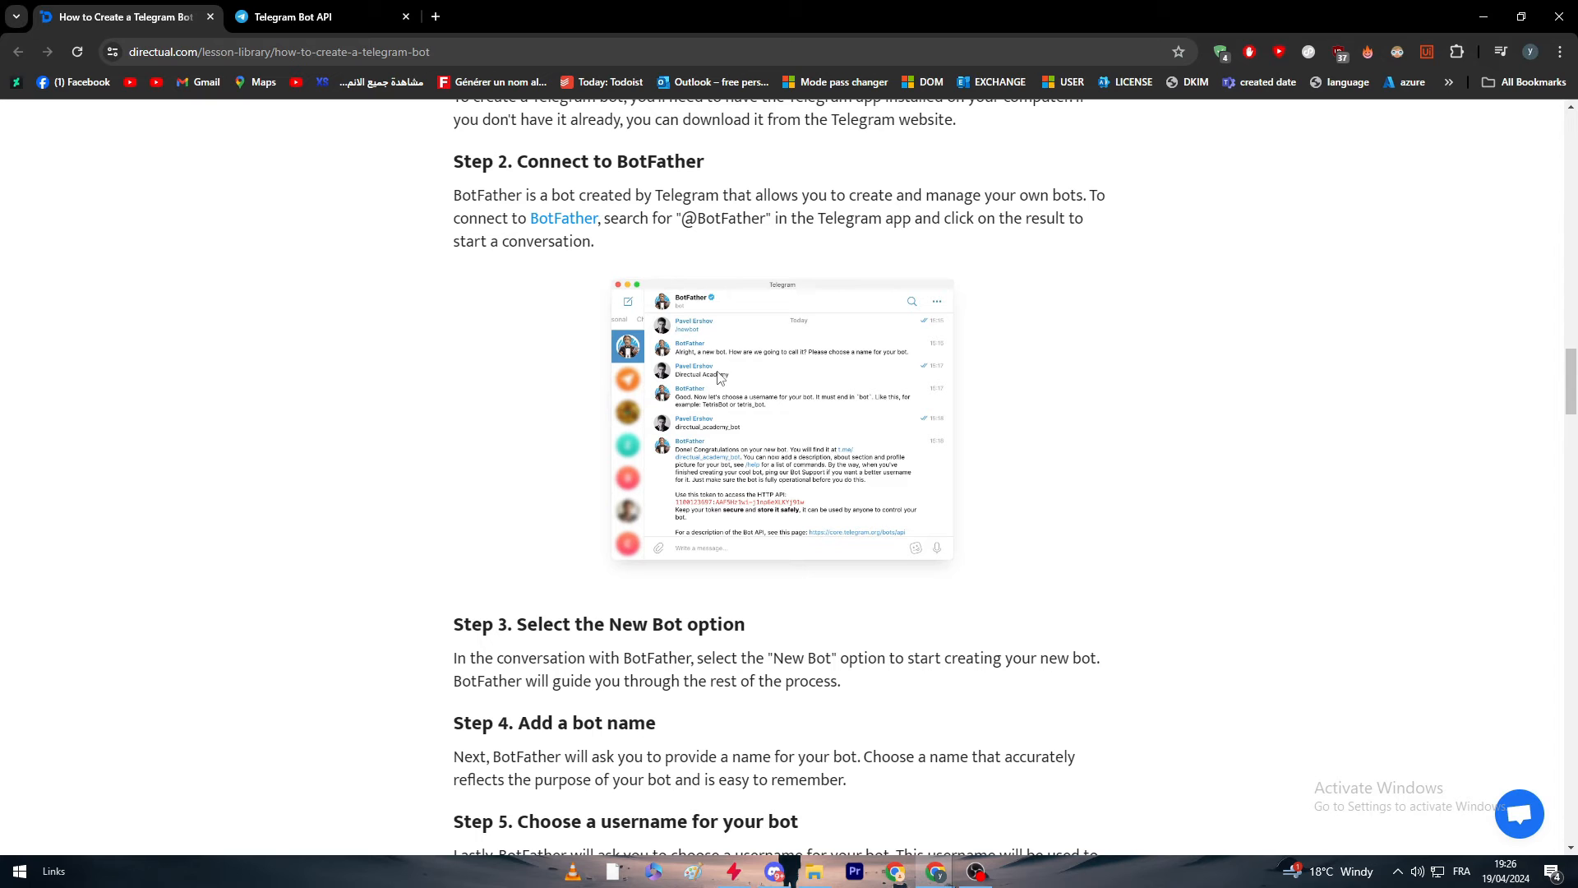
Zoom in and scroll through Steps 1–5 down to the start of 'How to edit your bot'.
key(ctrl+plus)
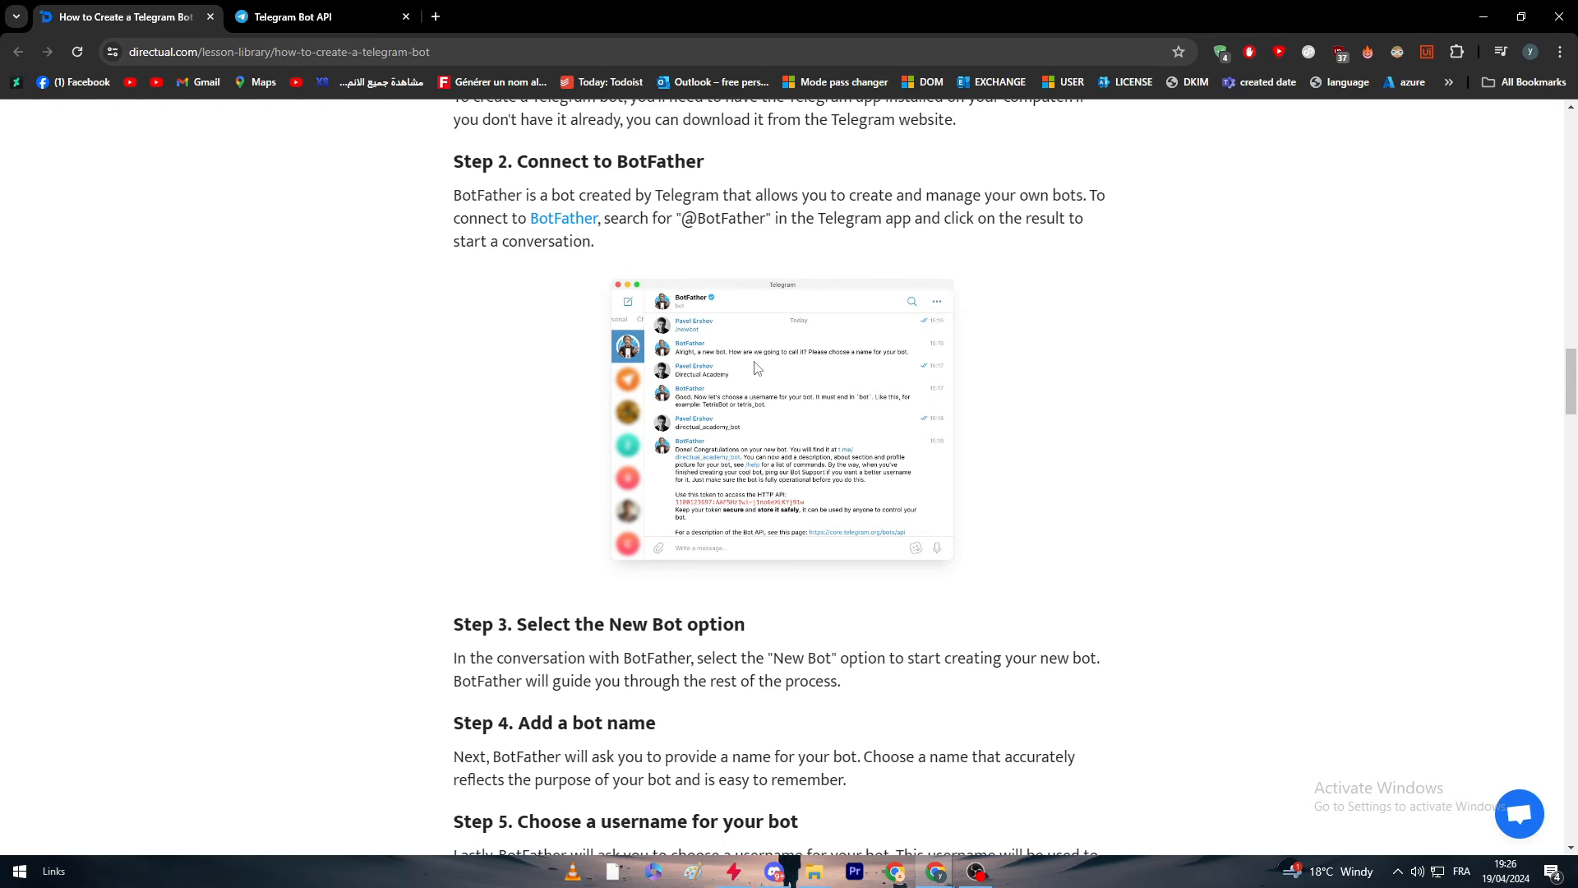
scroll(down, 3)
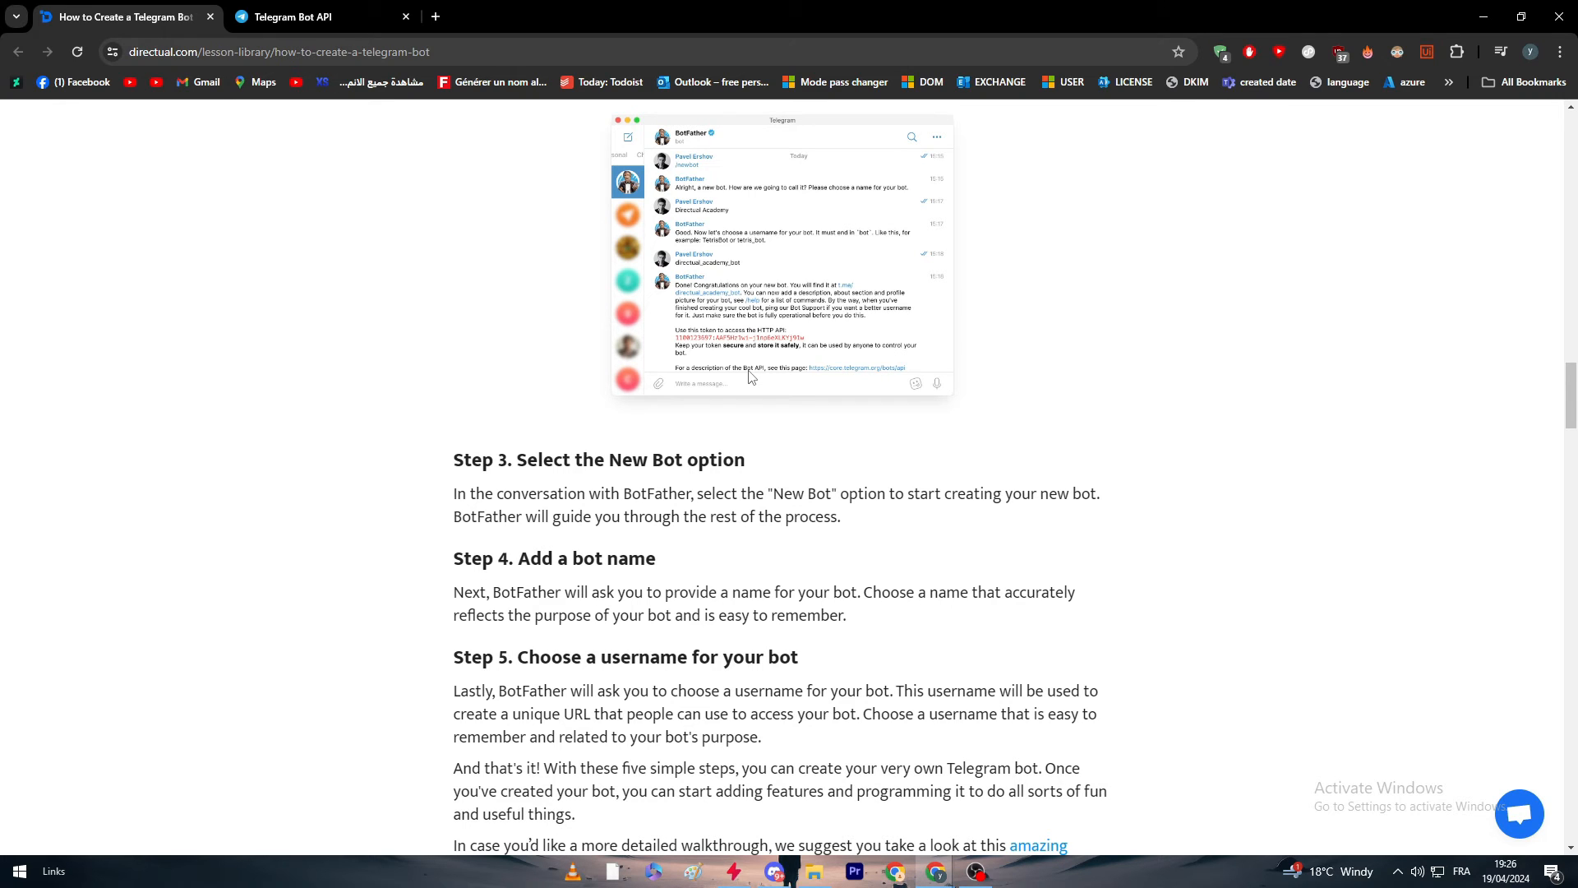
scroll(down, 3)
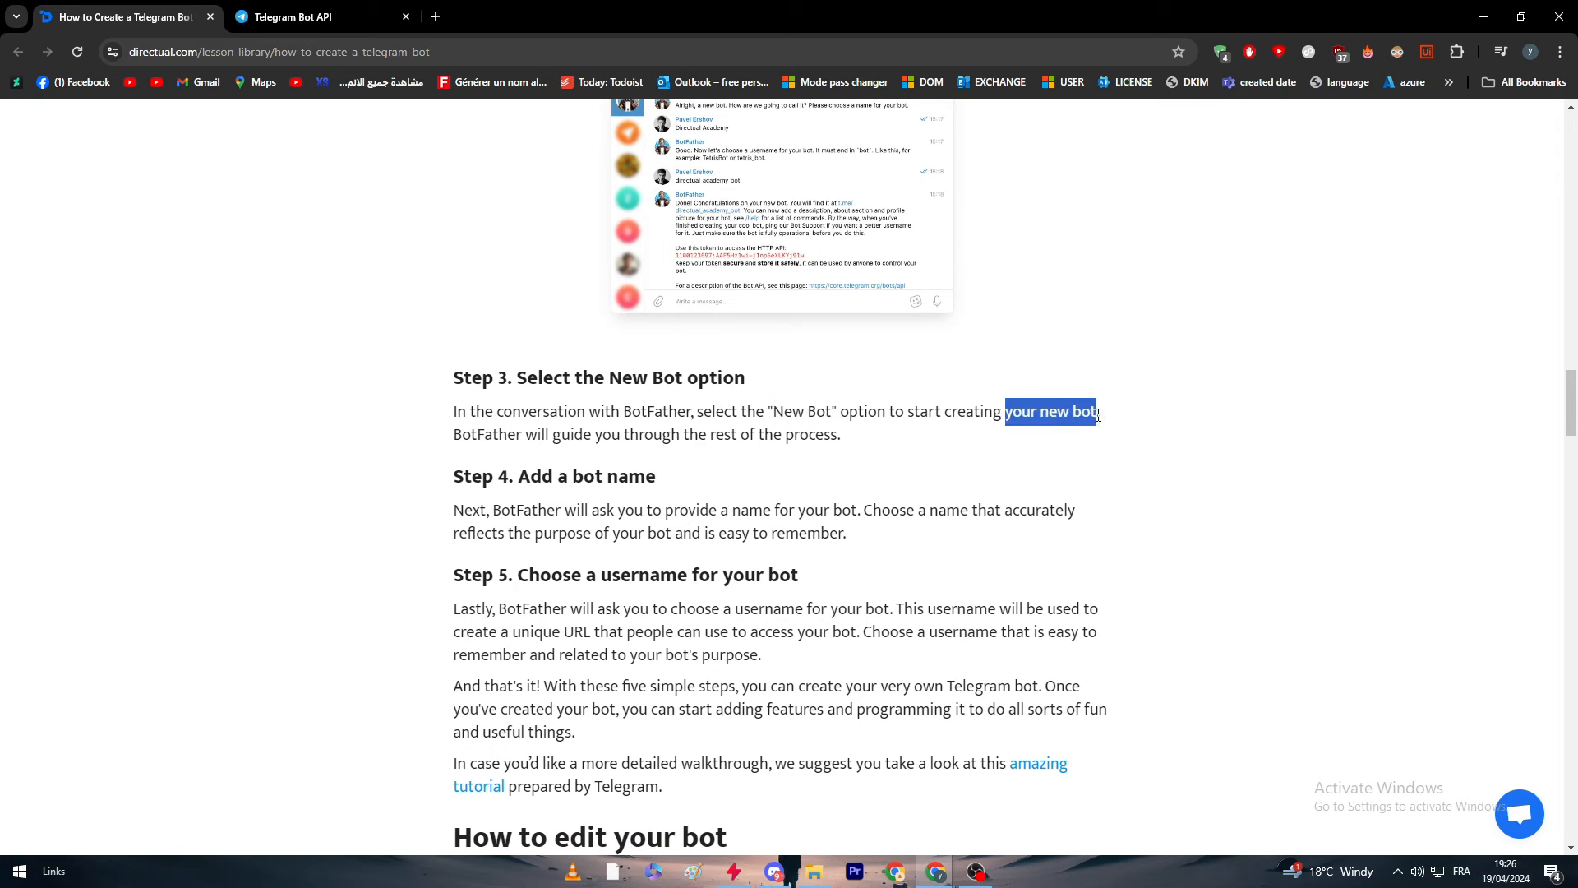
scroll(down, 3)
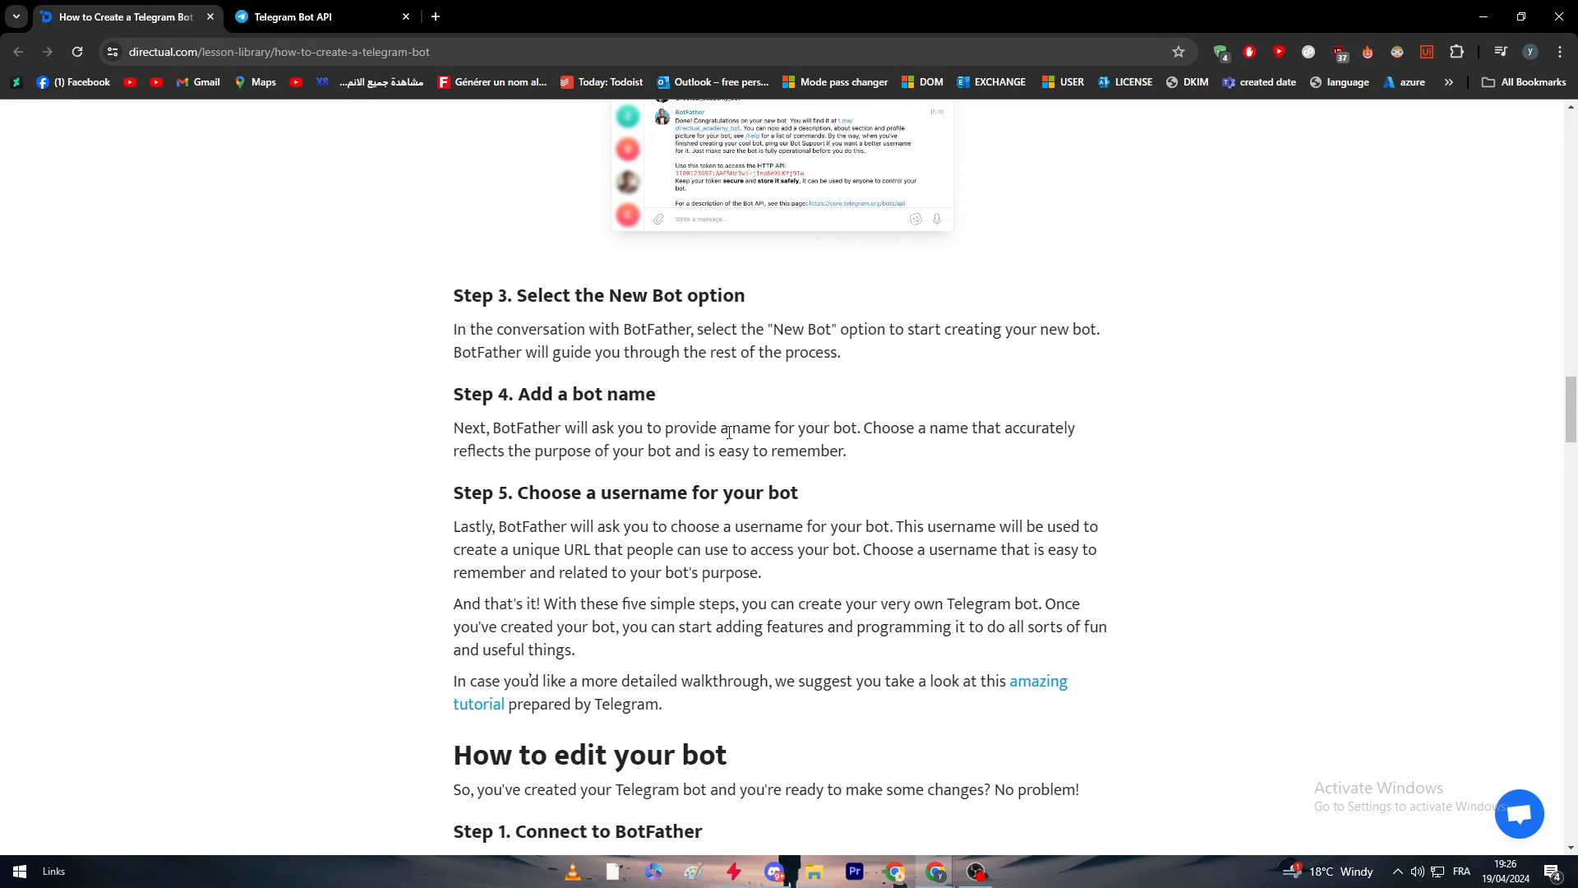
mouse_move(521, 393)
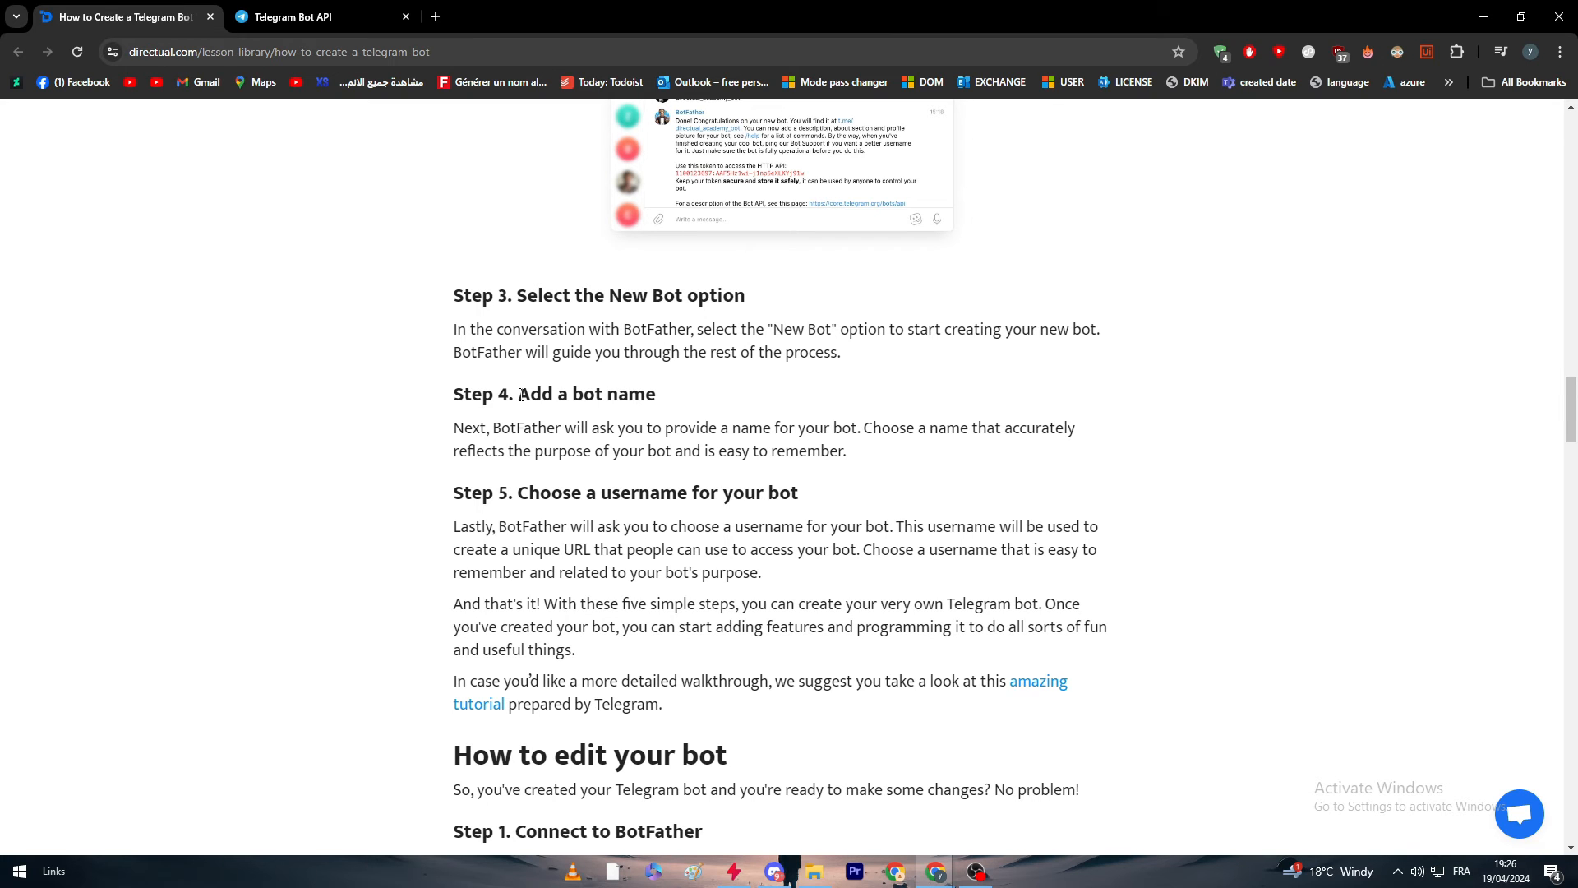
Reach the 'amazing tutorial' link and switch to Telegram's Hello World tutorial tab.
scroll(down, 3)
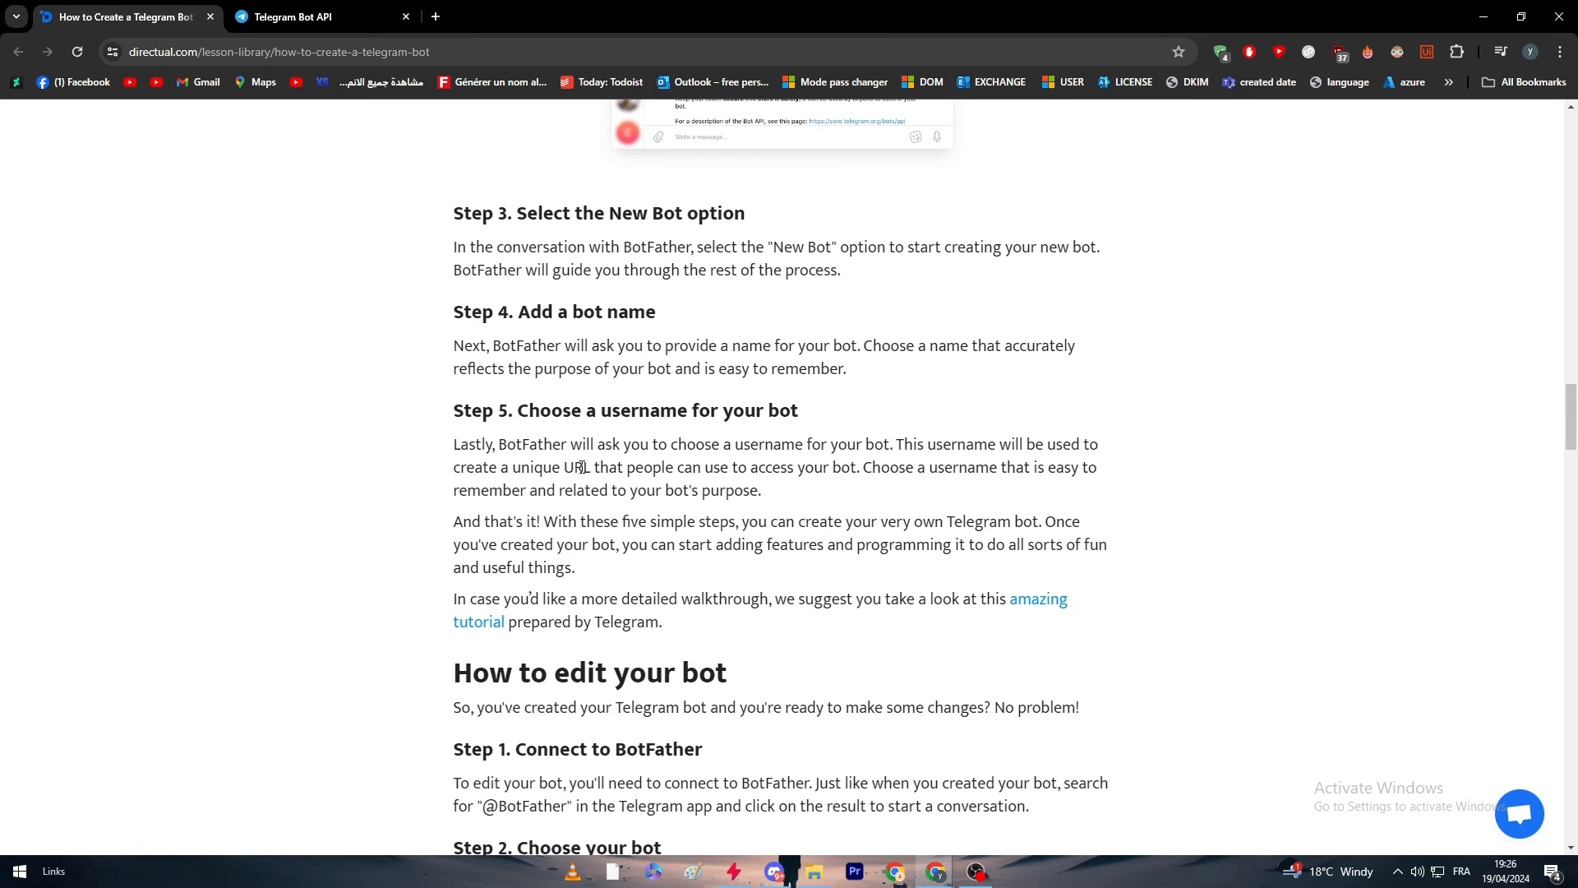
scroll(down, 3)
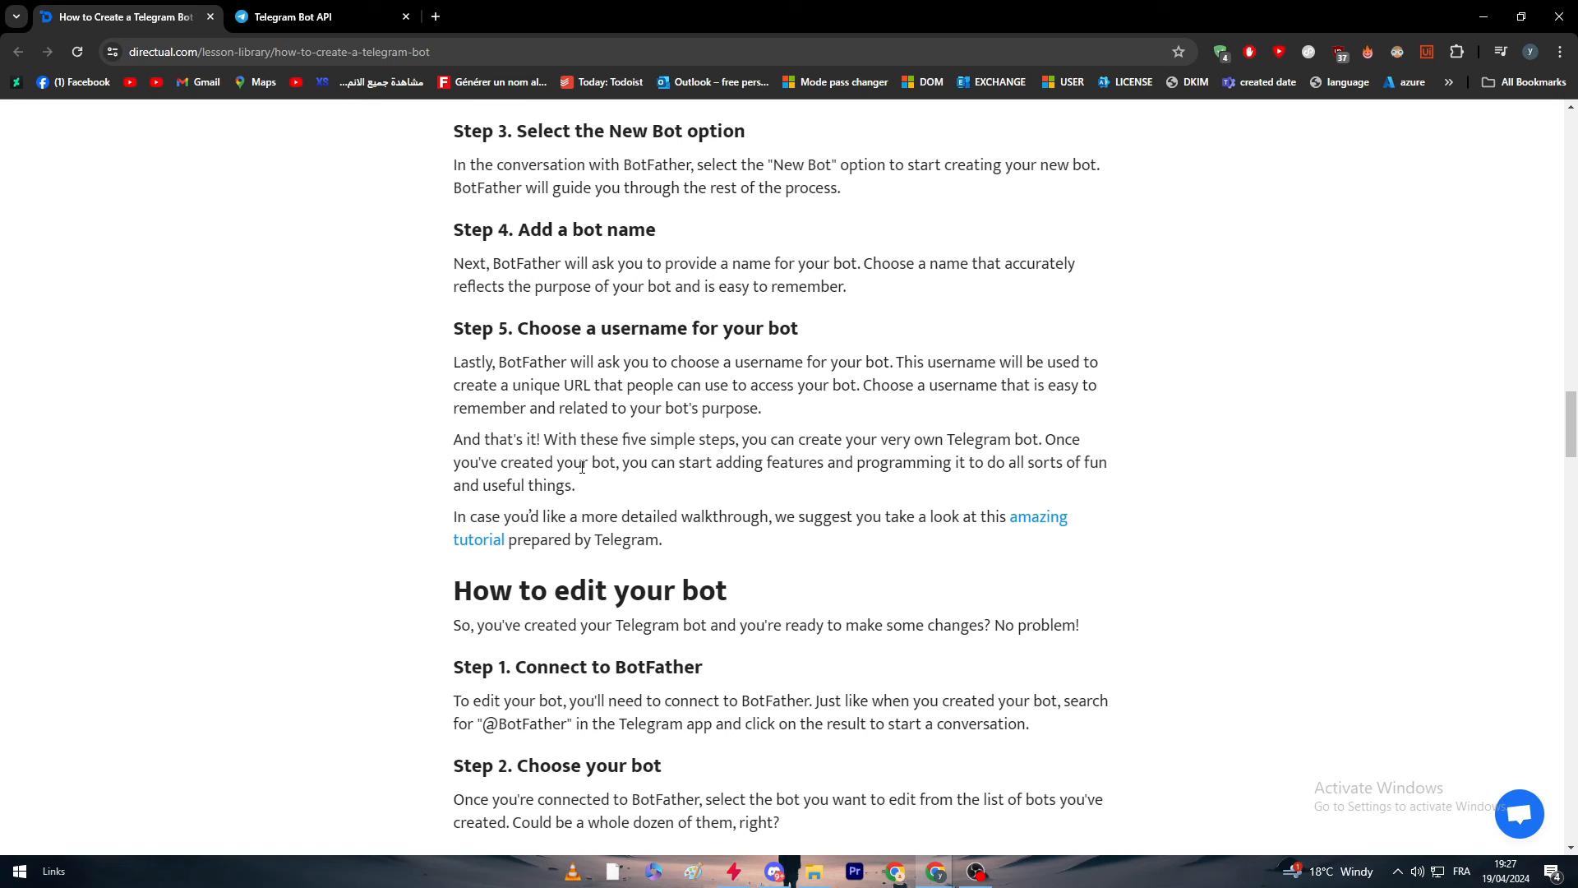
mouse_move(749, 490)
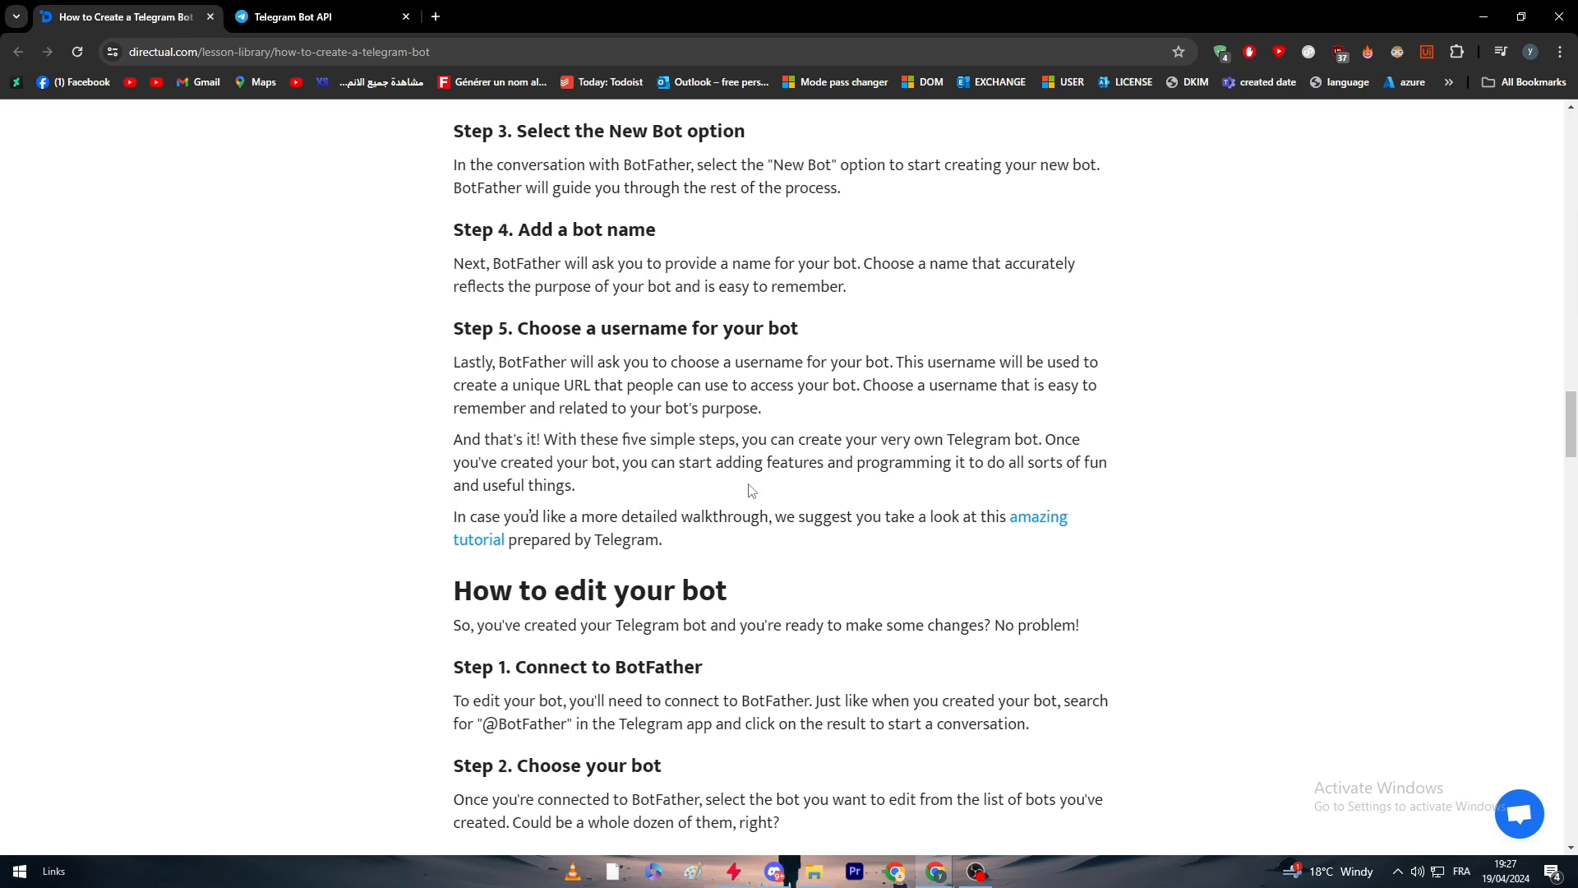
mouse_move(972, 497)
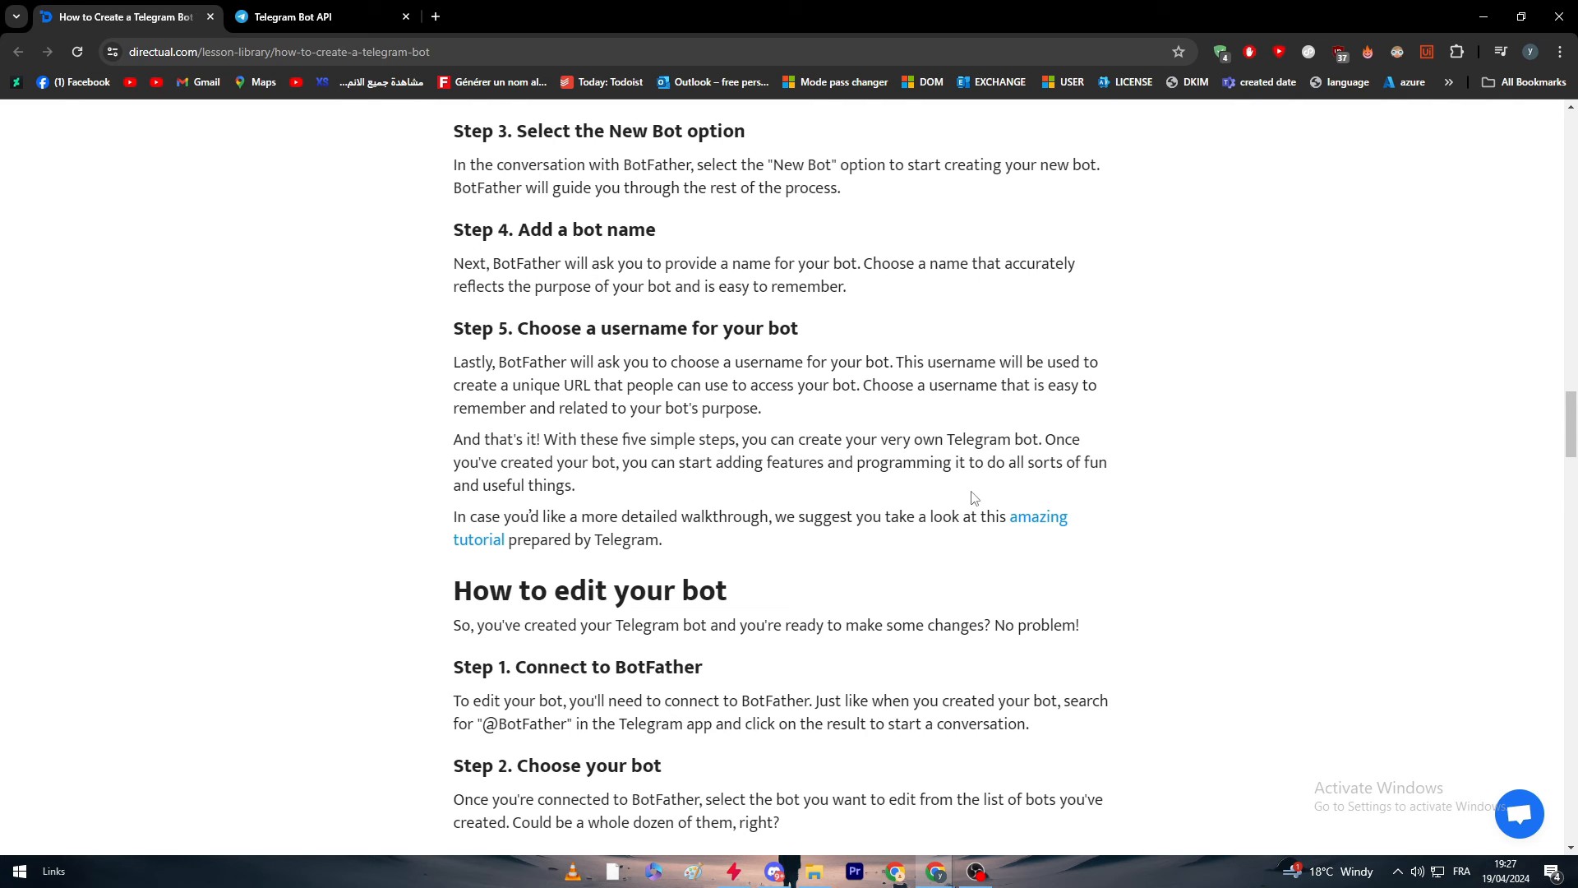
mouse_move(902, 574)
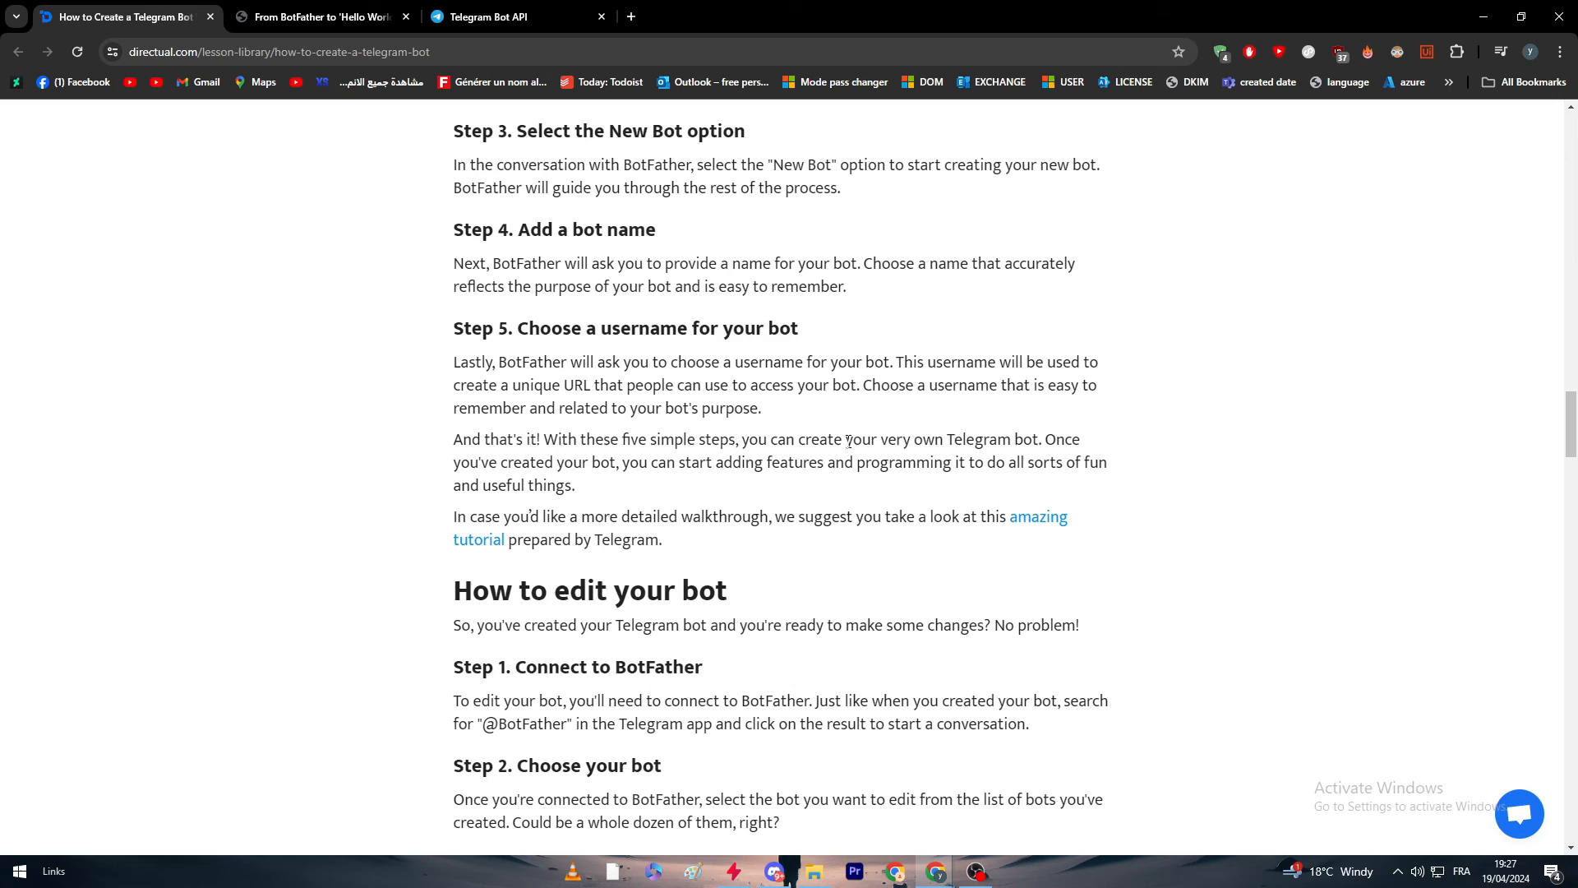
click(317, 17)
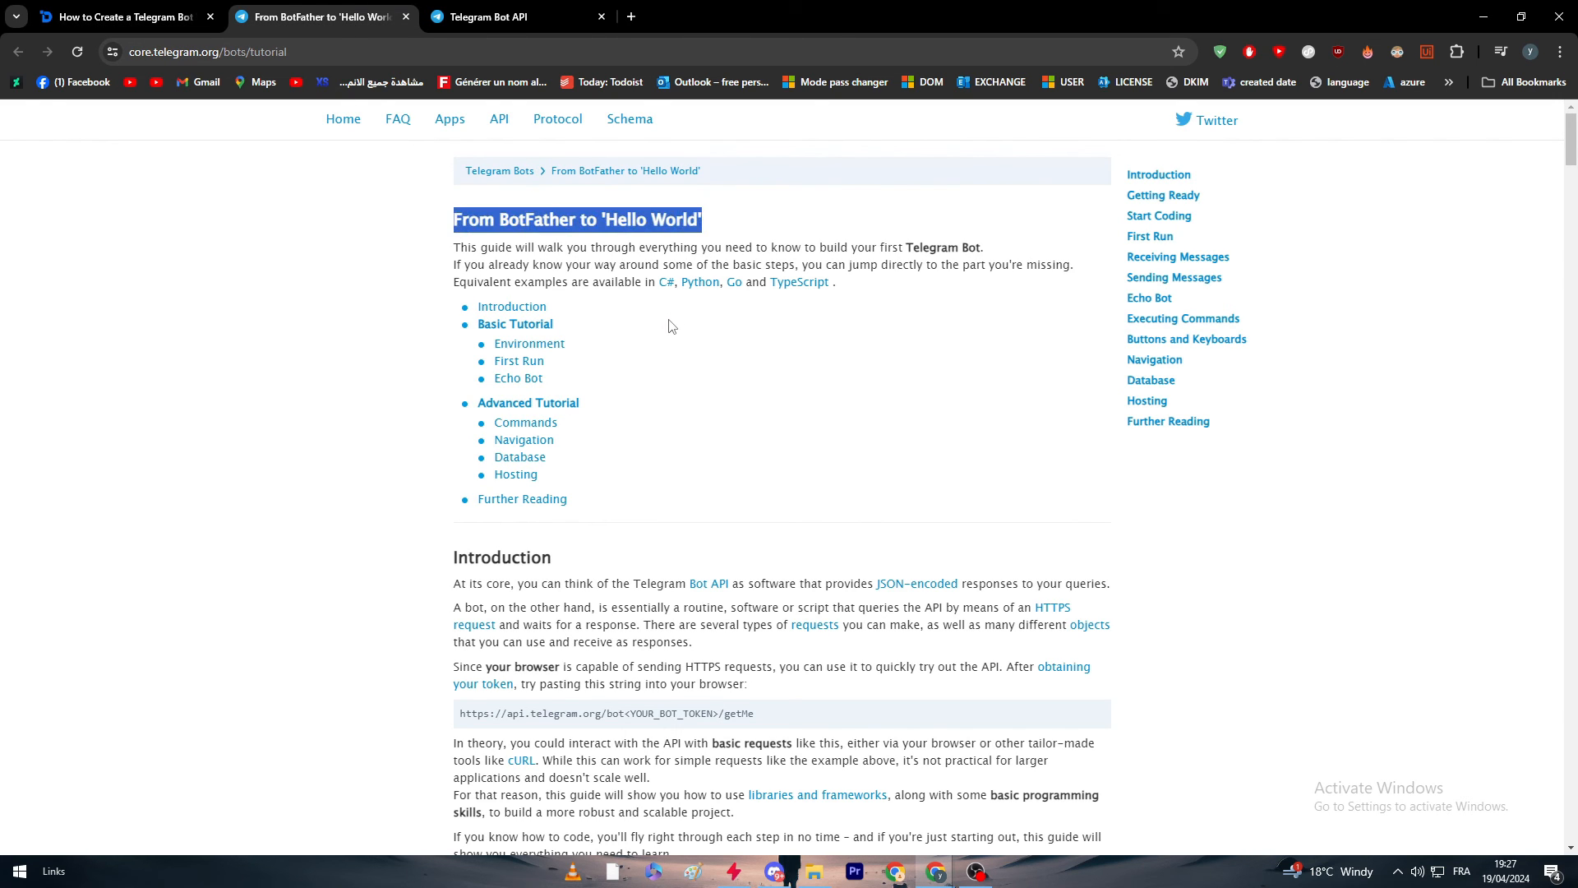
Scroll through Getting Ready and Start Coding samples to the Registering the Bot section.
scroll(down, 3)
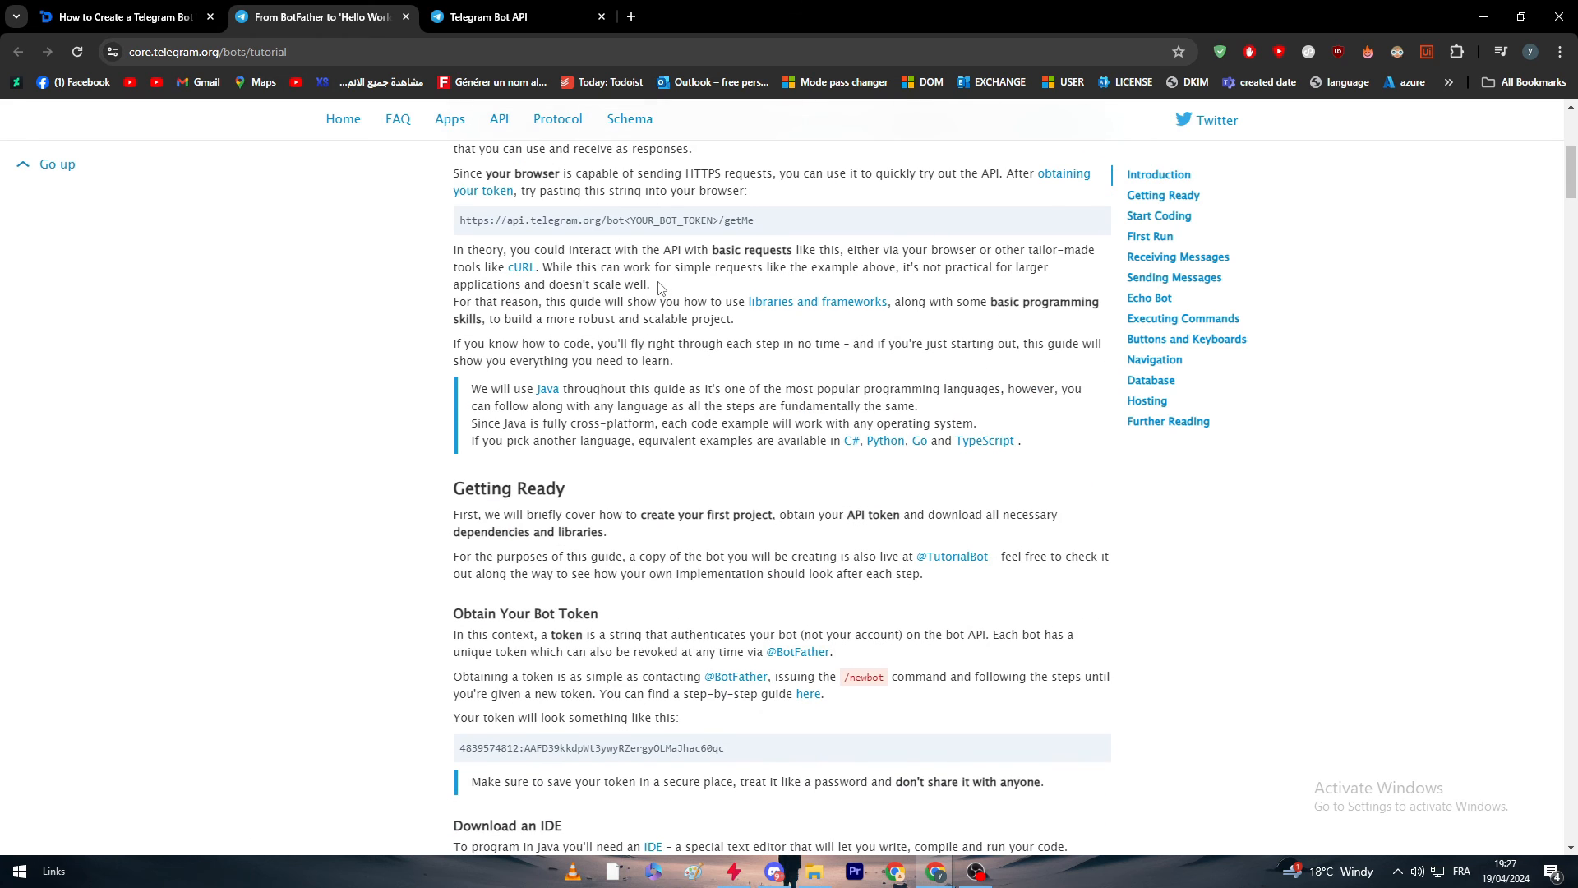
scroll(down, 3)
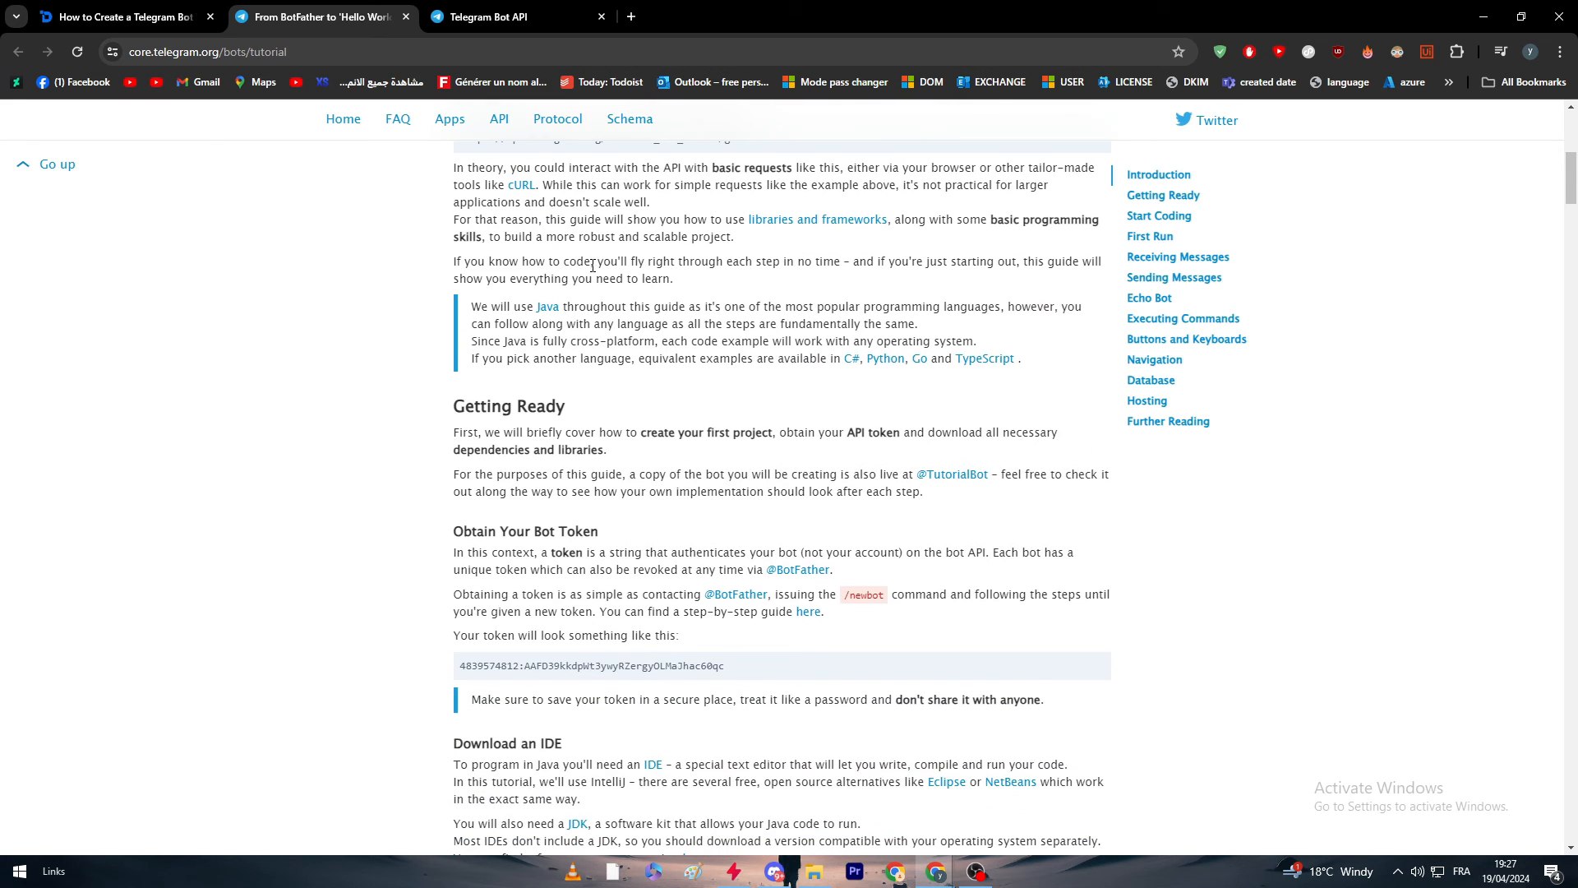
scroll(down, 3)
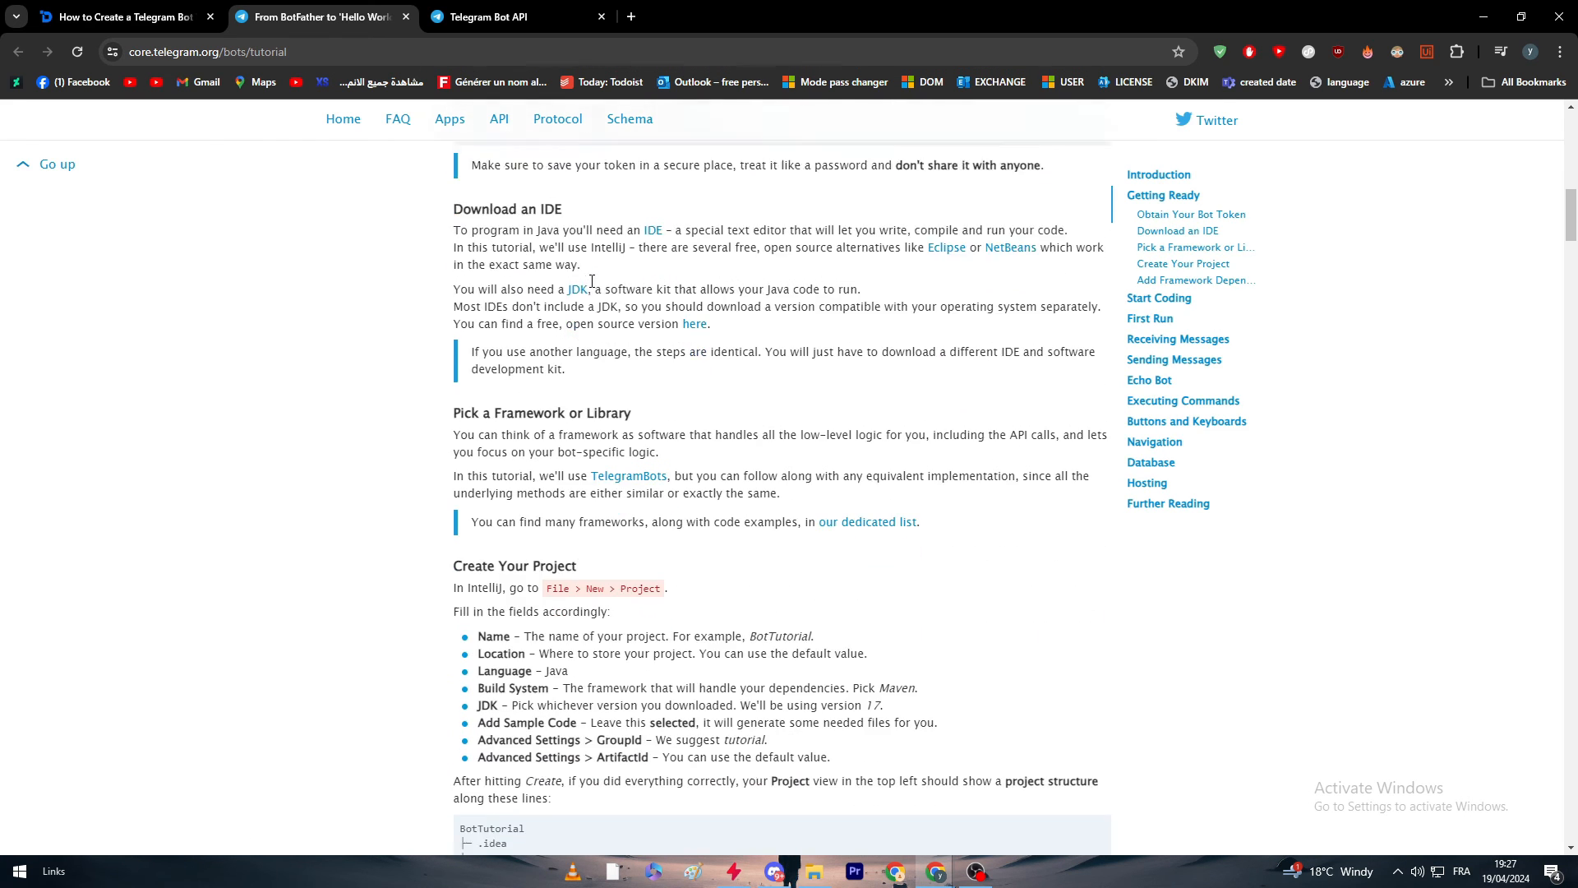
scroll(down, 3)
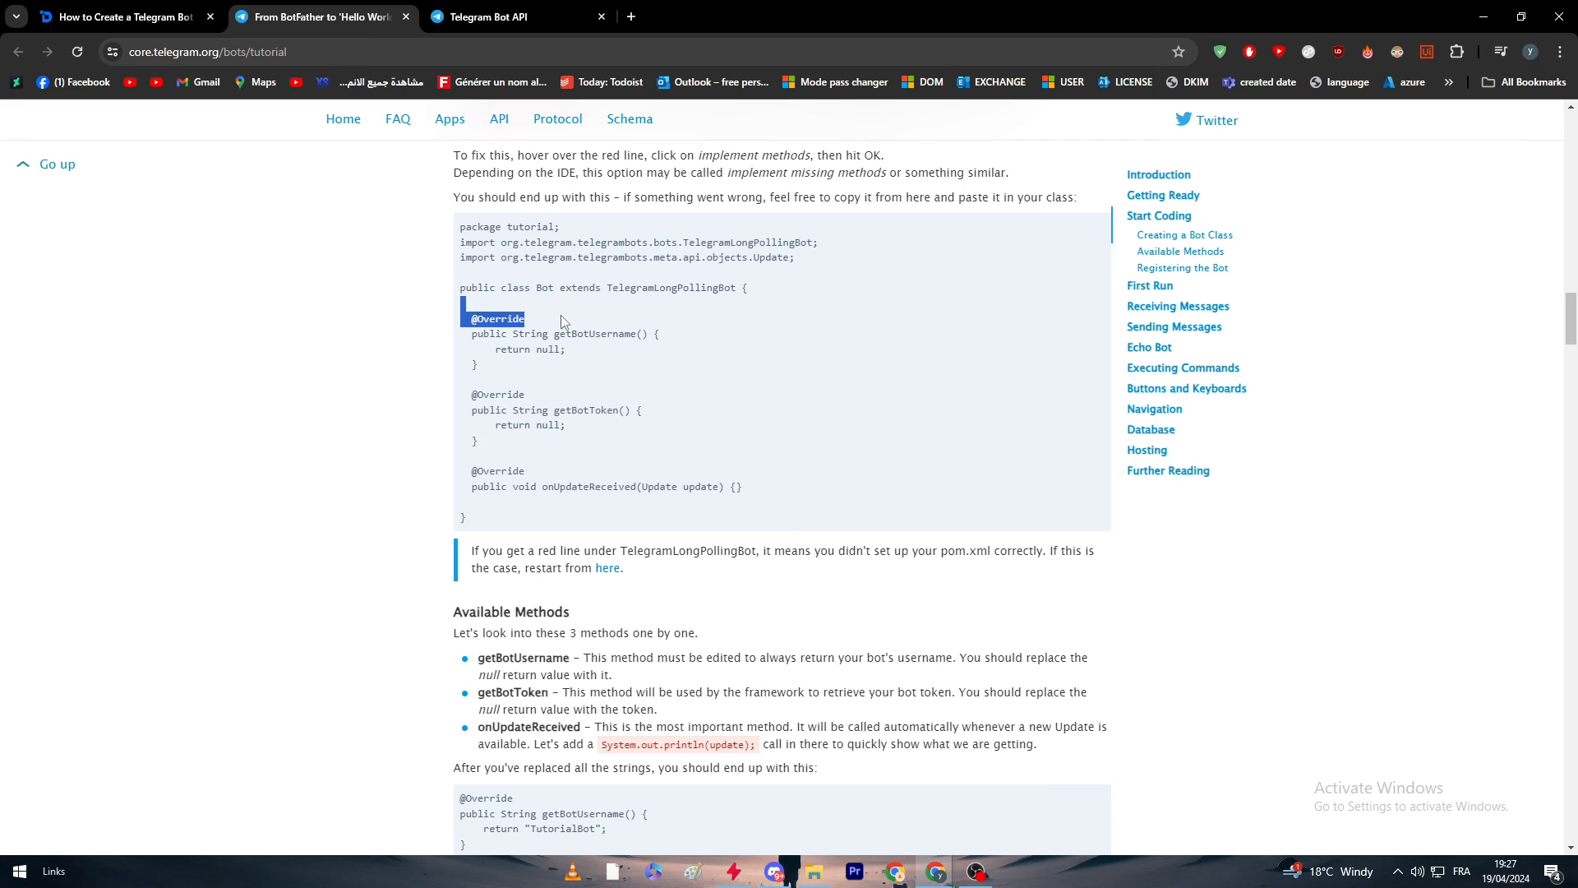
scroll(down, 3)
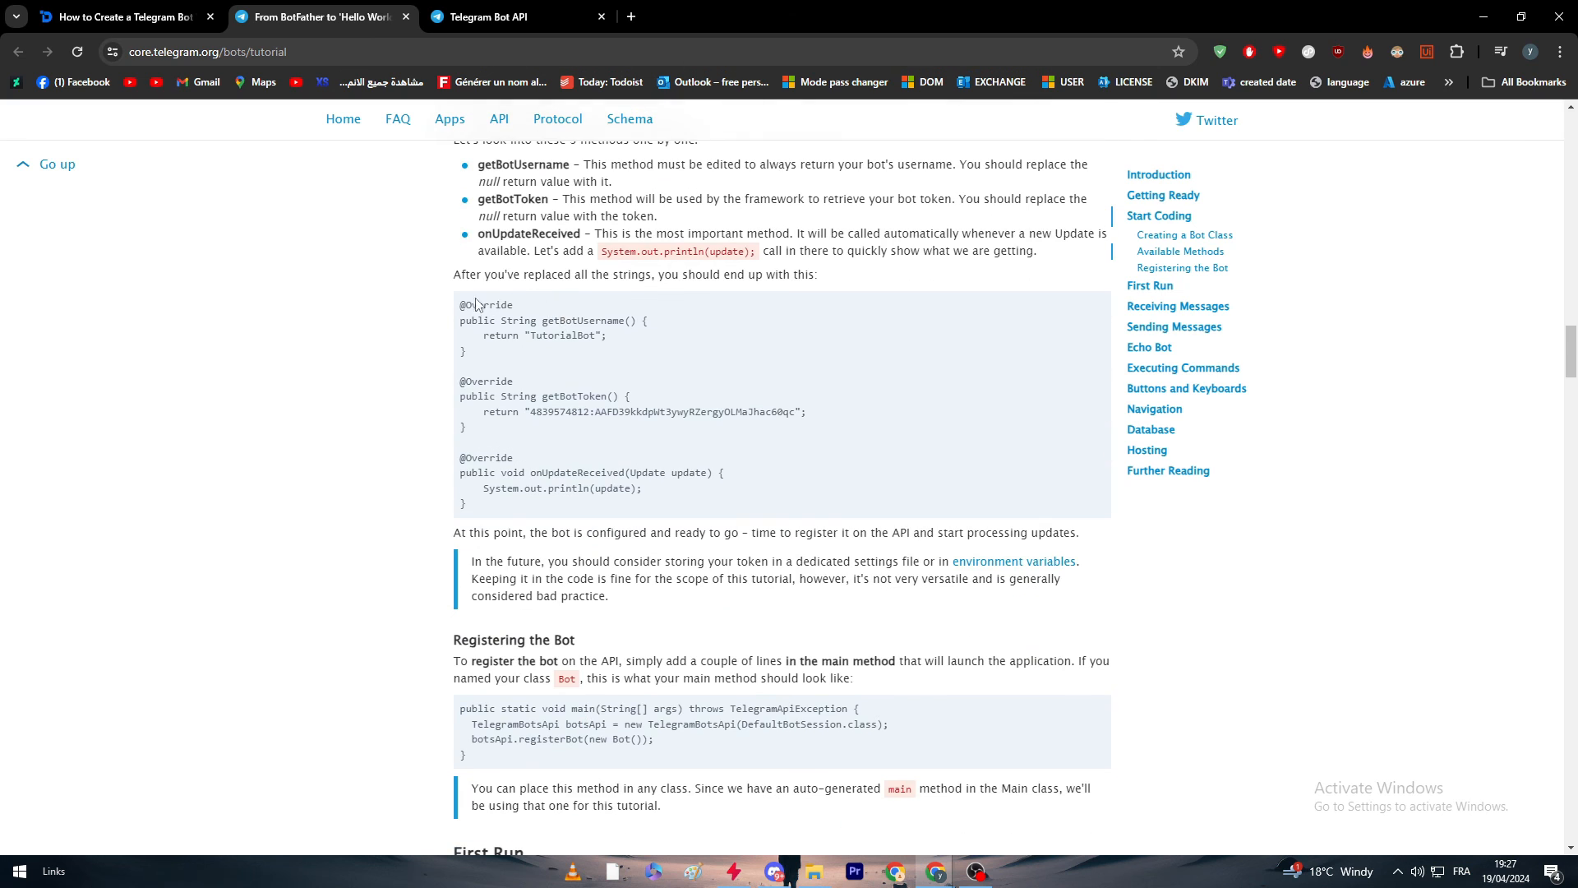
mouse_move(454, 305)
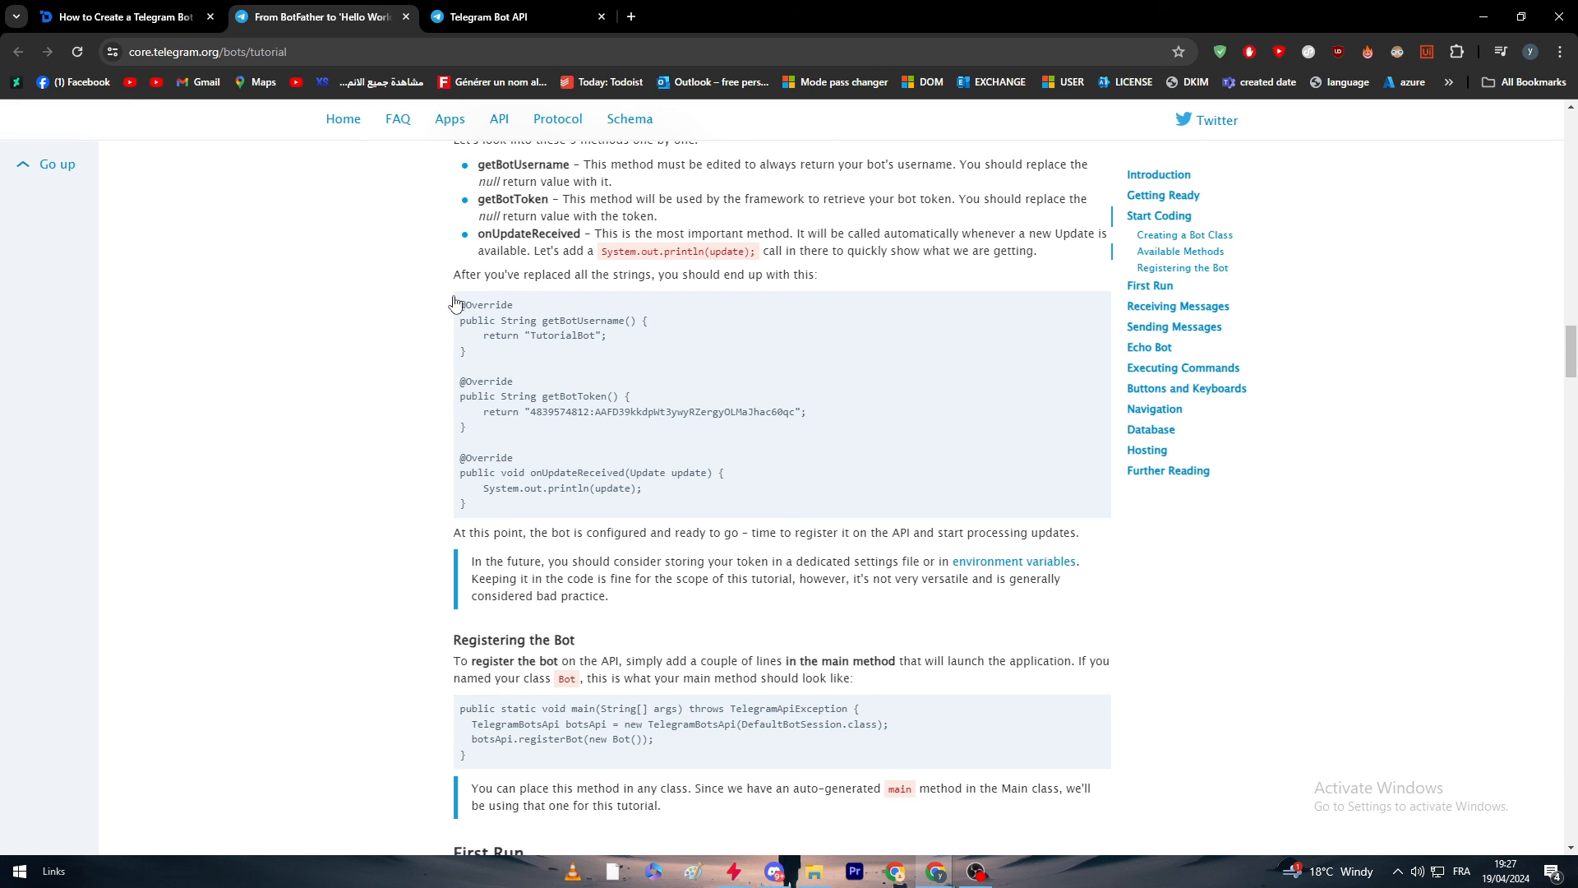
Return to the Directual article and scroll through the five 'How to edit your bot' steps.
click(121, 17)
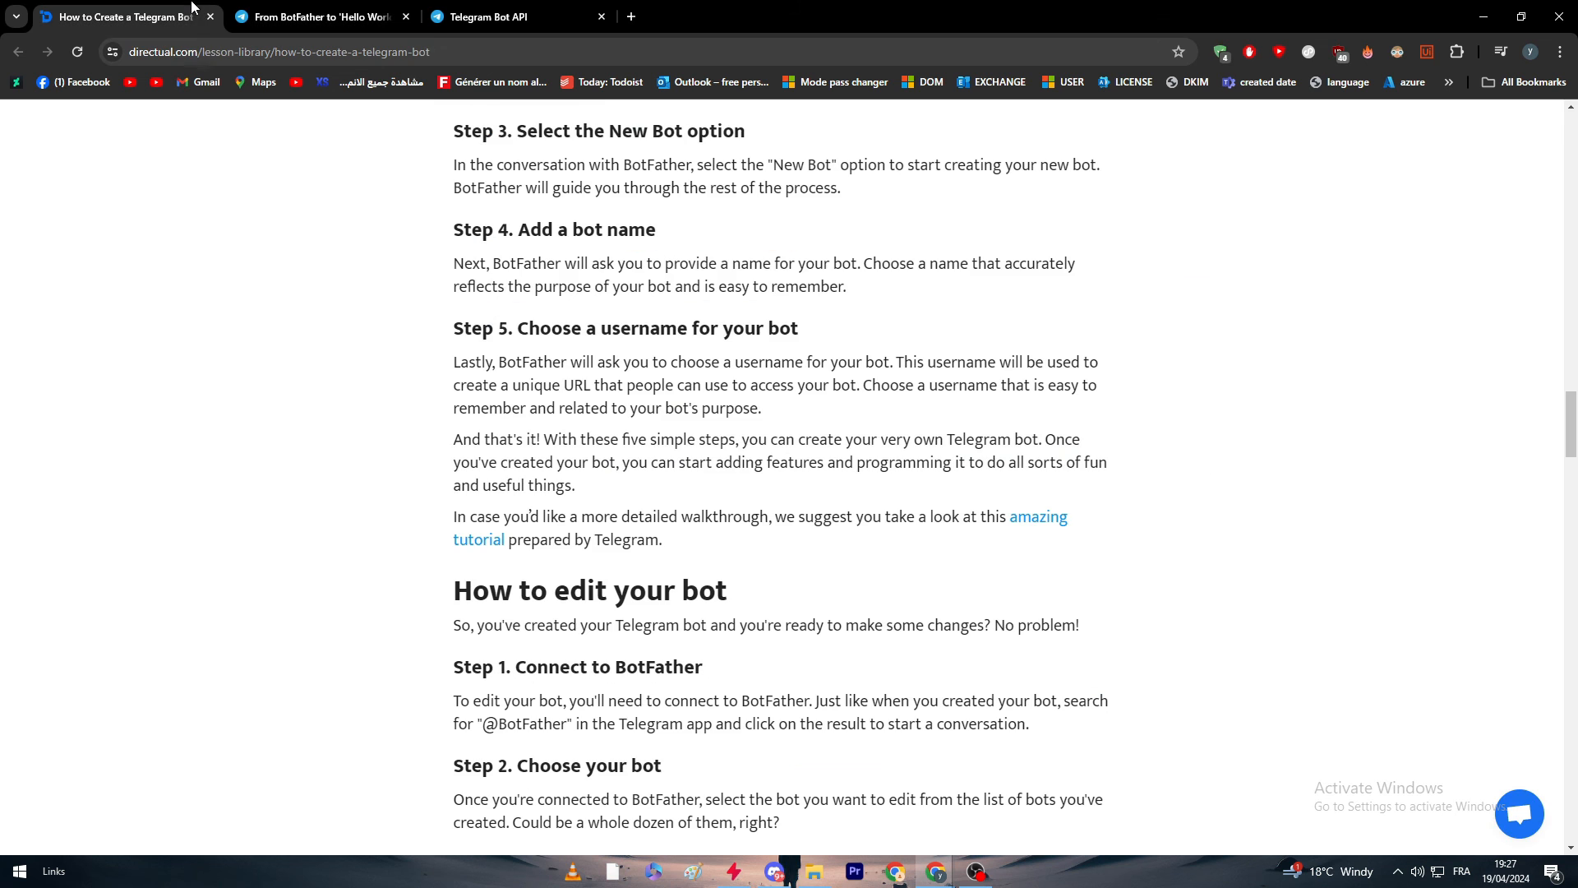
mouse_move(814, 539)
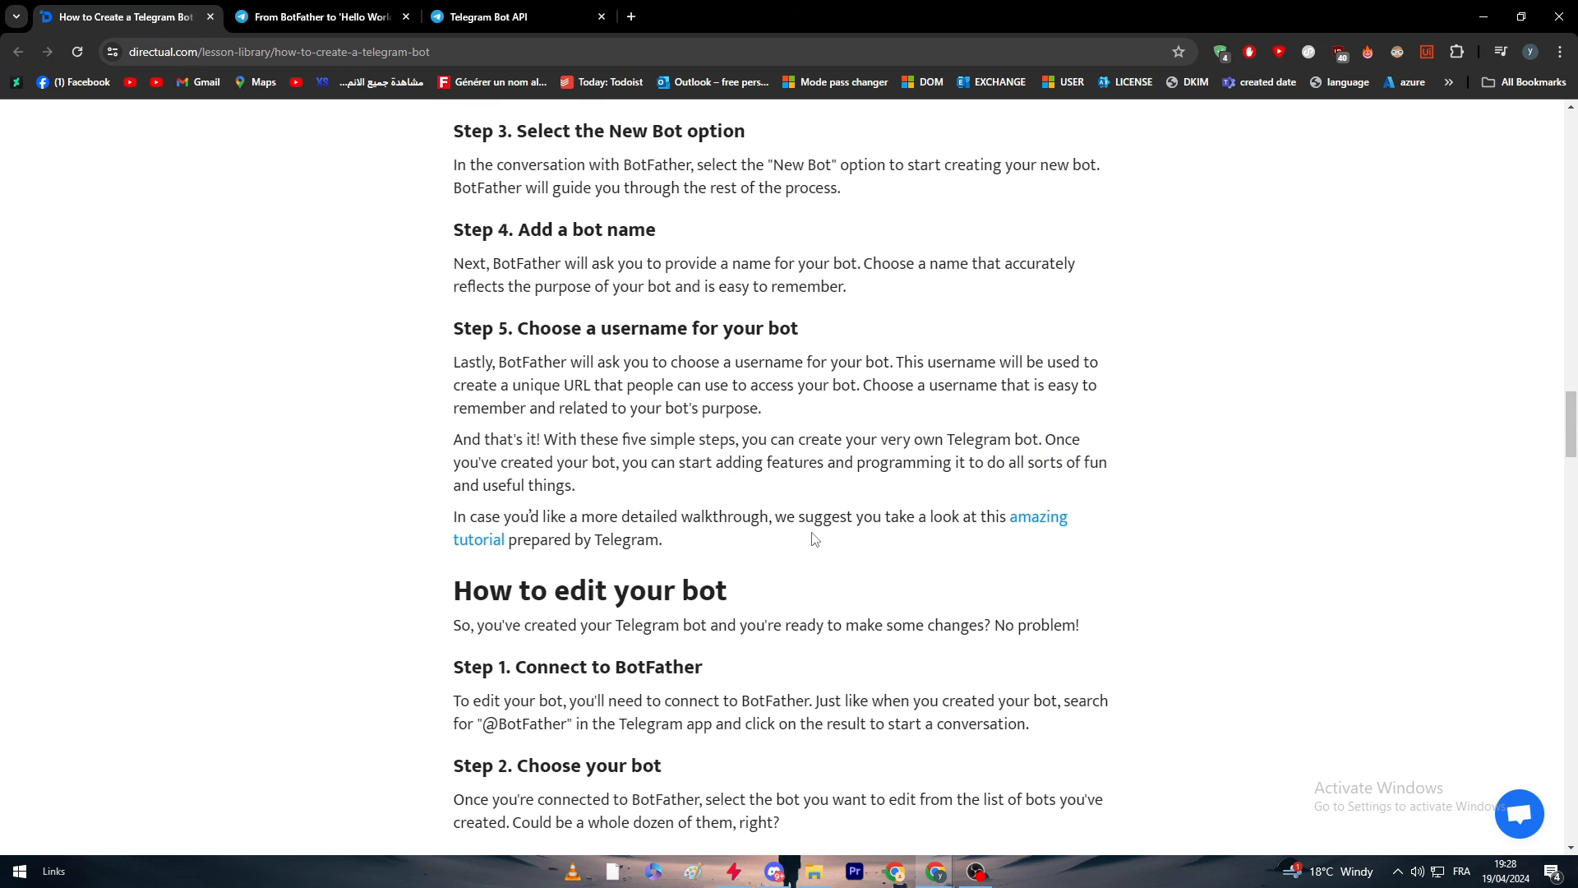
scroll(down, 3)
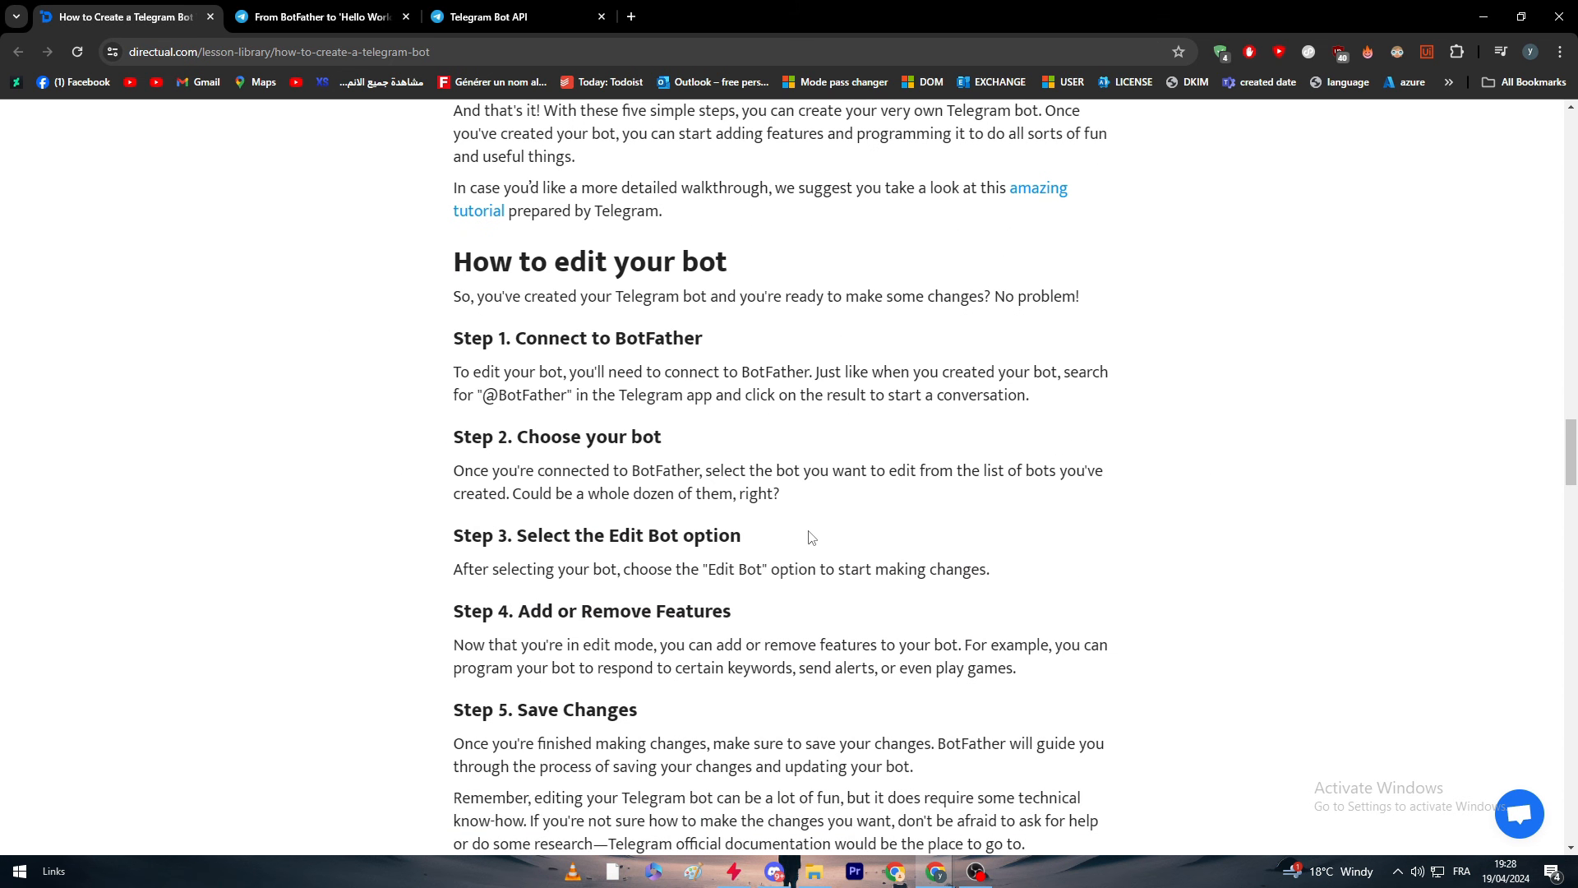
scroll(down, 3)
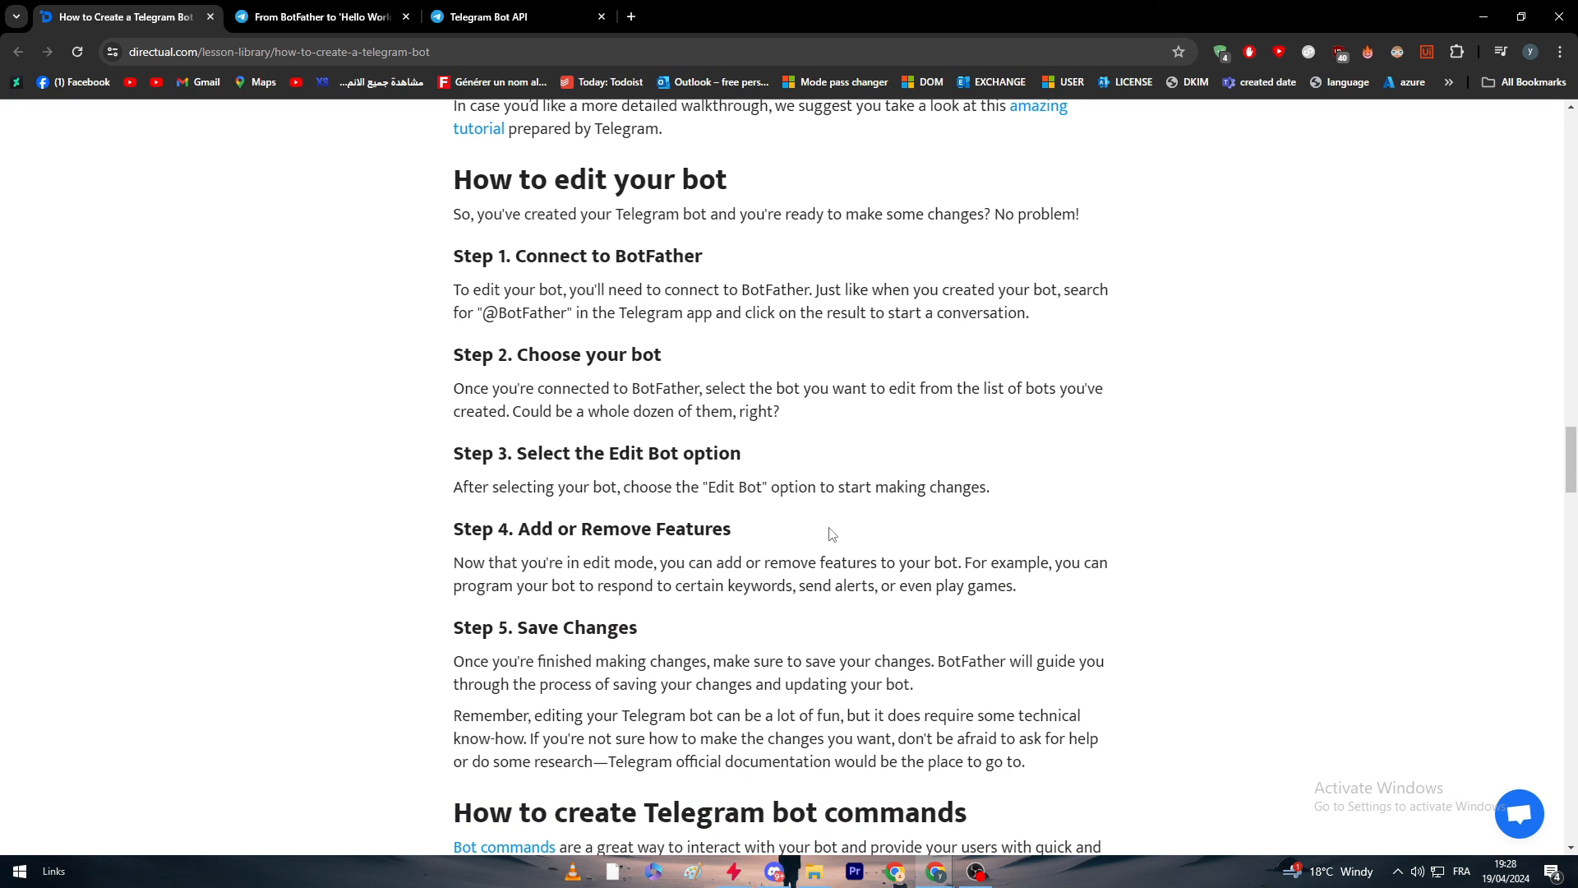
mouse_move(663, 372)
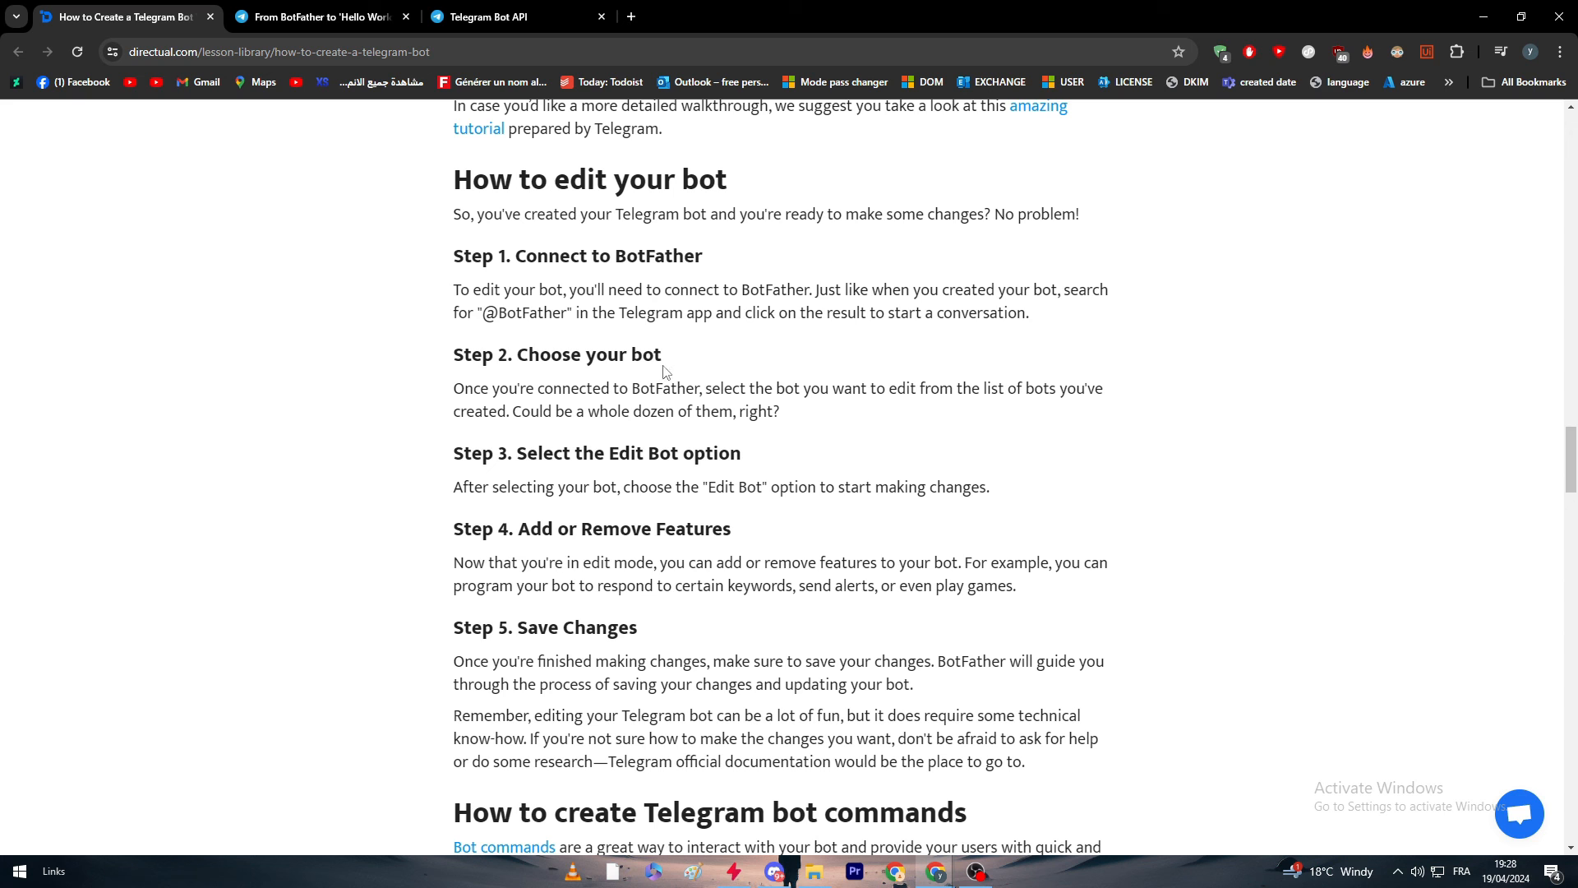
mouse_move(698, 378)
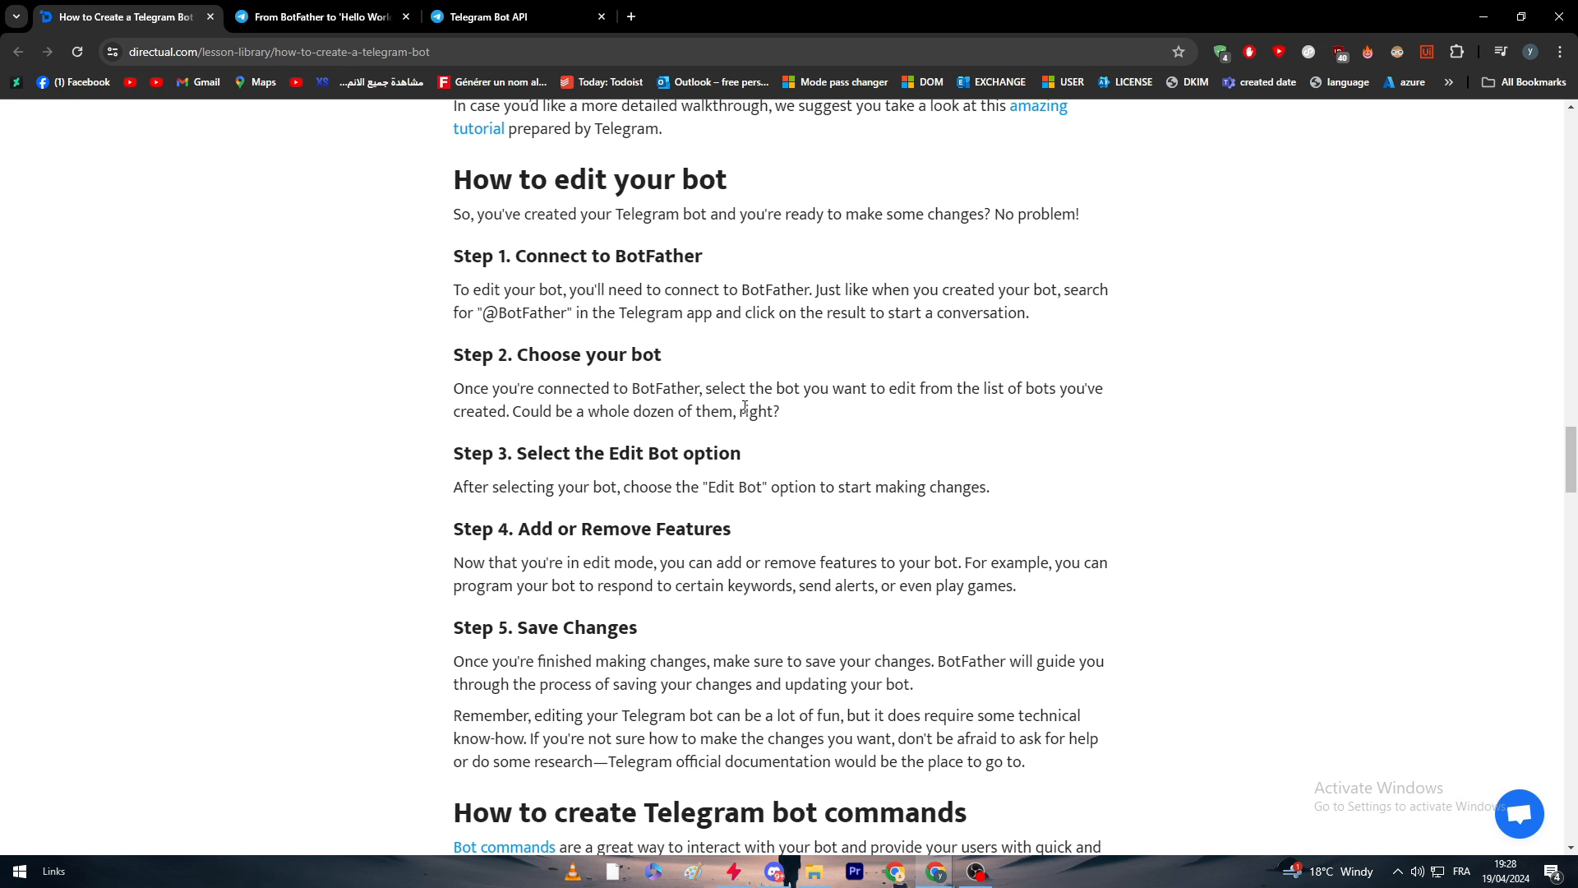
scroll(down, 3)
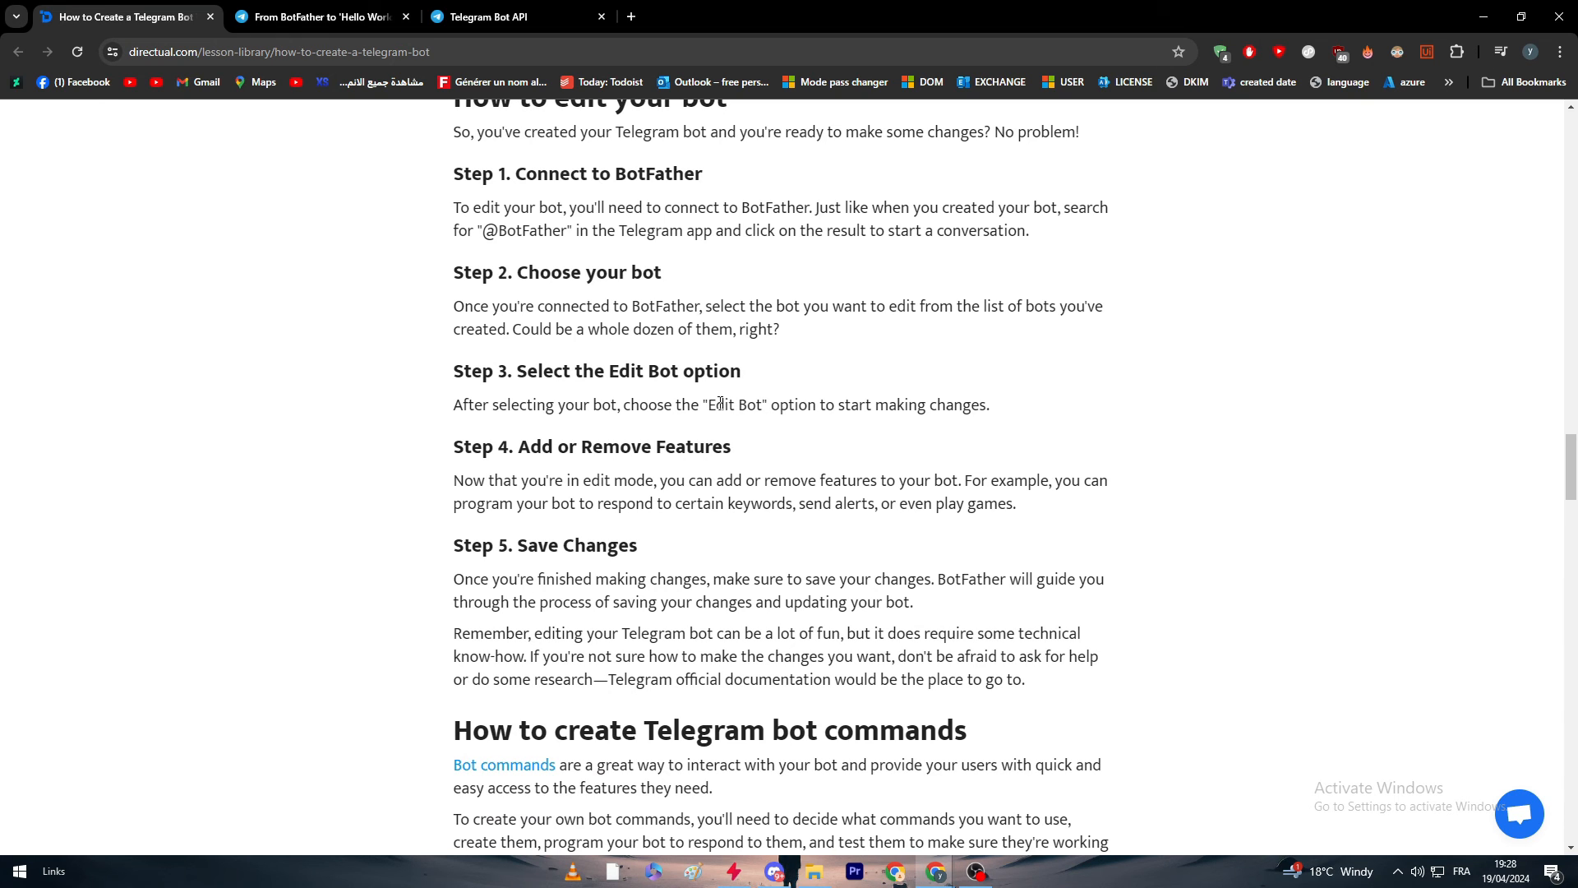